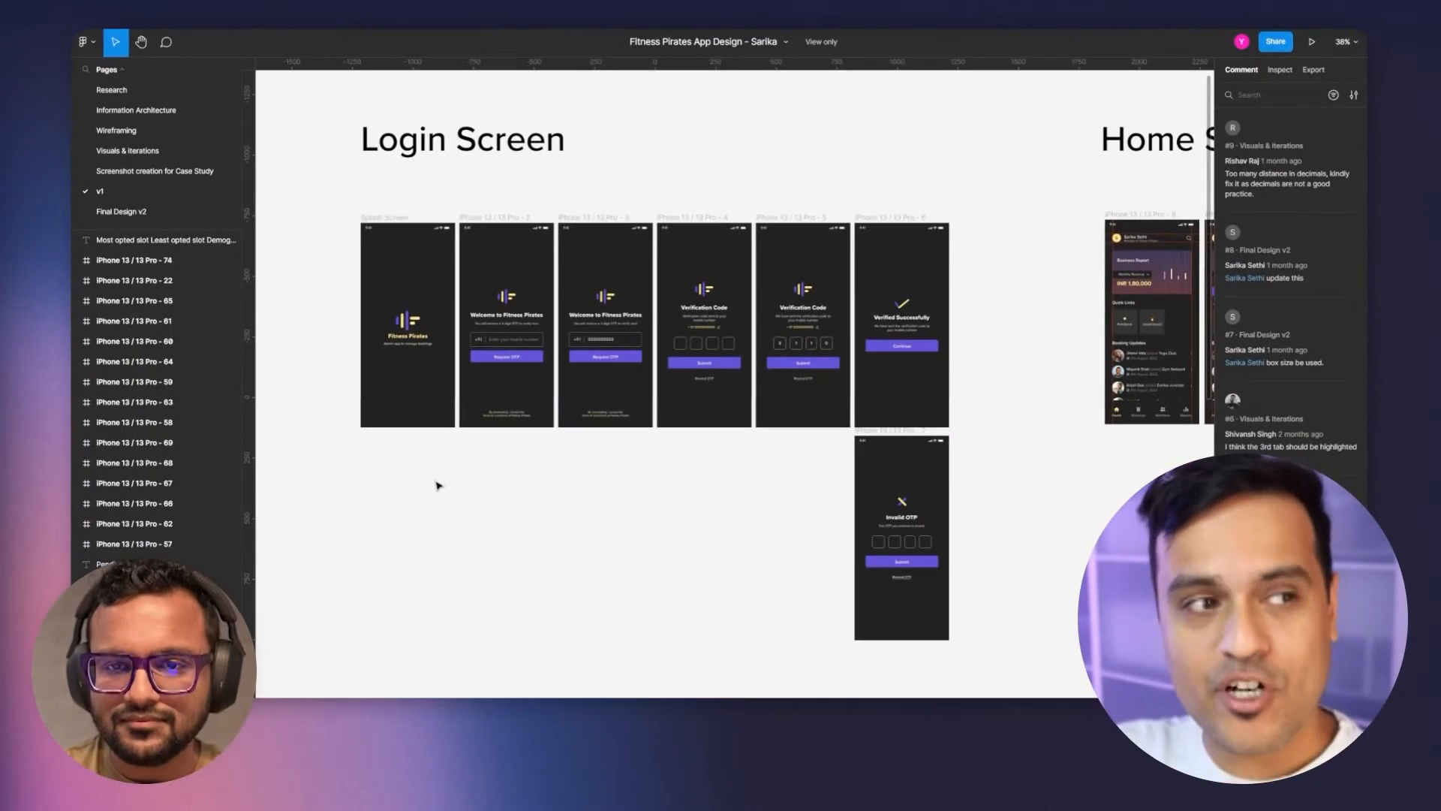
# Scroll the Fitness Pirates canvas from the Login Screen section across to the Home Screen frames
pyautogui.scroll(-3)
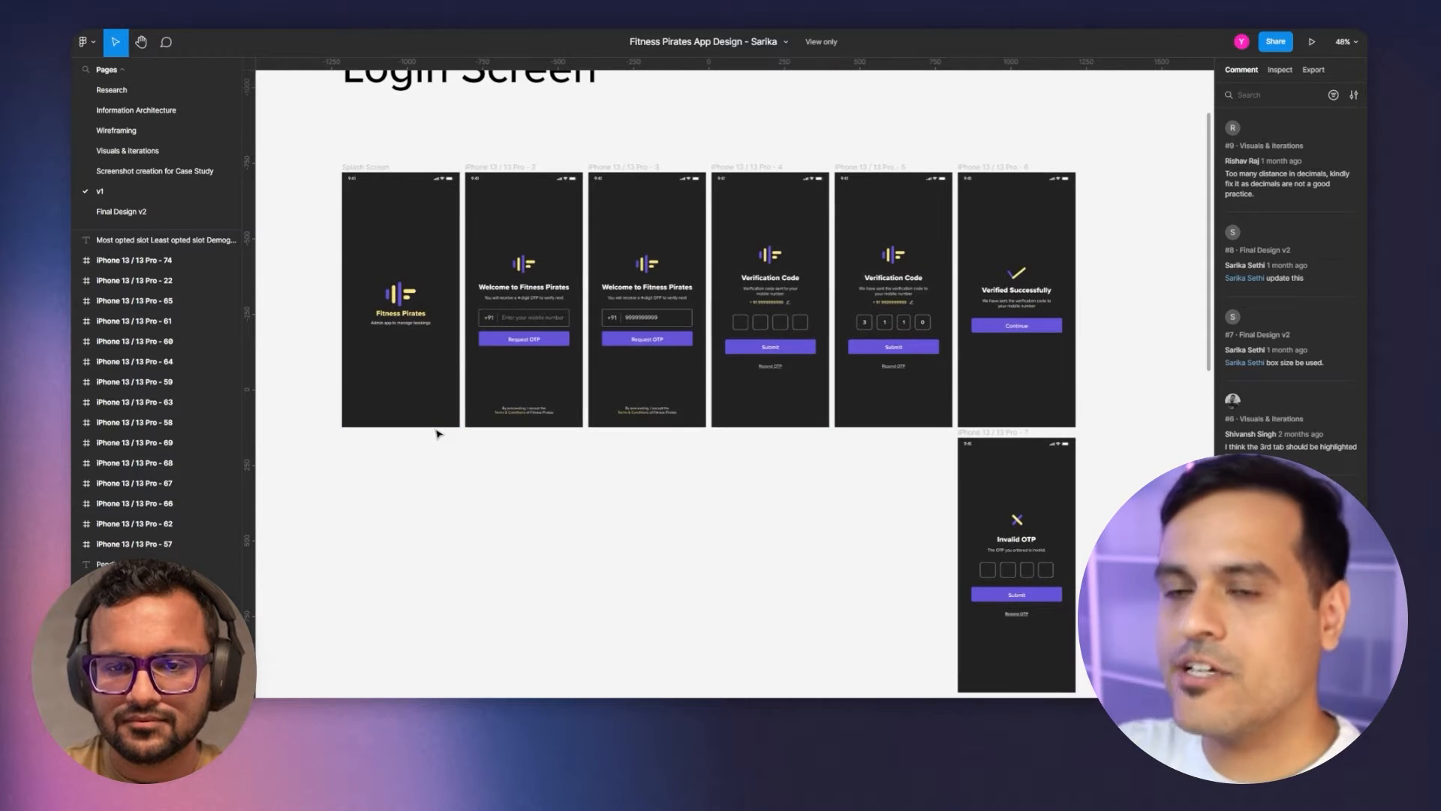
pyautogui.scroll(3)
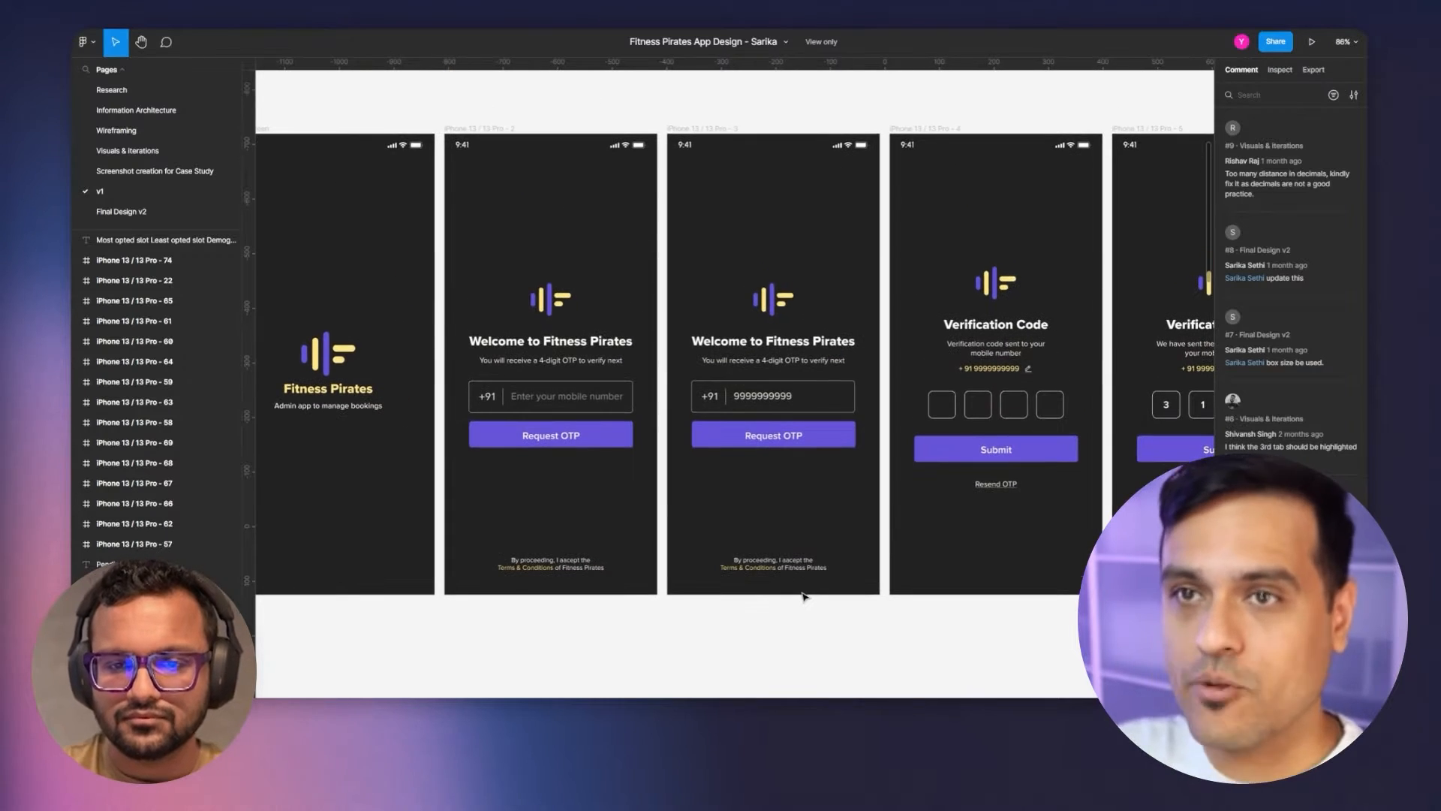
pyautogui.hscroll(-3)
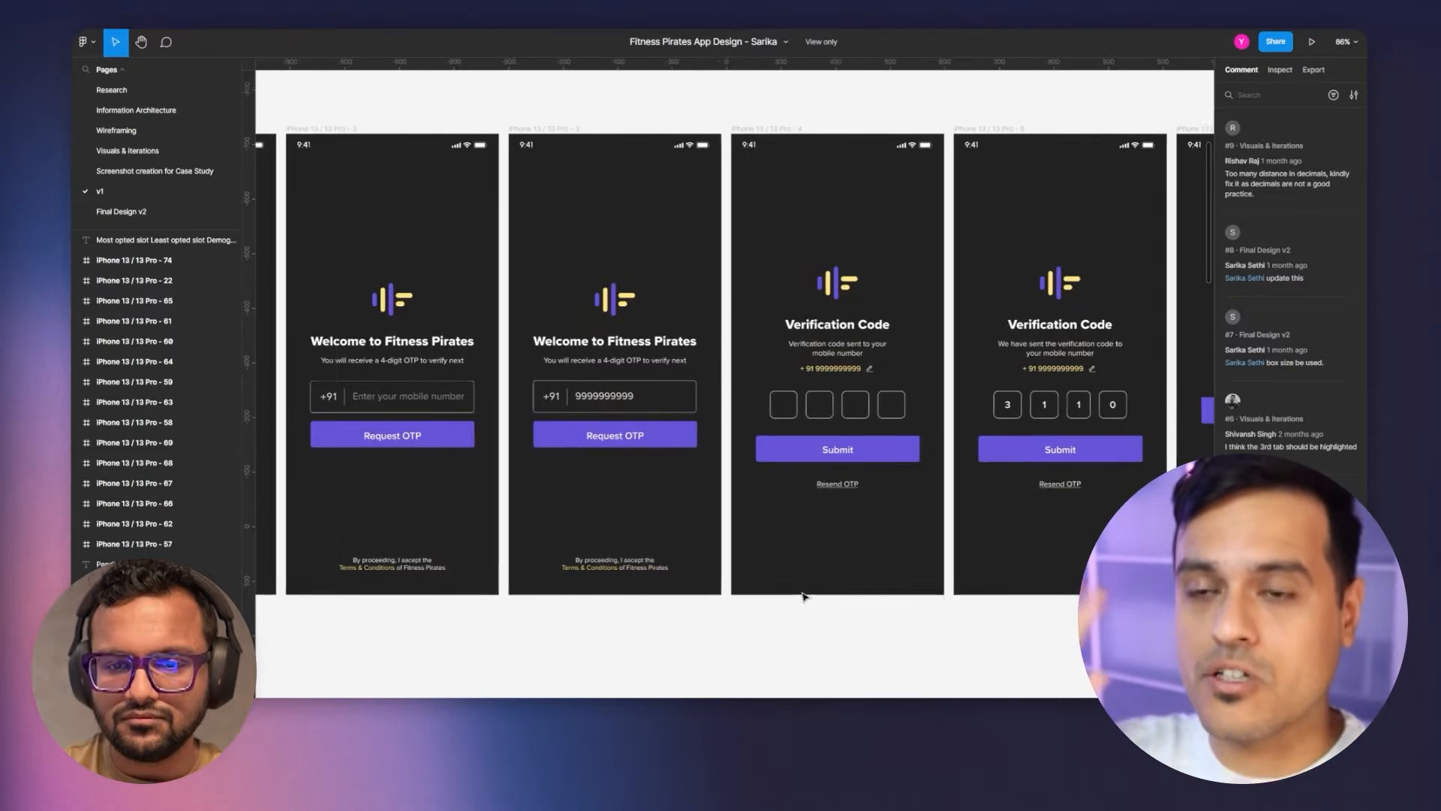
pyautogui.hscroll(3)
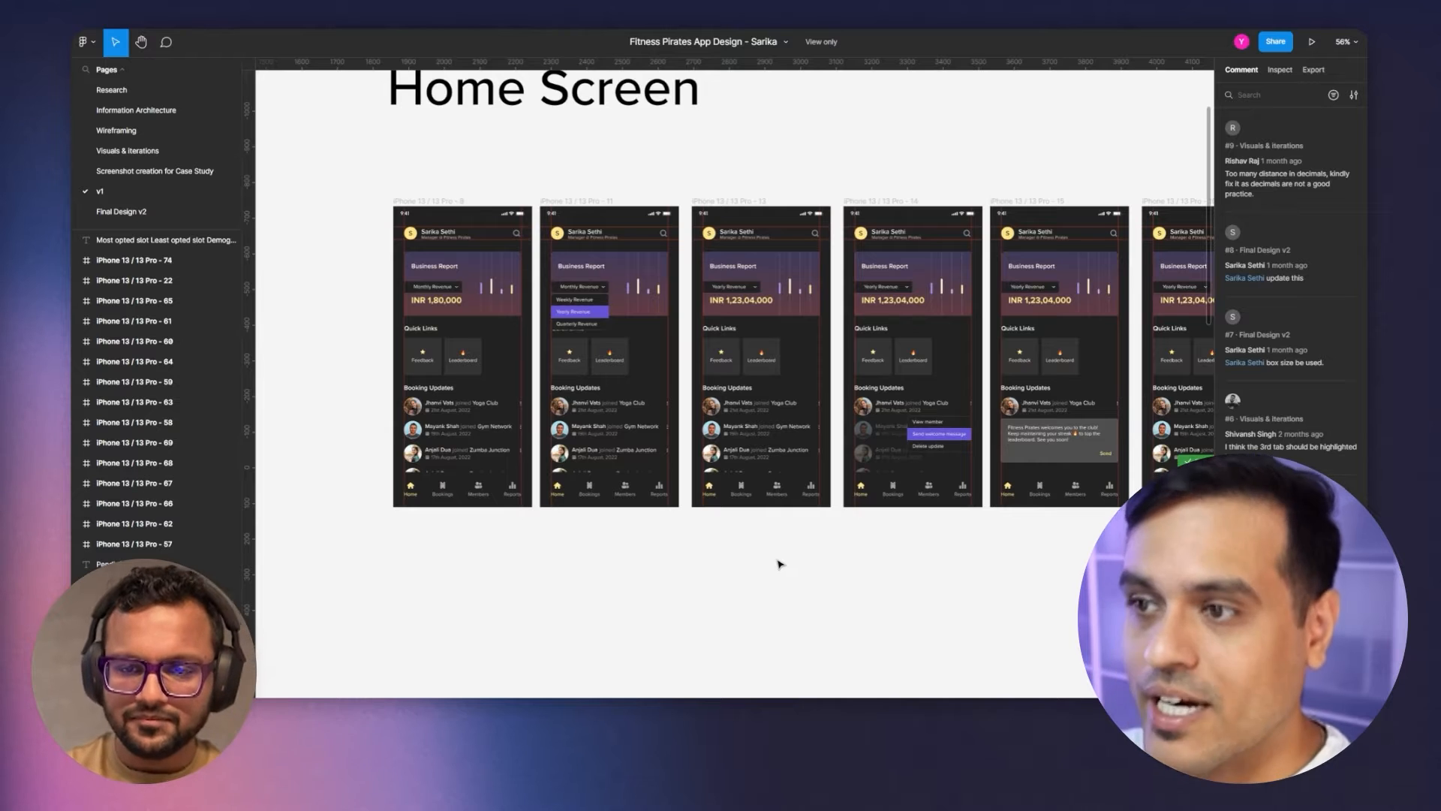
pyautogui.scroll(-3)
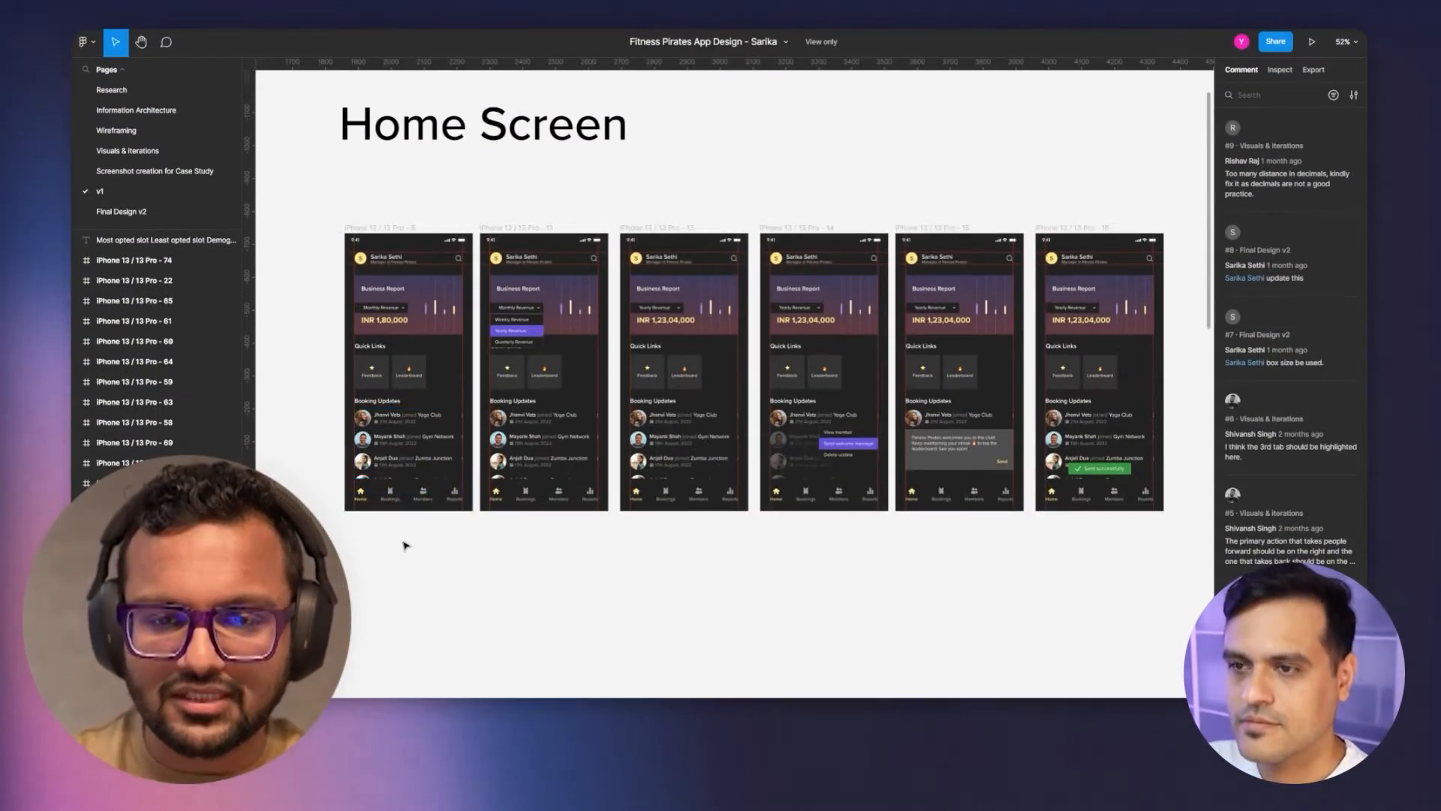
# Zoom in on the Home Screen variants showing the revenue dropdown and member options menu
pyautogui.scroll(3)
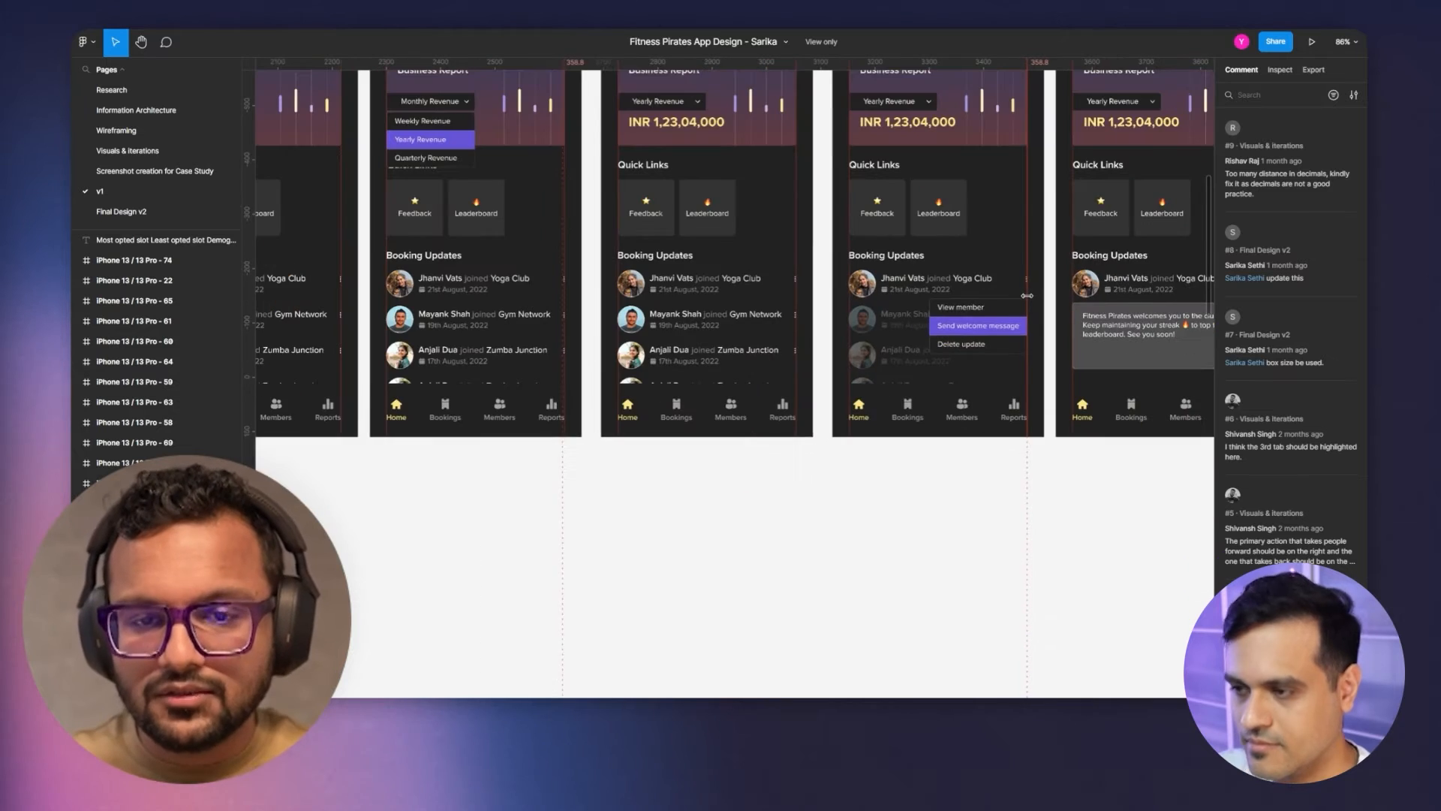
pyautogui.scroll(-3)
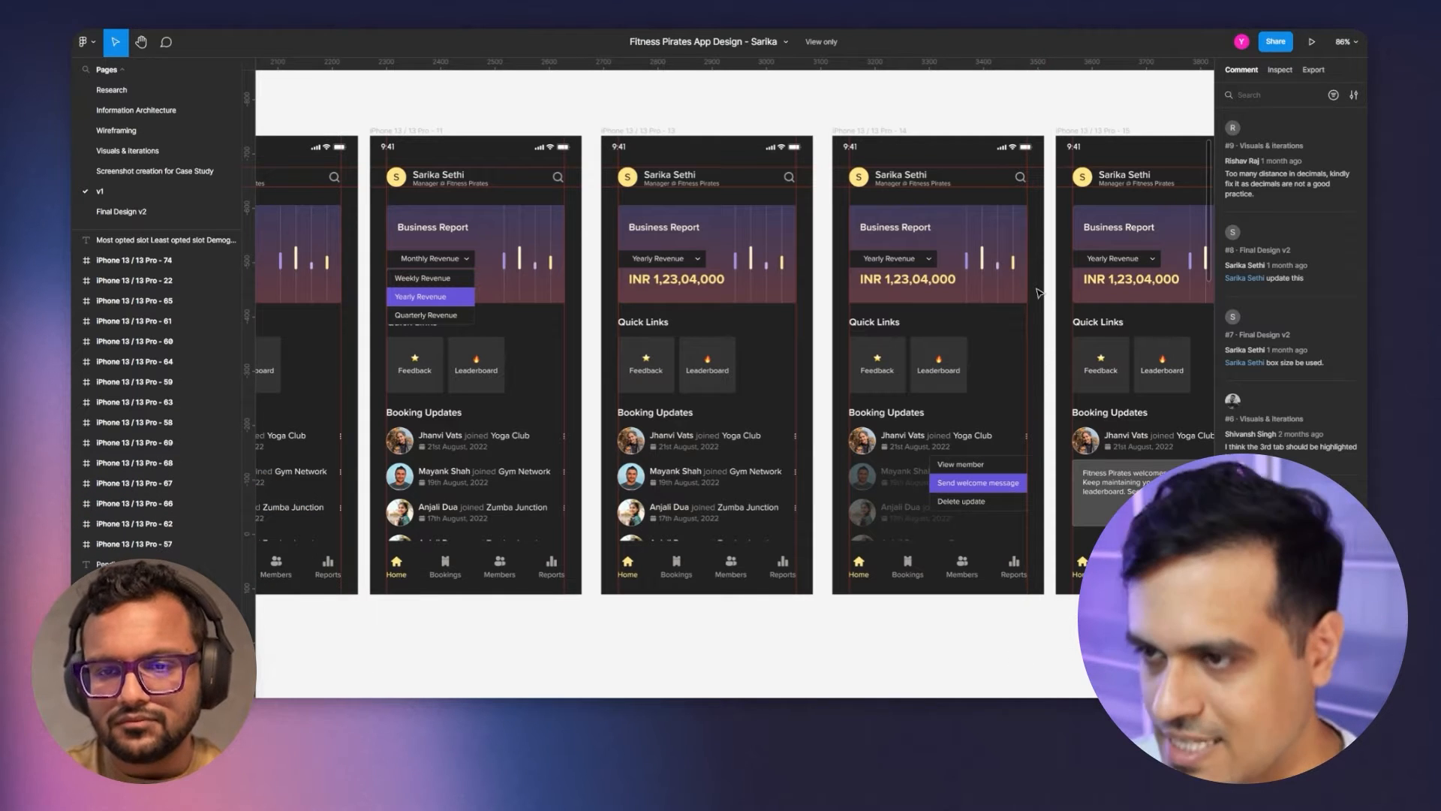
pyautogui.moveTo(888, 258)
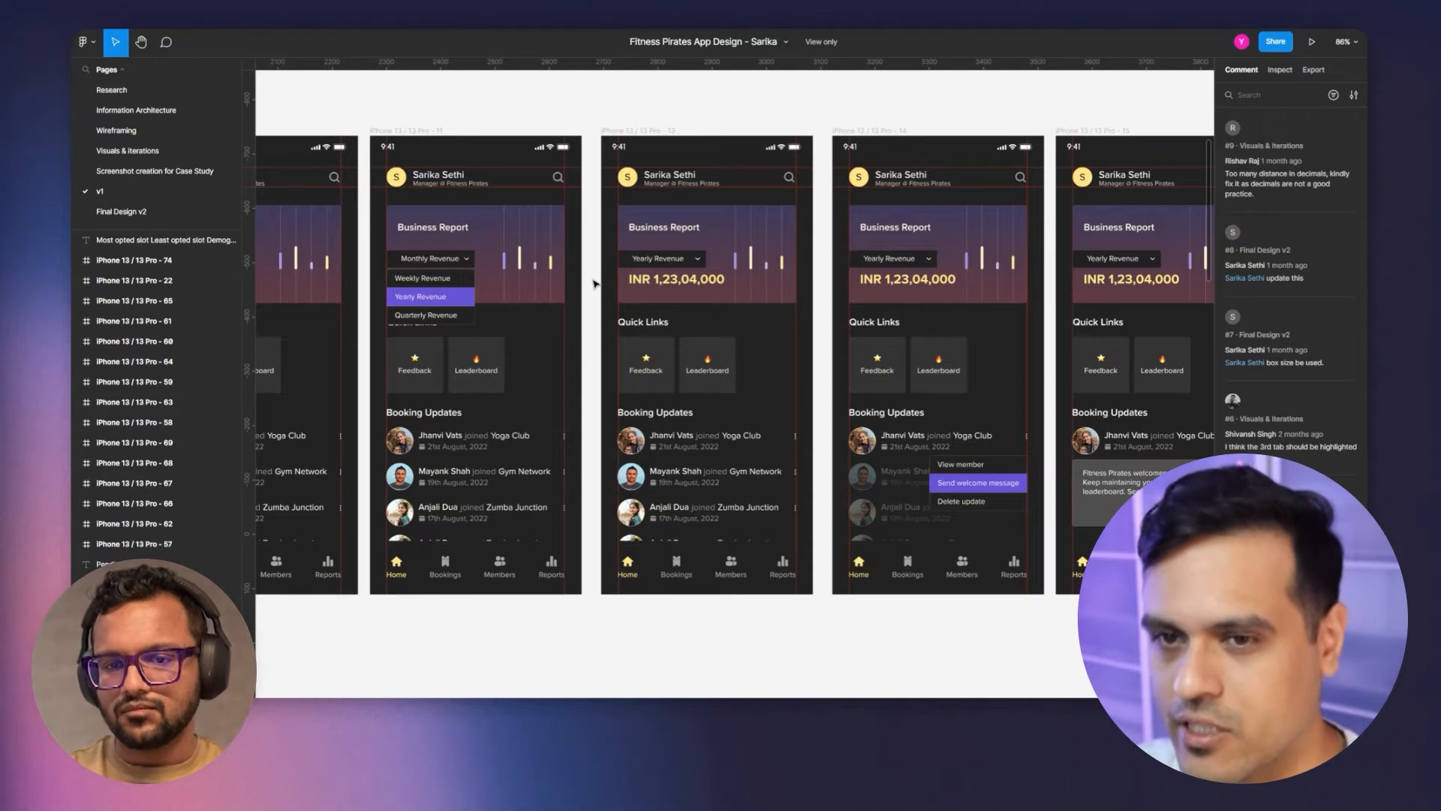
pyautogui.click(704, 258)
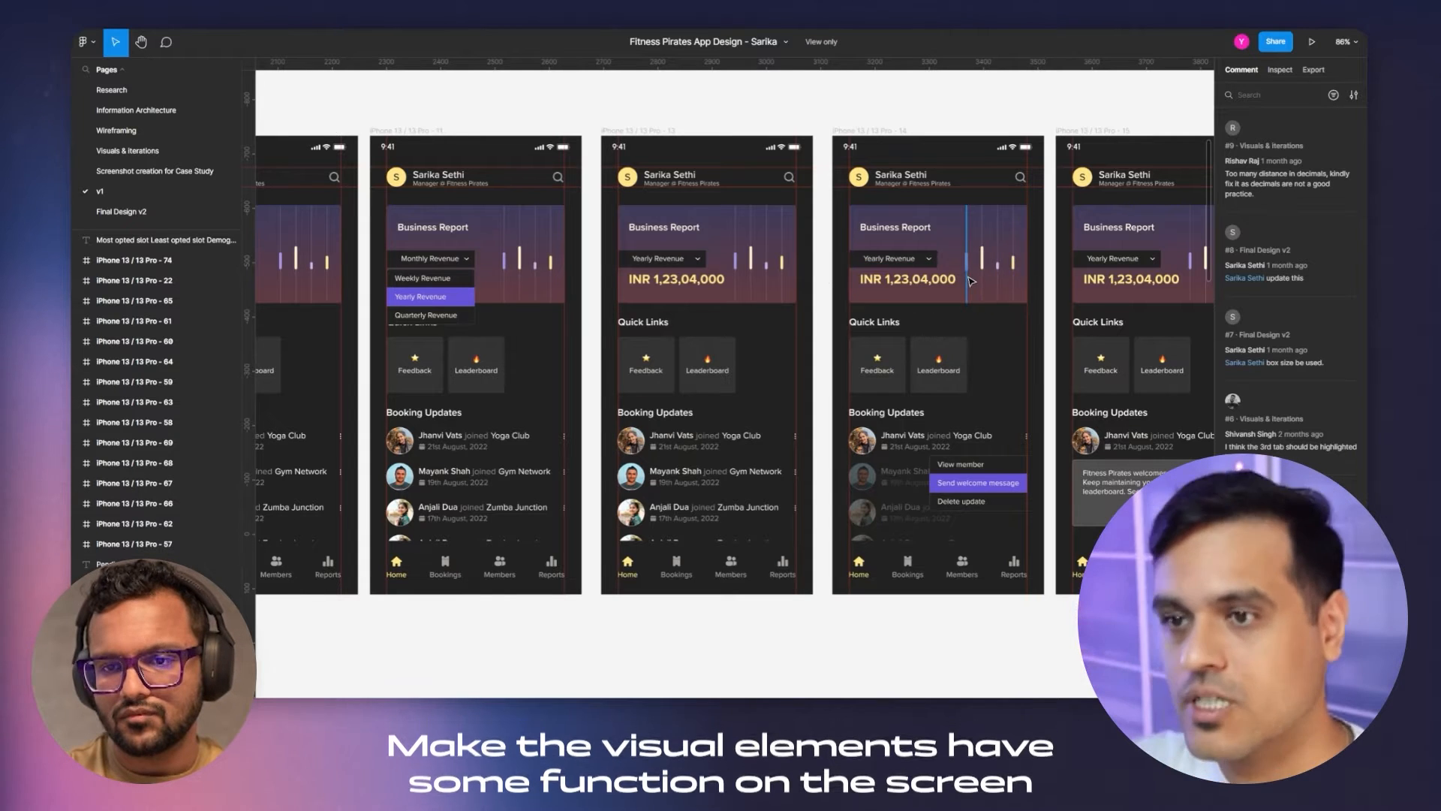
pyautogui.click(938, 256)
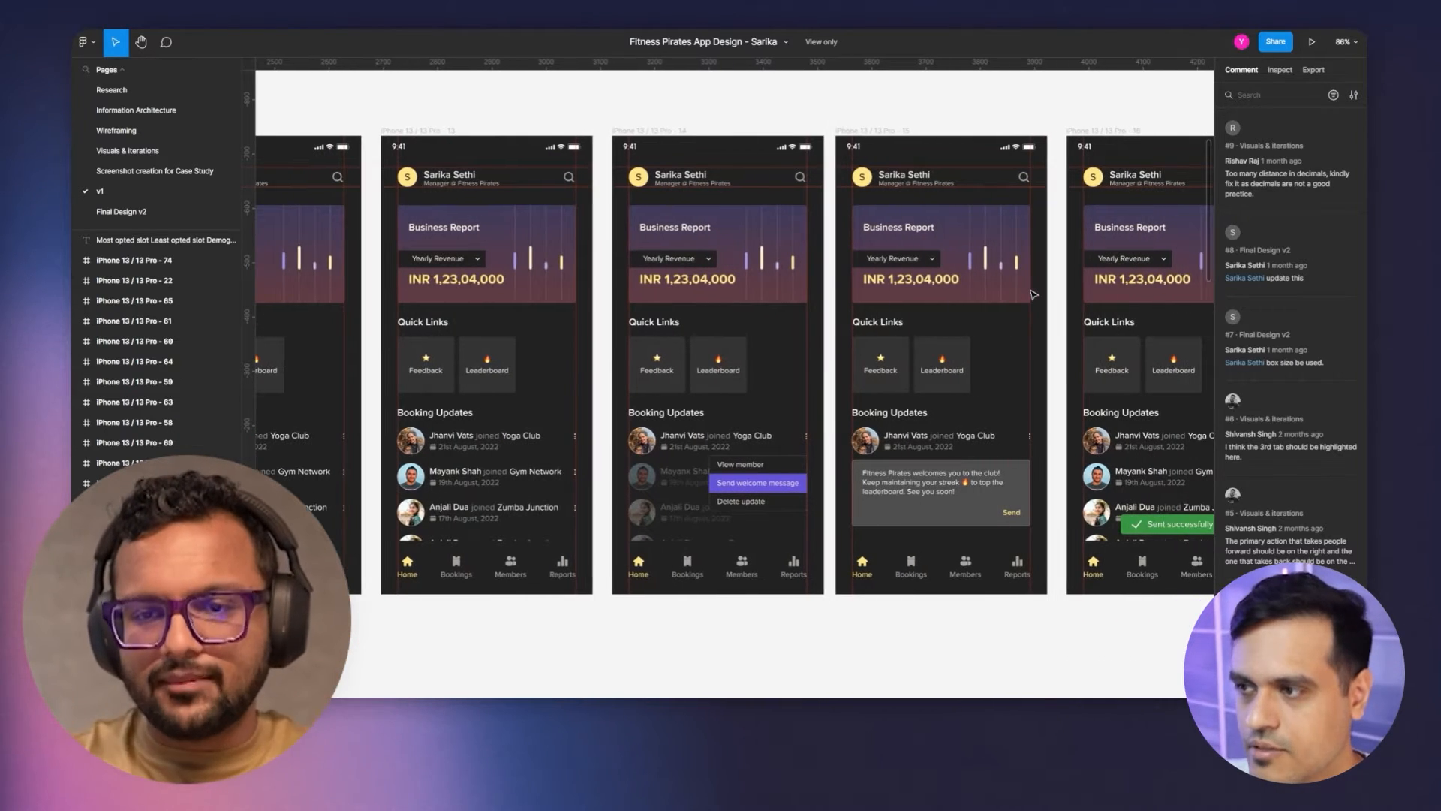
# Scroll the canvas right past the Home Screen frames toward the member list screens
pyautogui.hscroll(3)
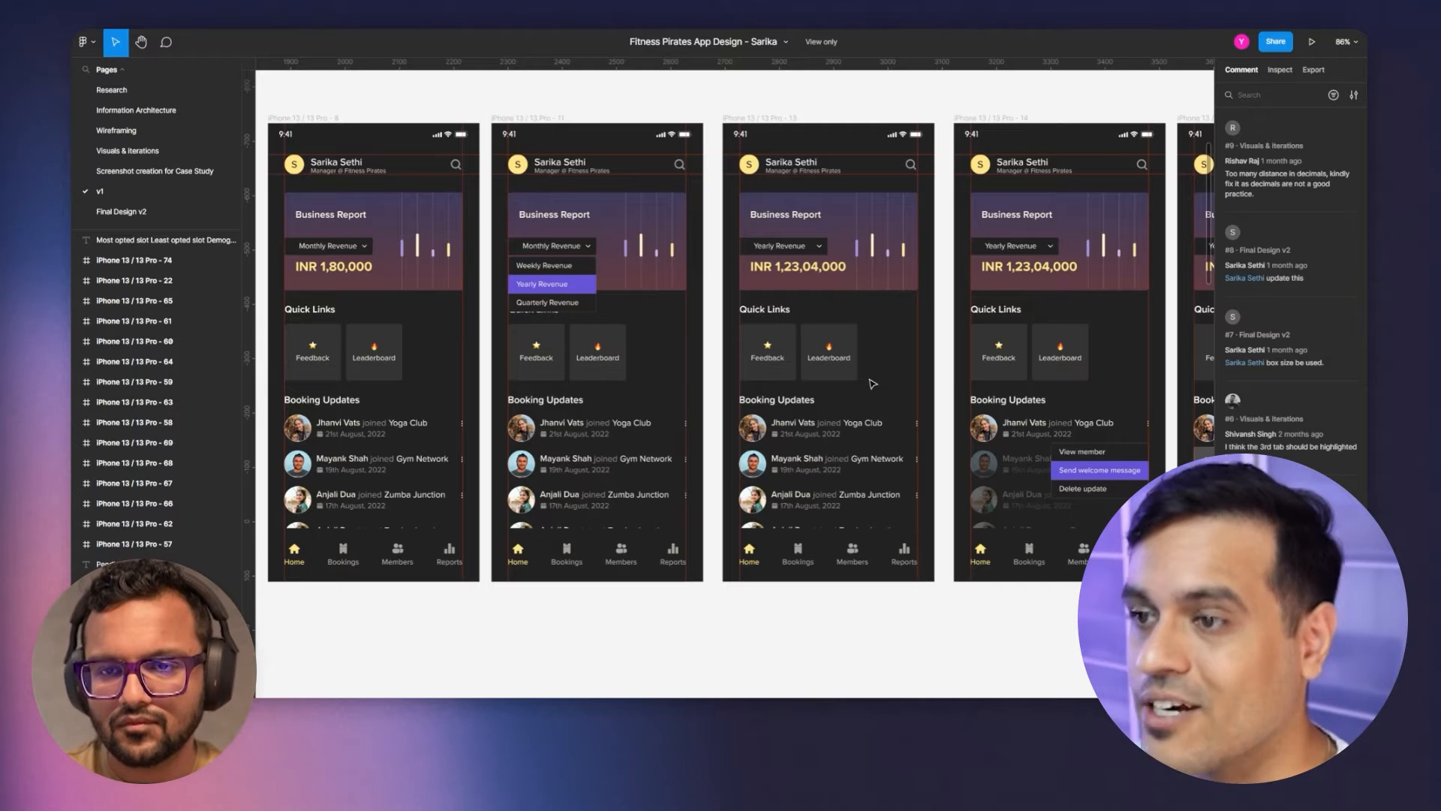
pyautogui.moveTo(871, 385)
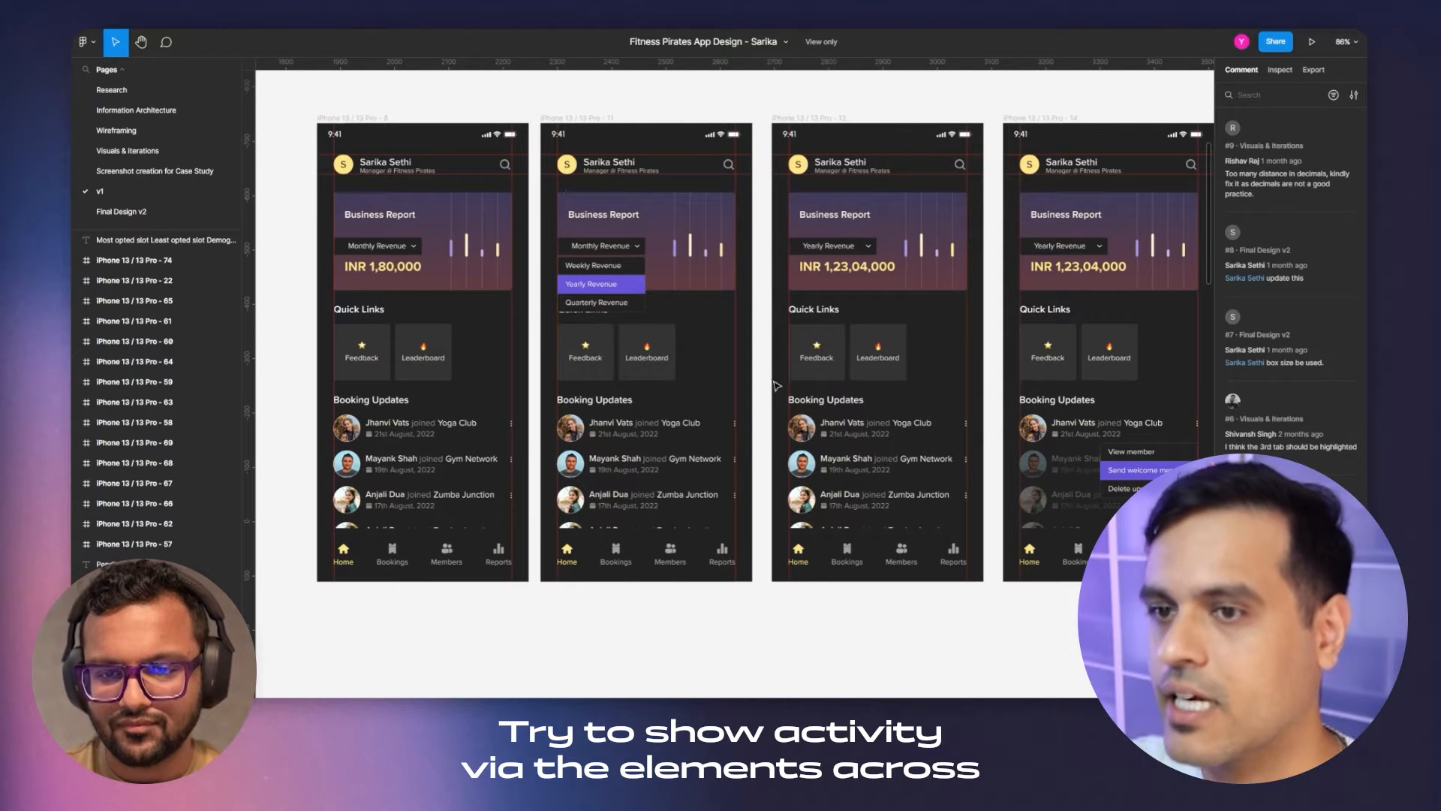
pyautogui.moveTo(765, 342)
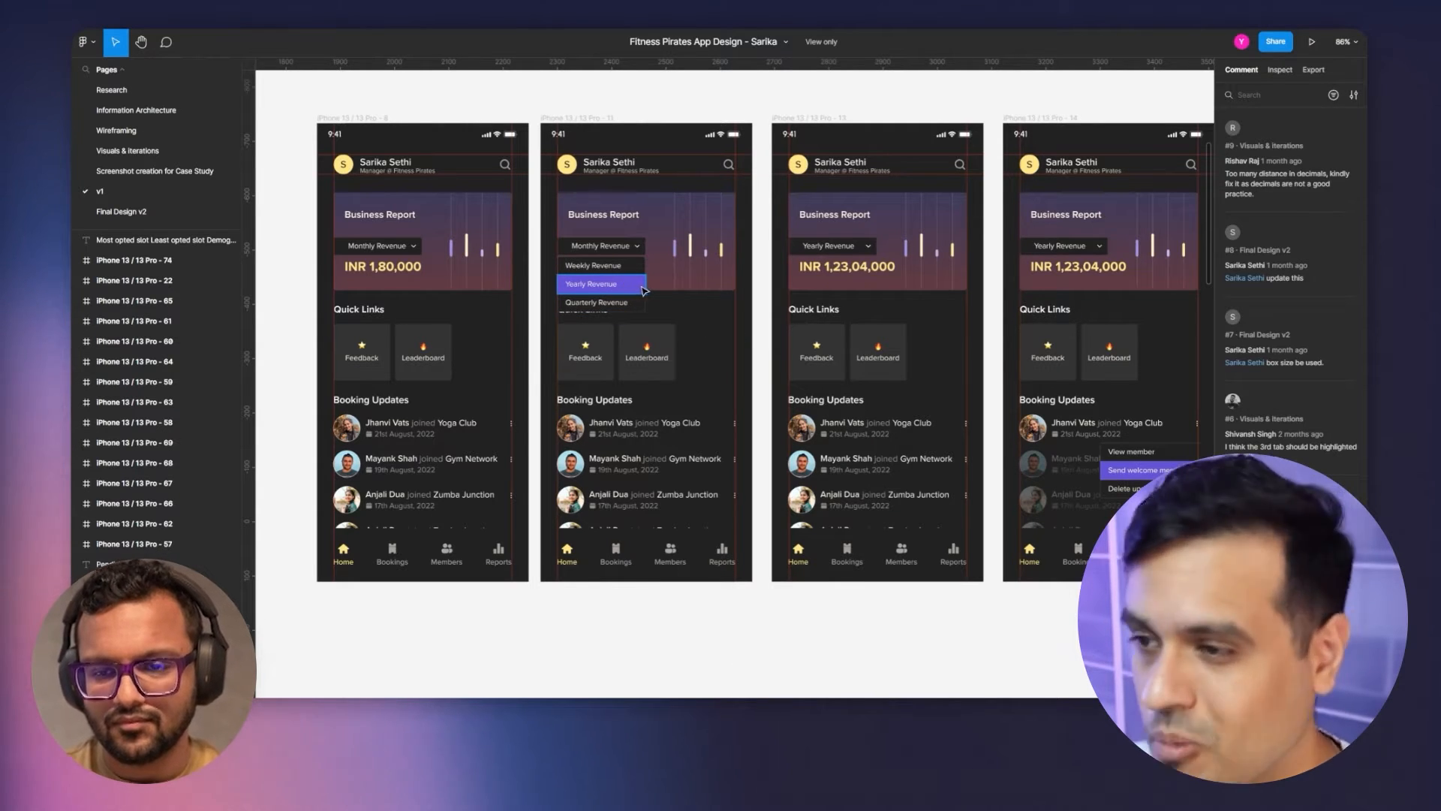
pyautogui.moveTo(658, 302)
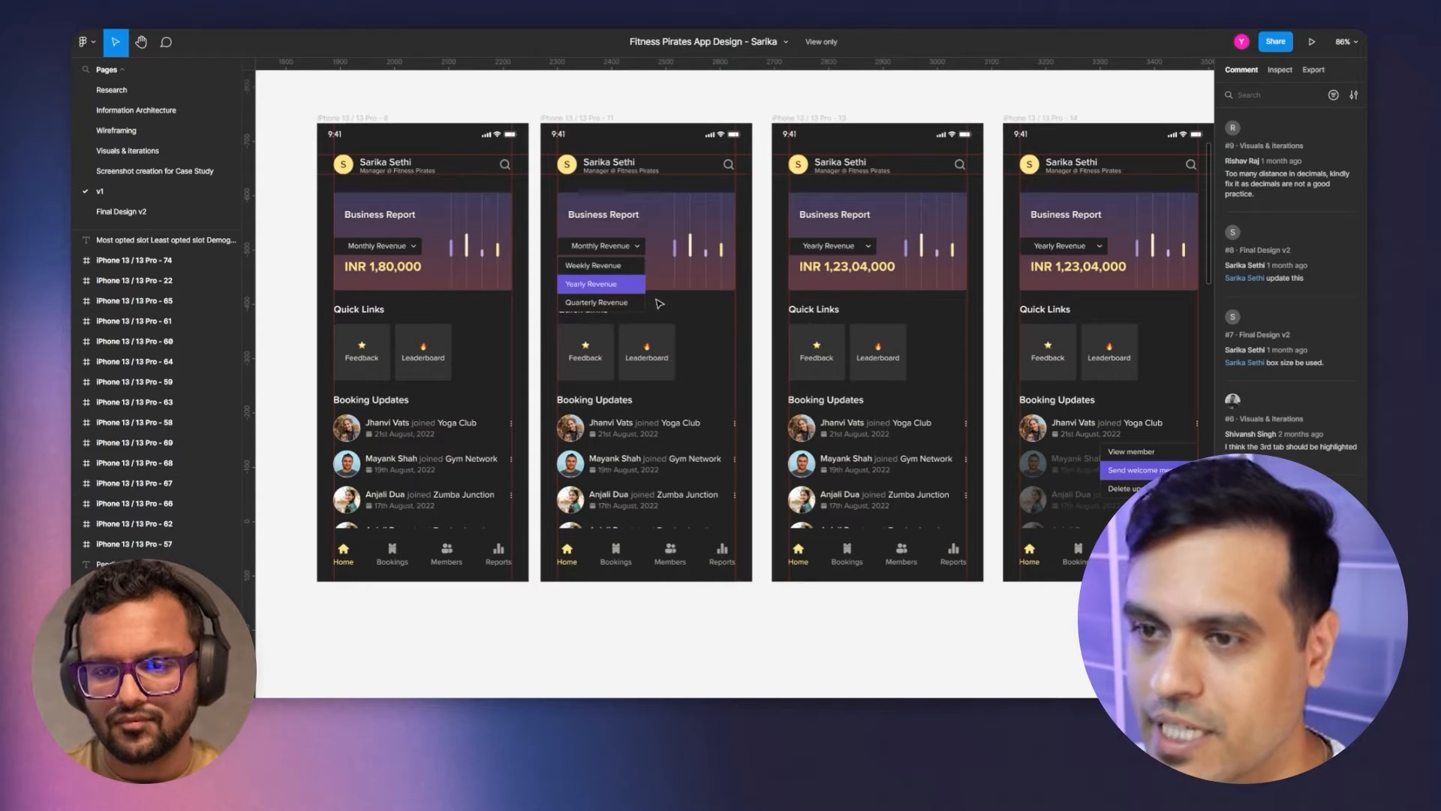
pyautogui.moveTo(759, 353)
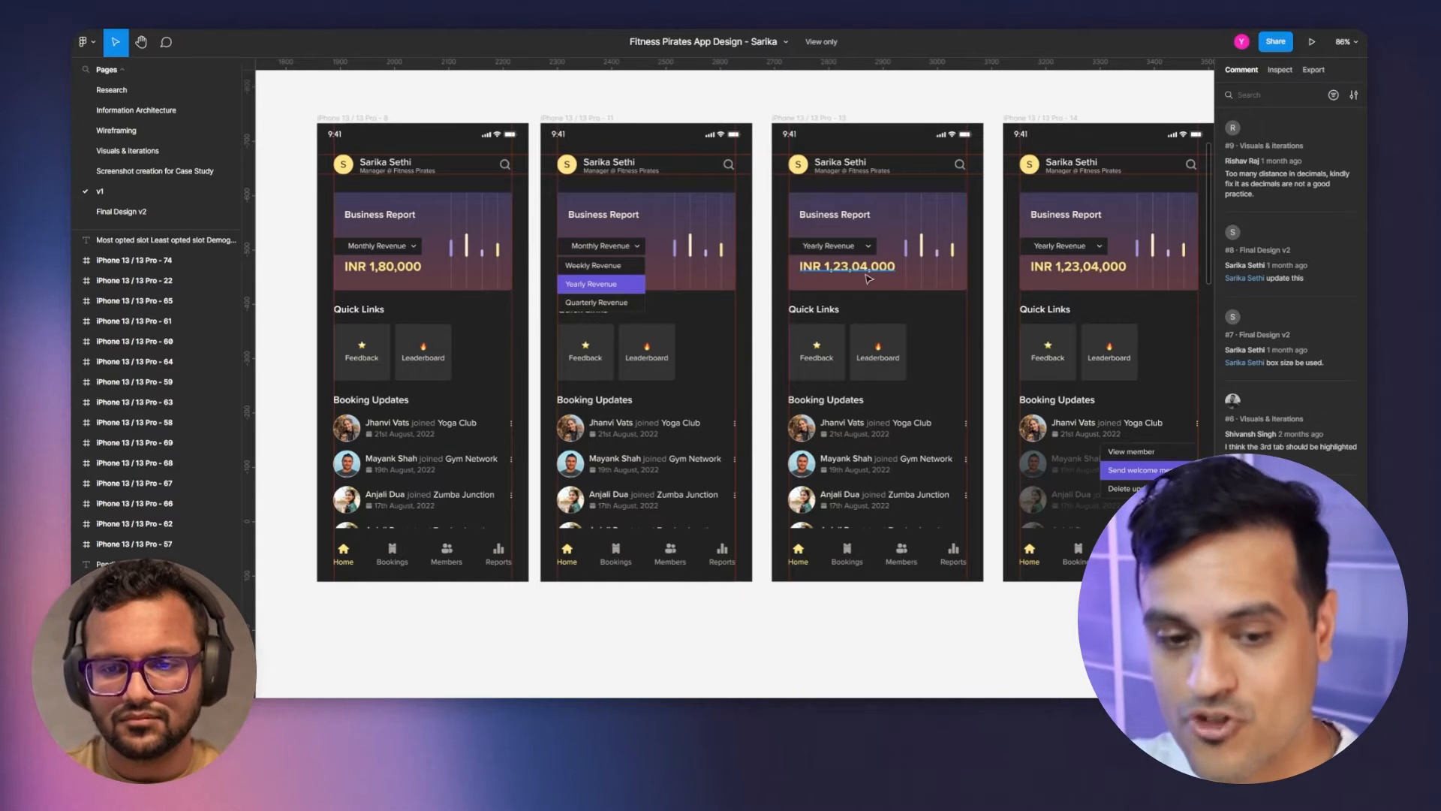
pyautogui.moveTo(773, 310)
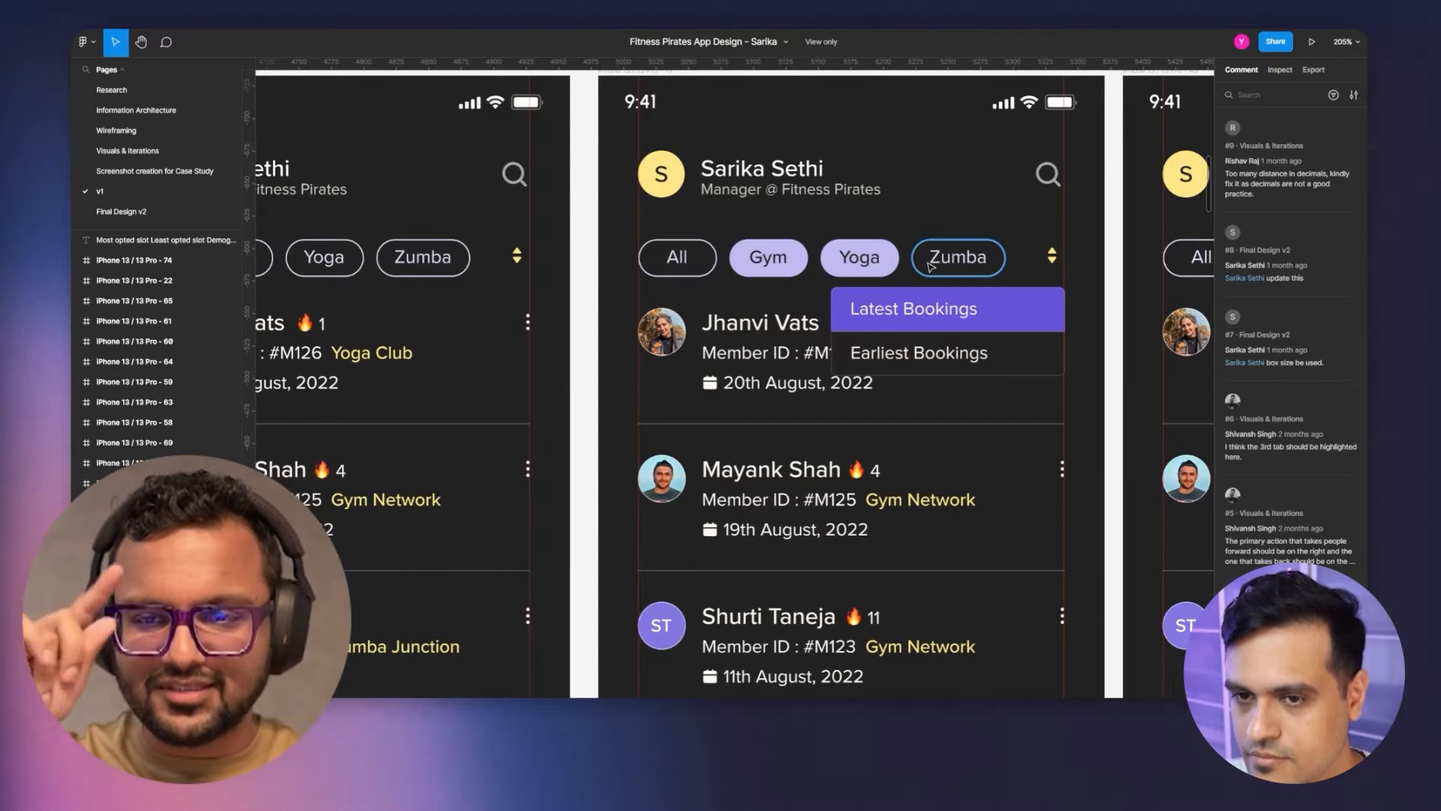
pyautogui.scroll(-3)
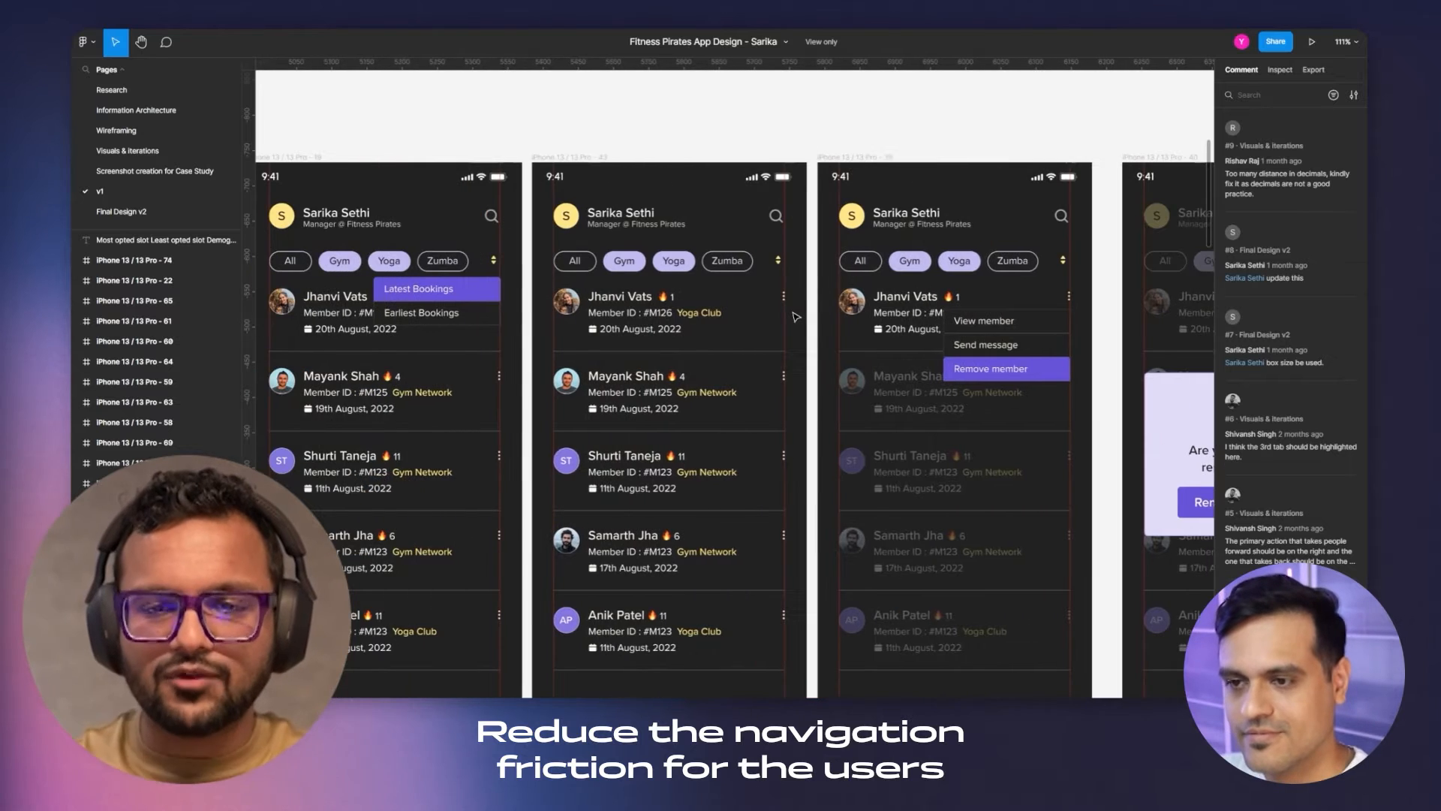
pyautogui.hscroll(3)
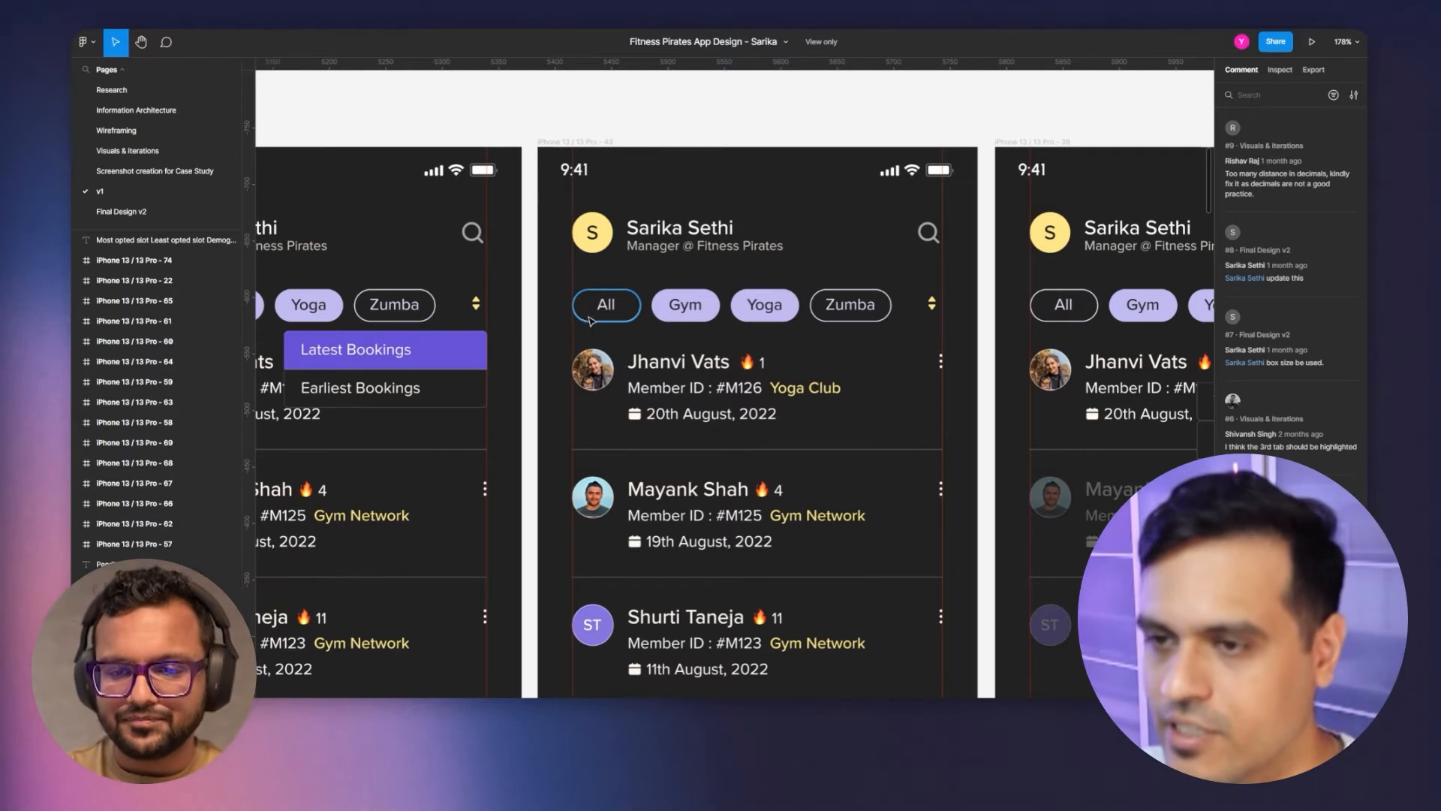
pyautogui.moveTo(542, 303)
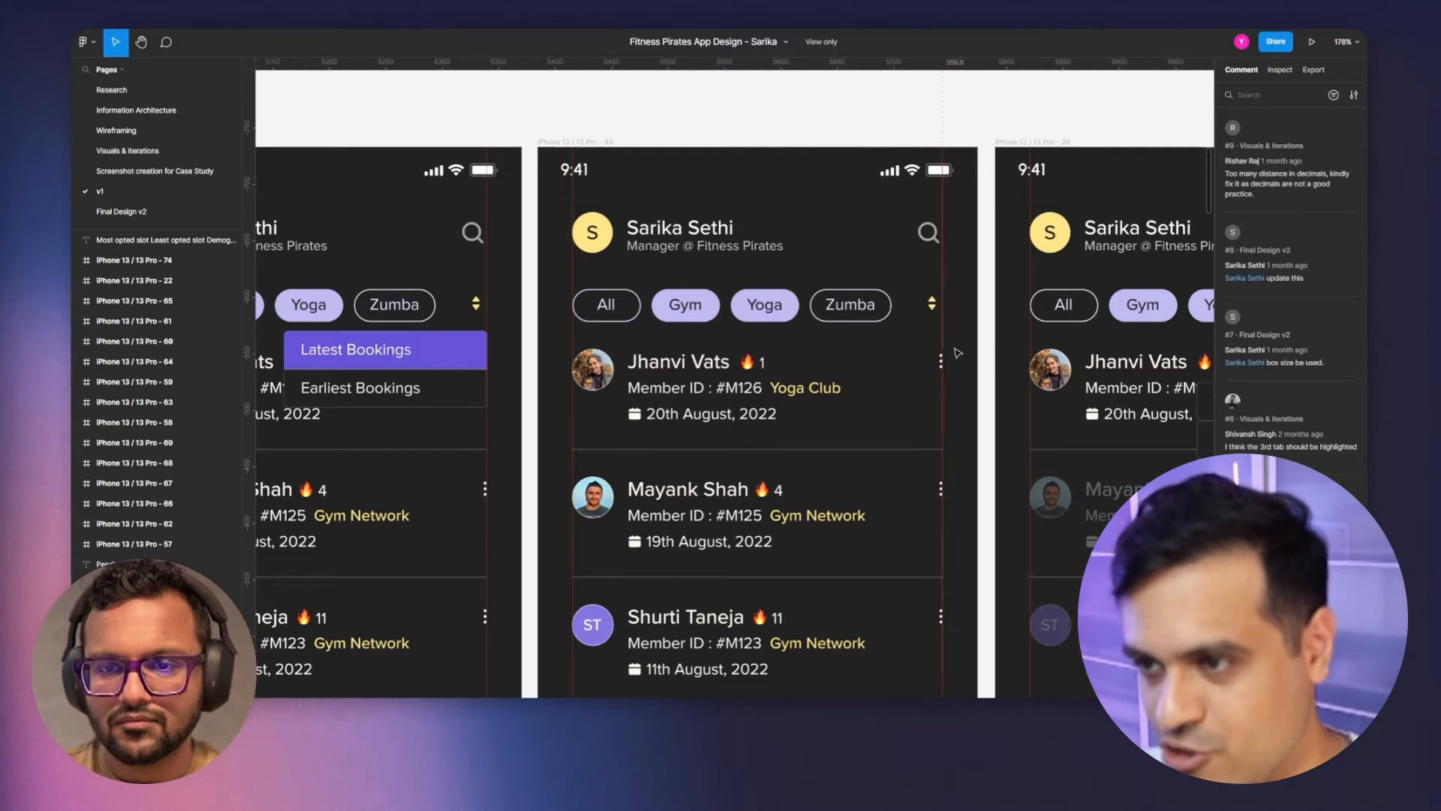
pyautogui.scroll(-3)
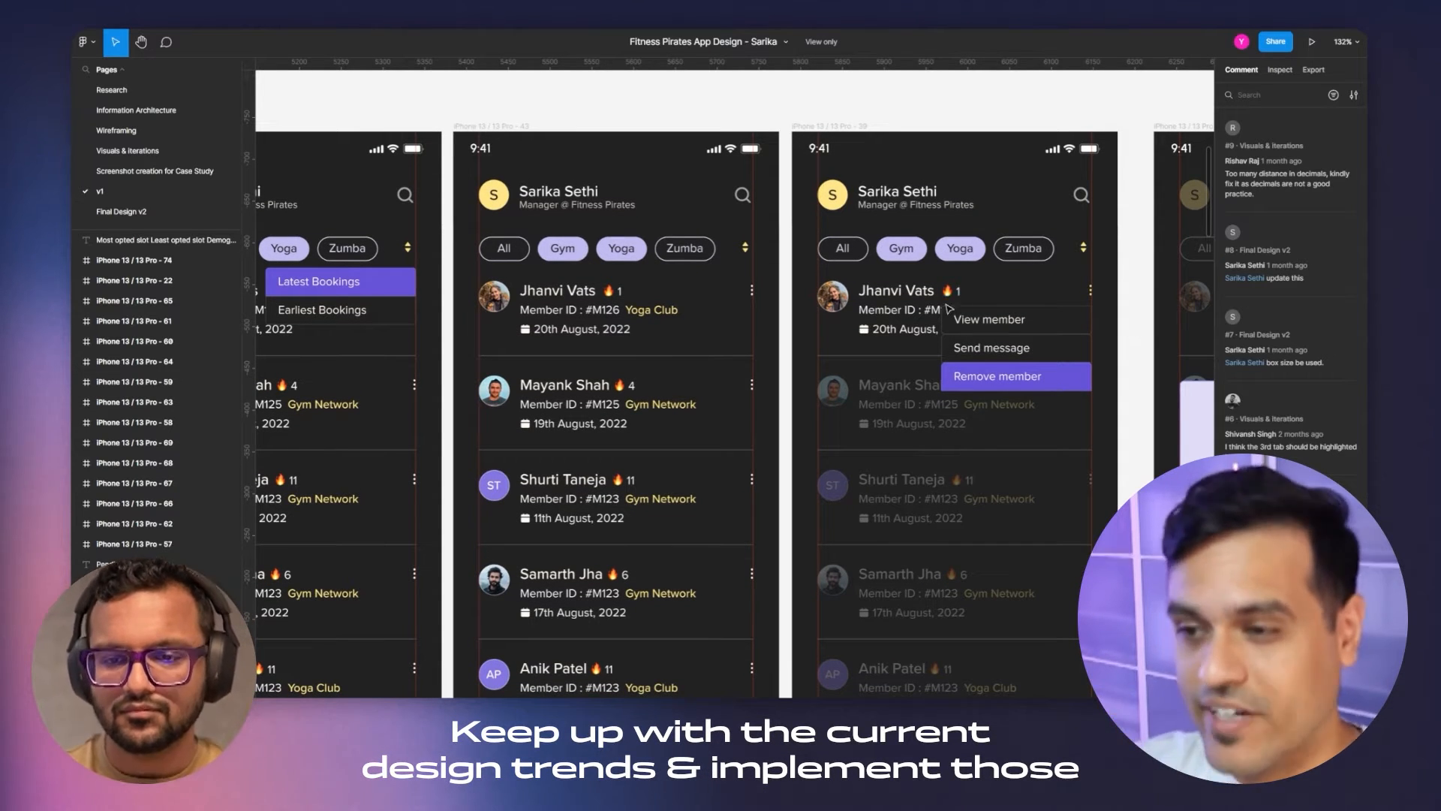
pyautogui.moveTo(1068, 407)
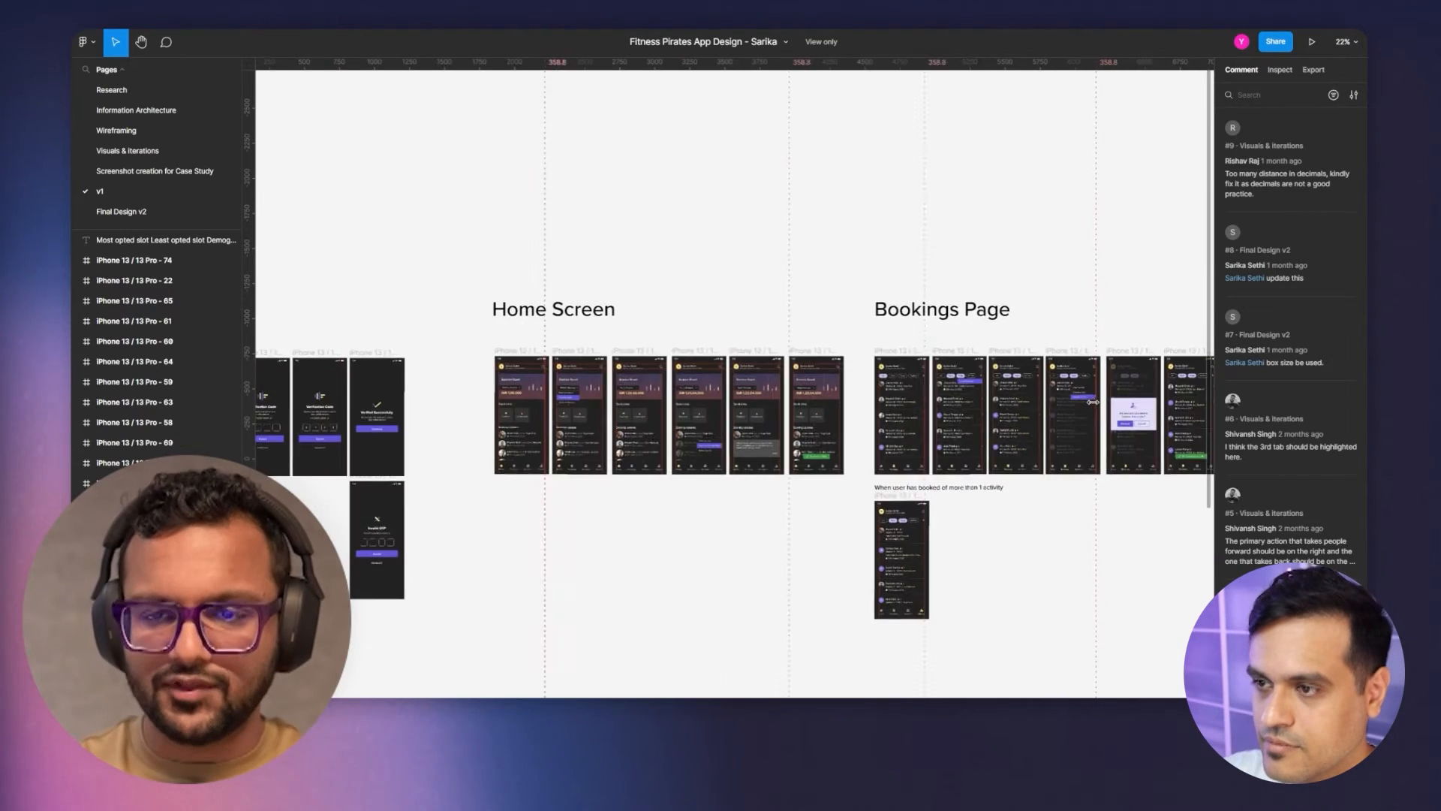
# Scroll the canvas right to the Yoga Club Bookings screen with its February 2022 calendar
pyautogui.hscroll(3)
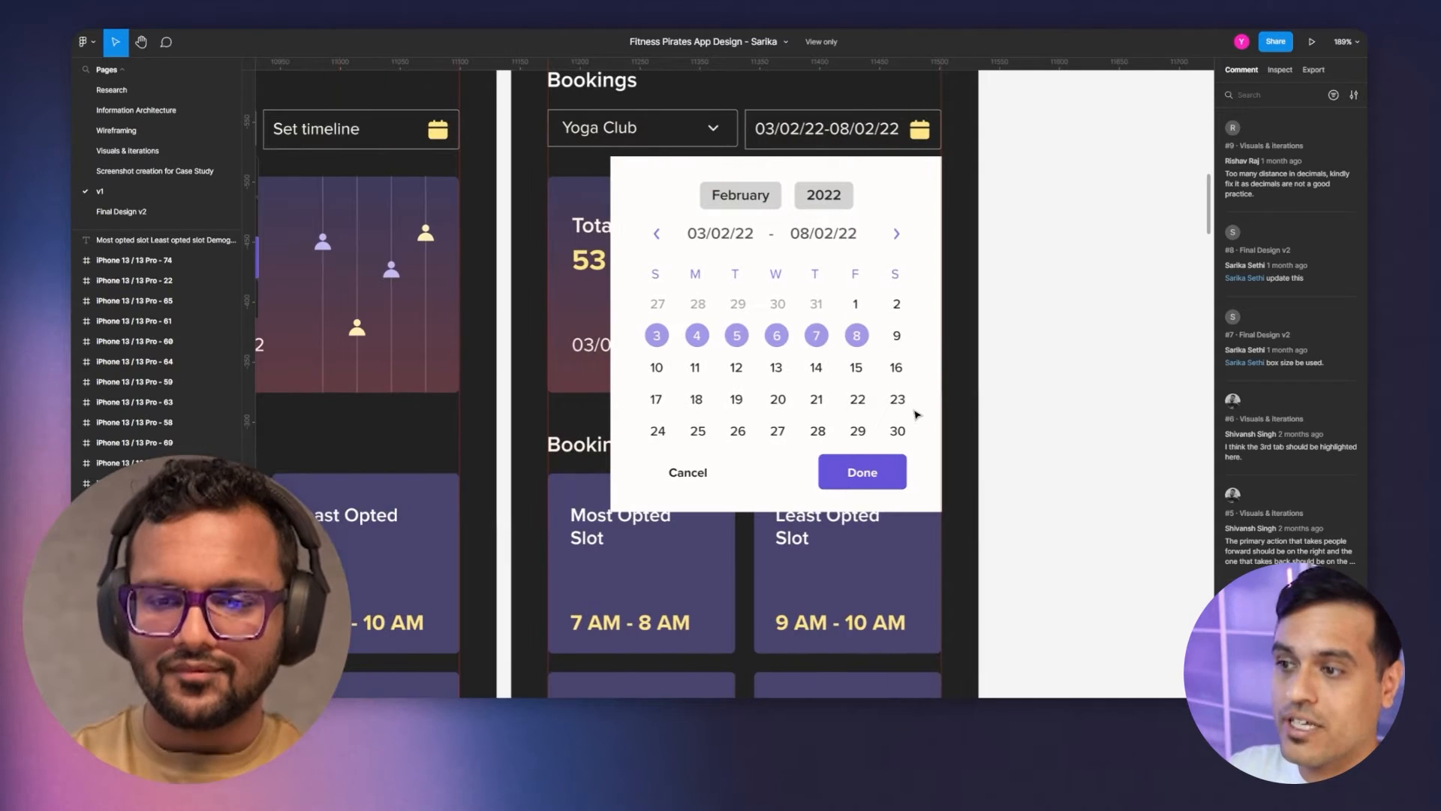
pyautogui.moveTo(1018, 410)
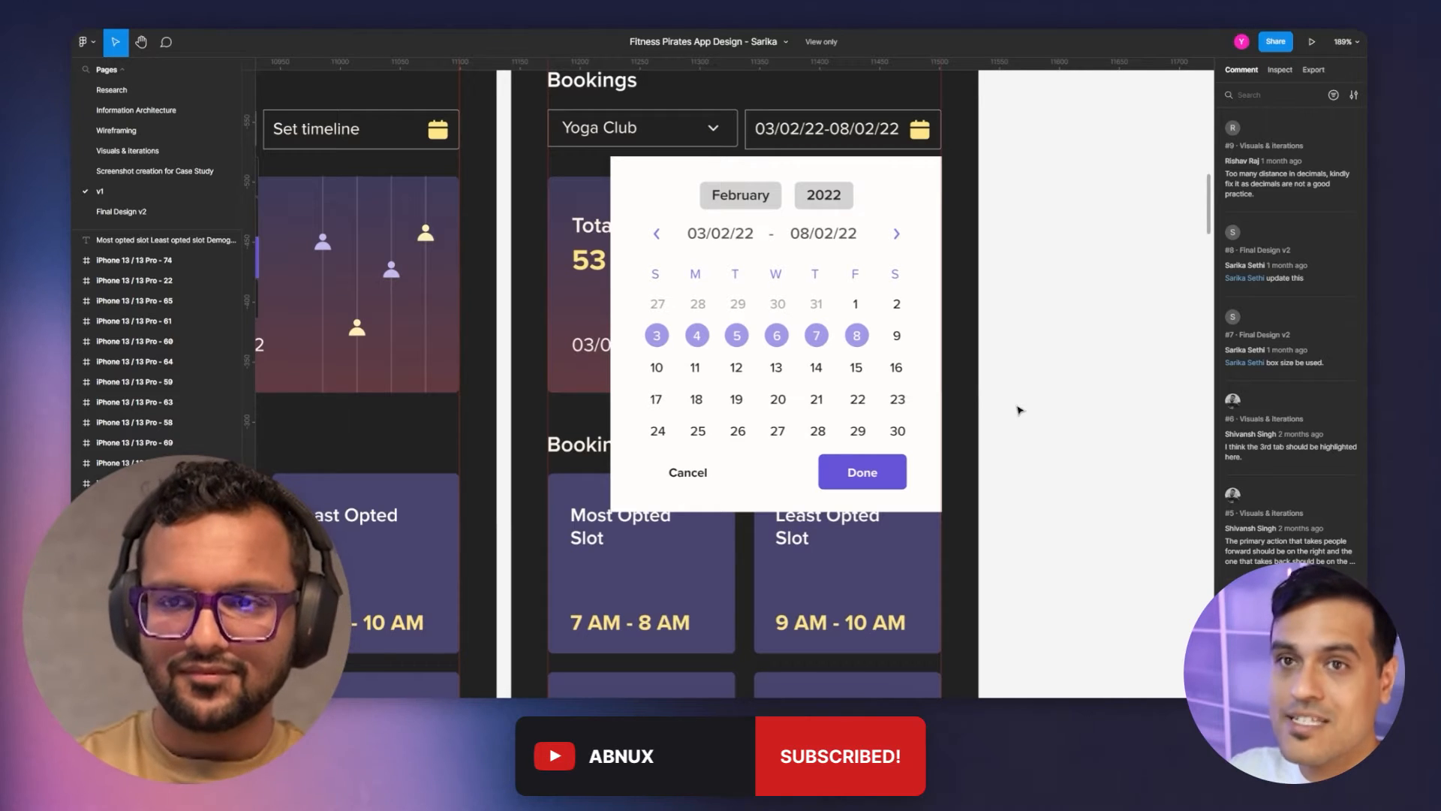
pyautogui.moveTo(780, 381)
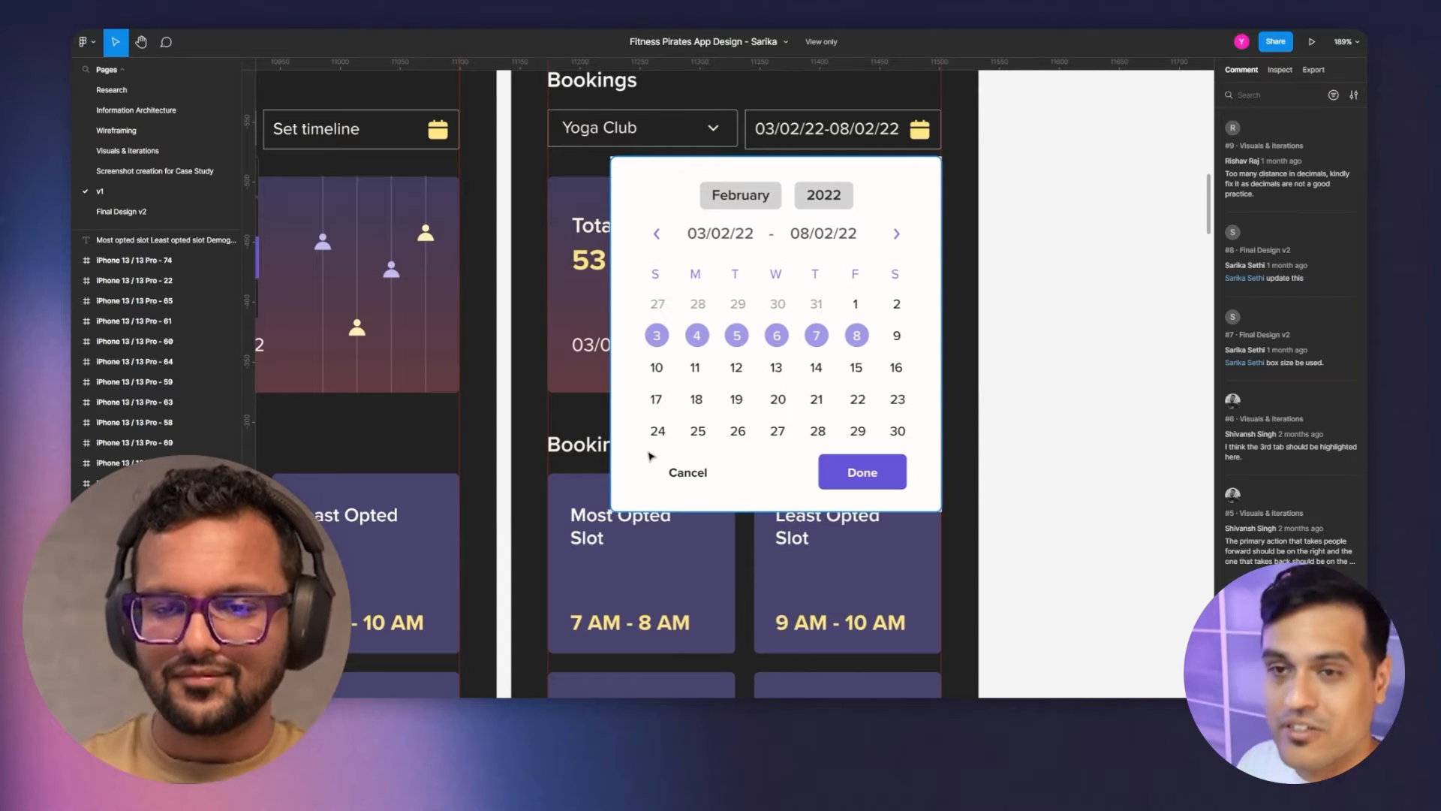
pyautogui.moveTo(919, 206)
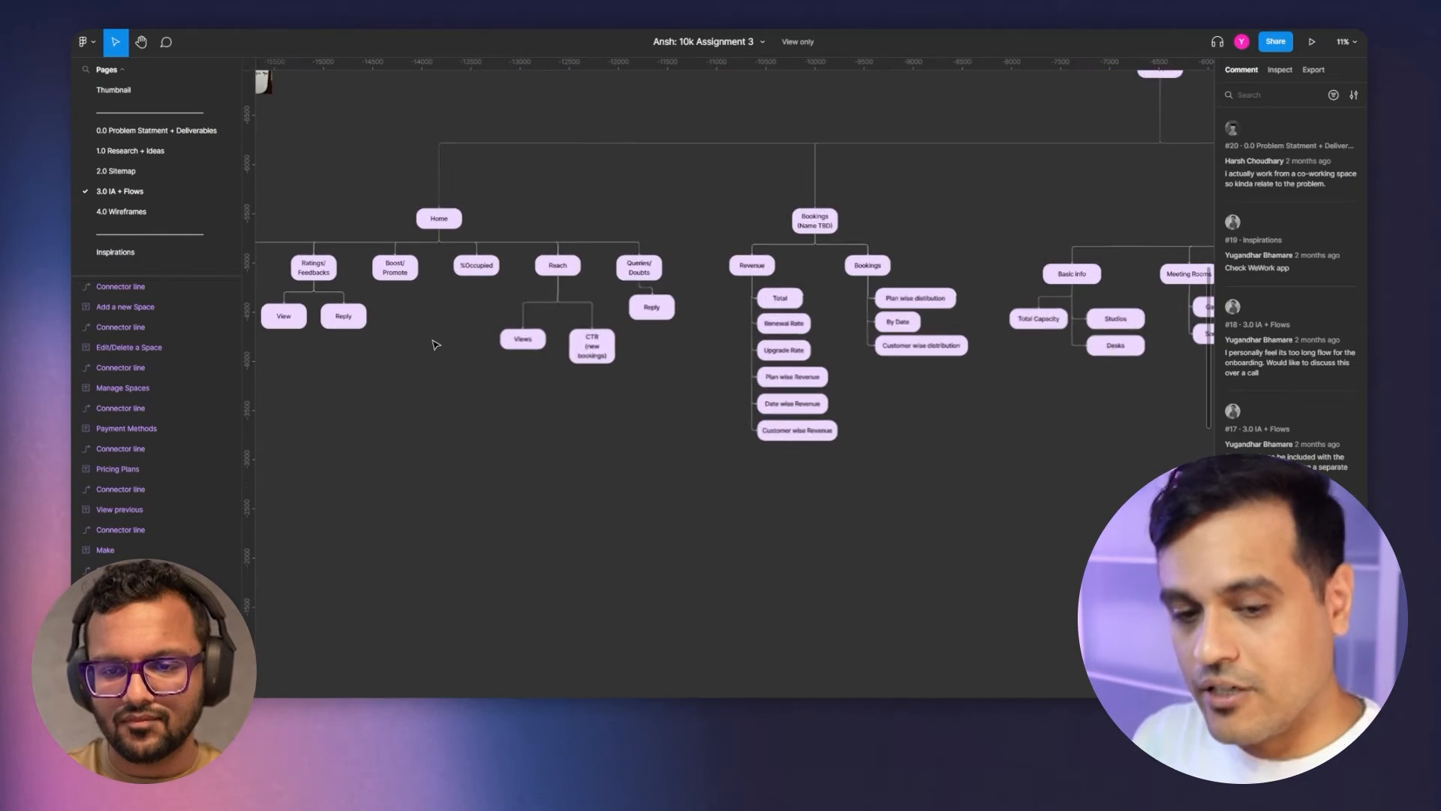
# Zoom out to view the sitemap tree with Frame 27, Frame 73 and the sketch frames
pyautogui.scroll(3)
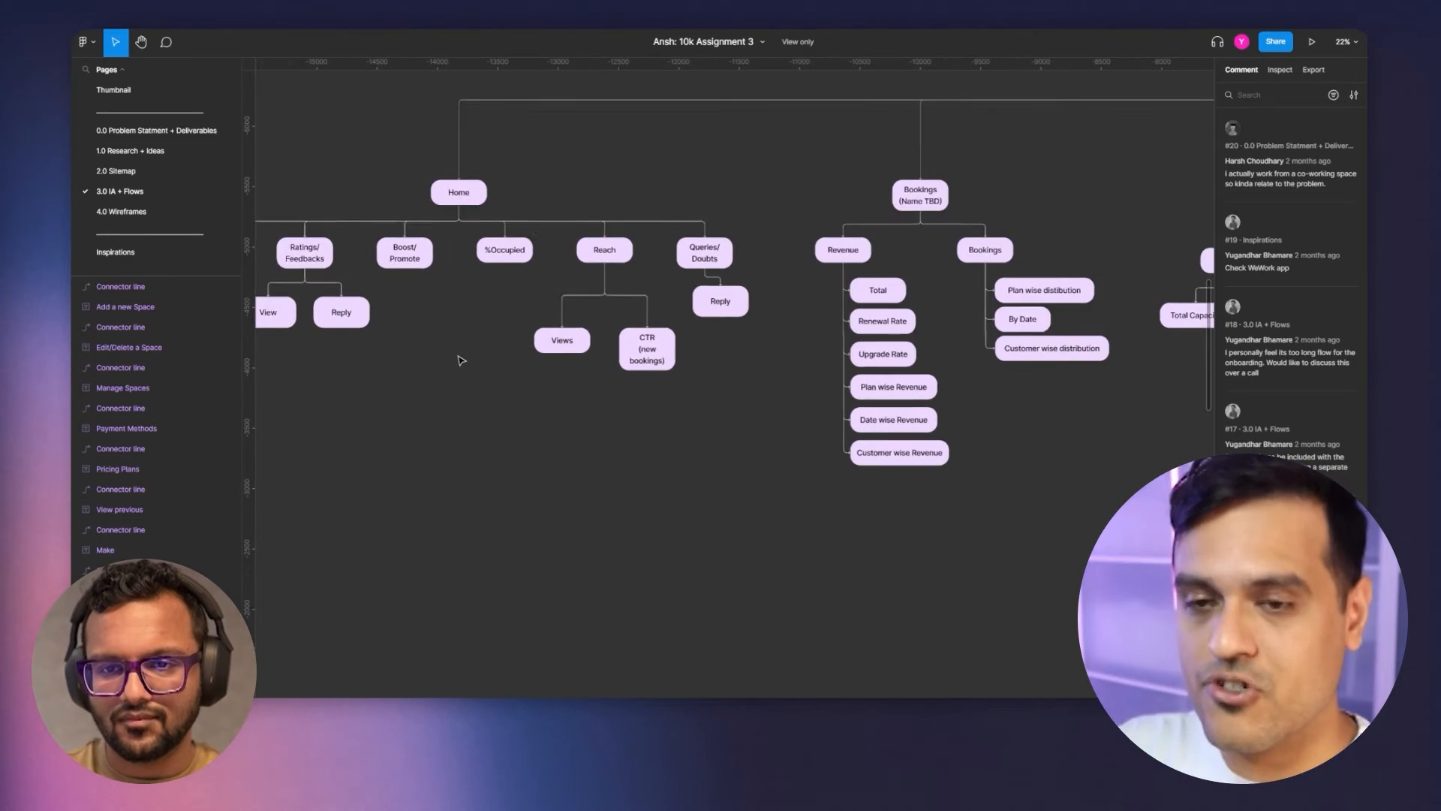
pyautogui.scroll(-3)
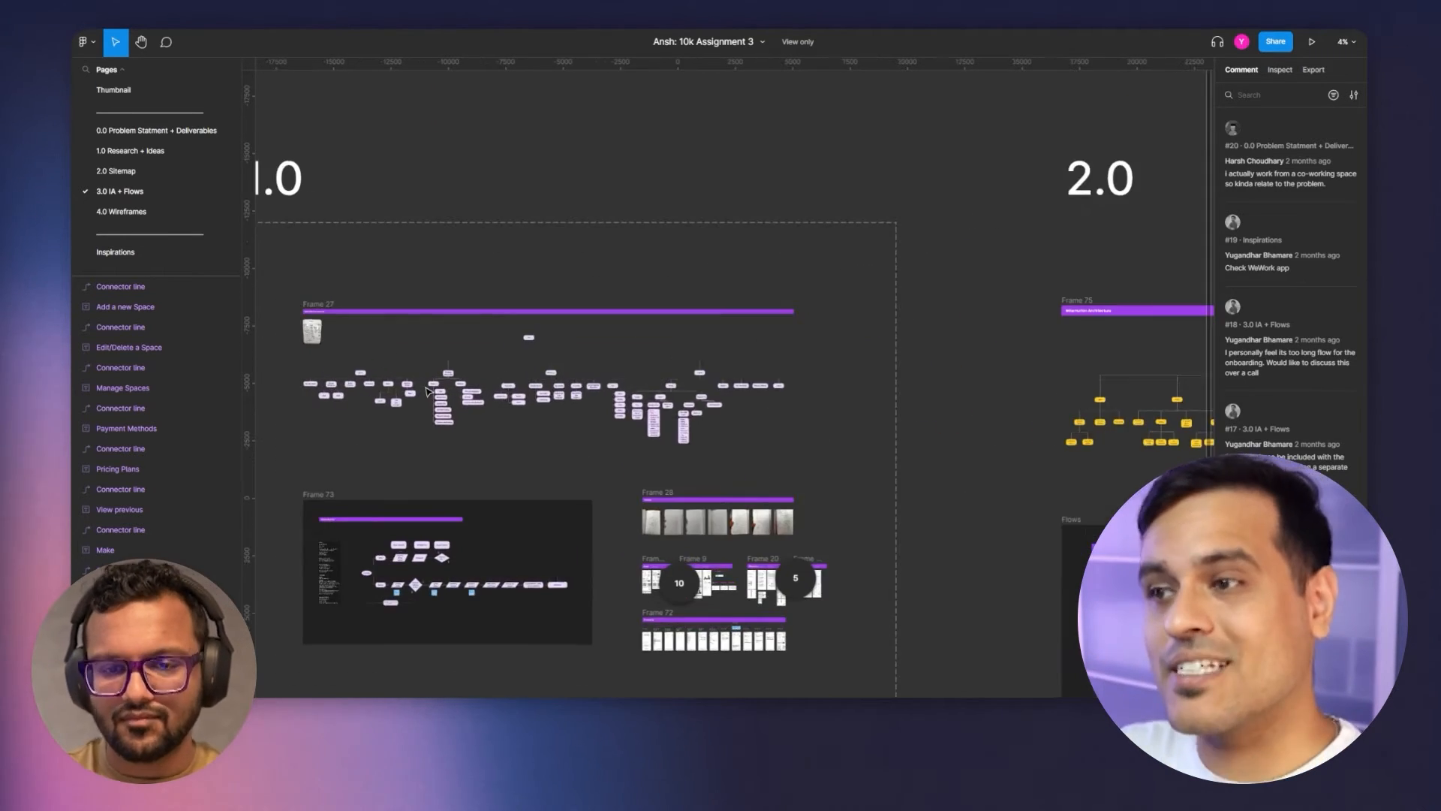
pyautogui.scroll(3)
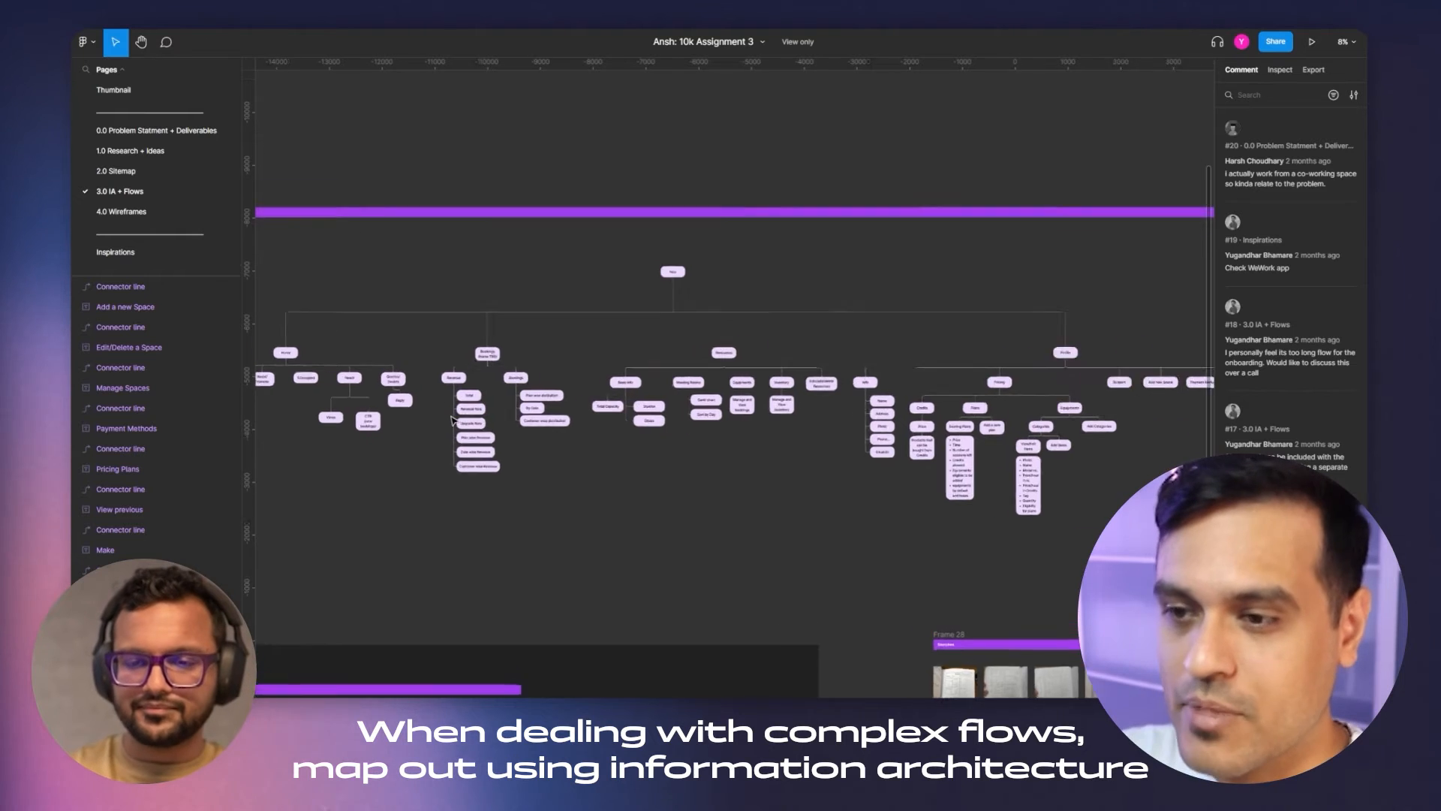
pyautogui.scroll(3)
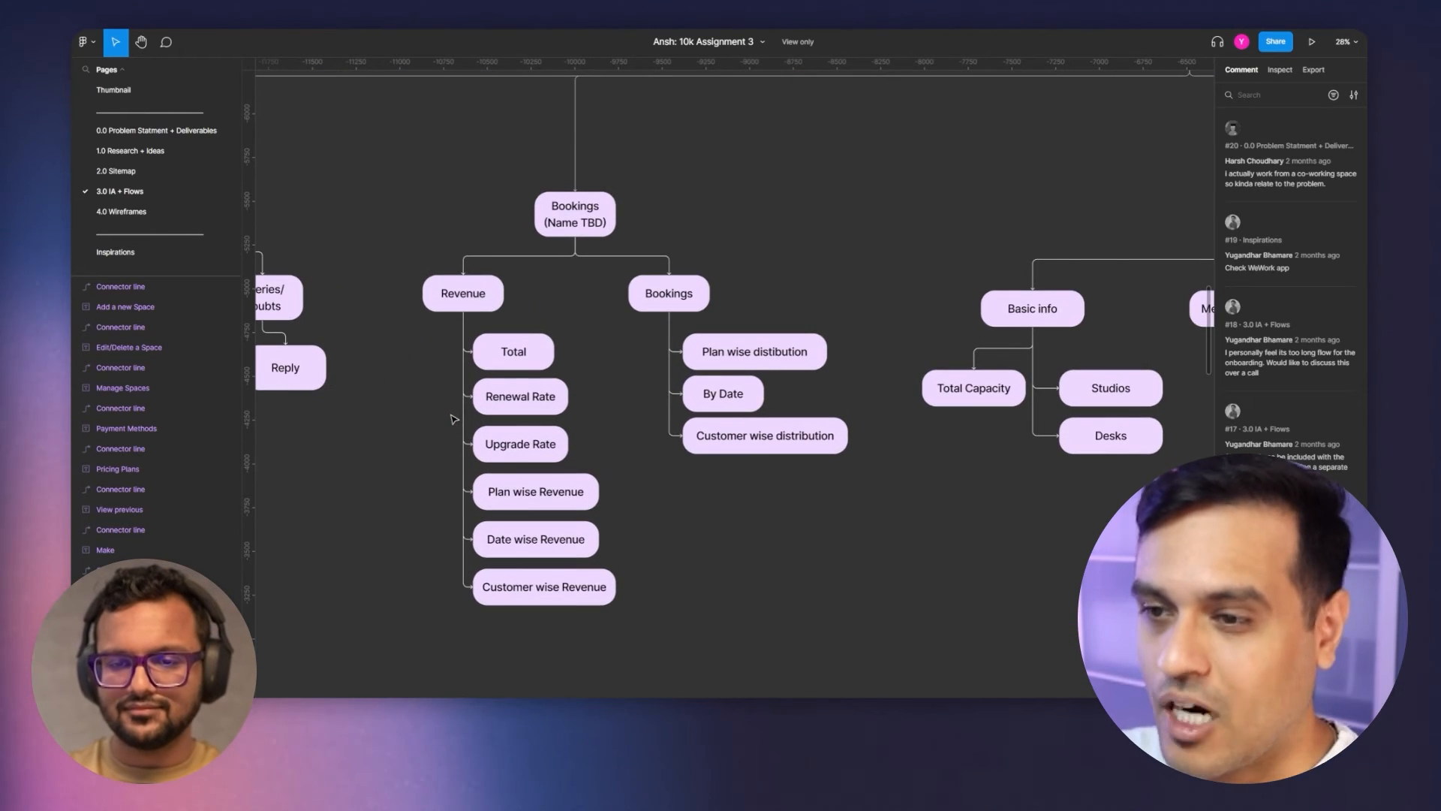
pyautogui.scroll(-3)
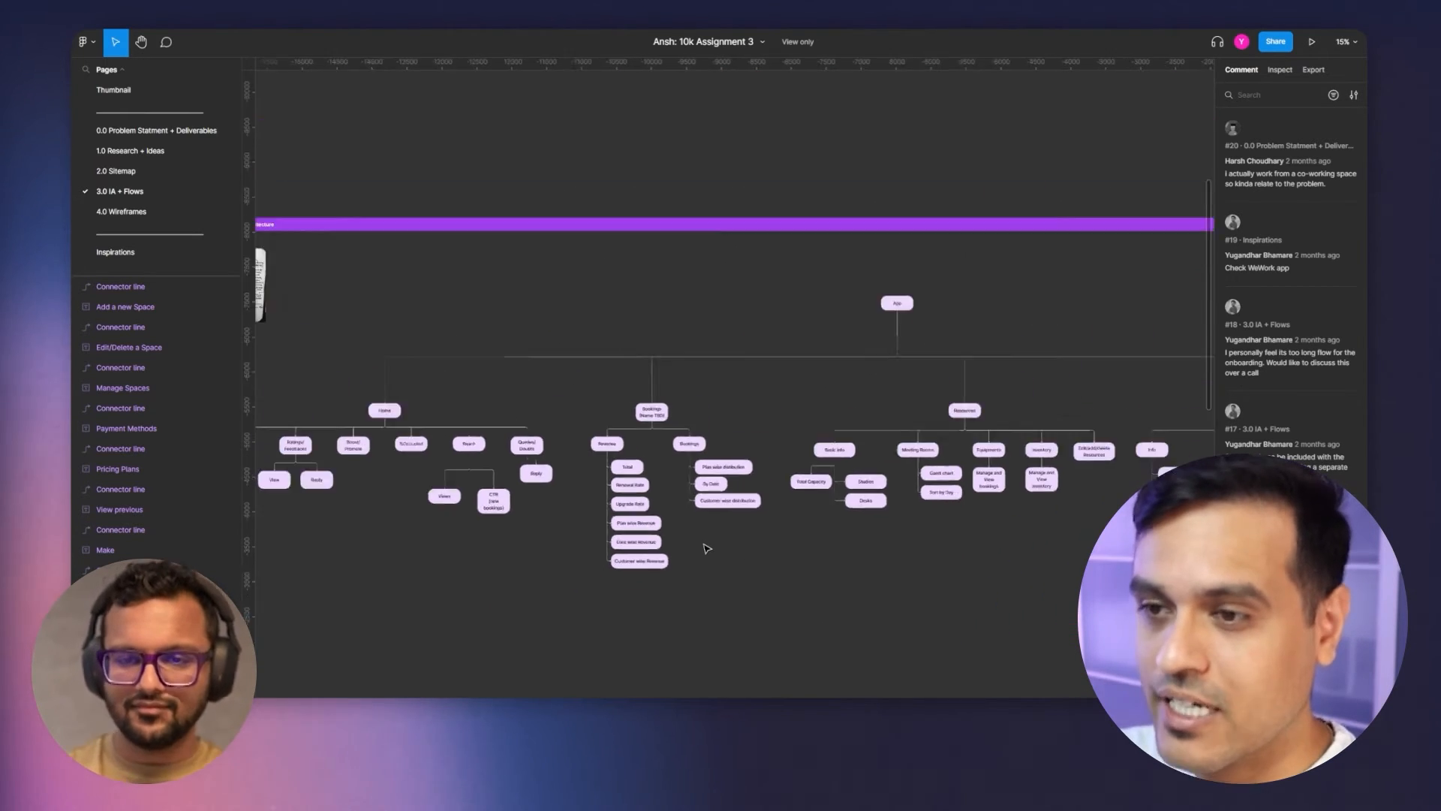
pyautogui.scroll(-3)
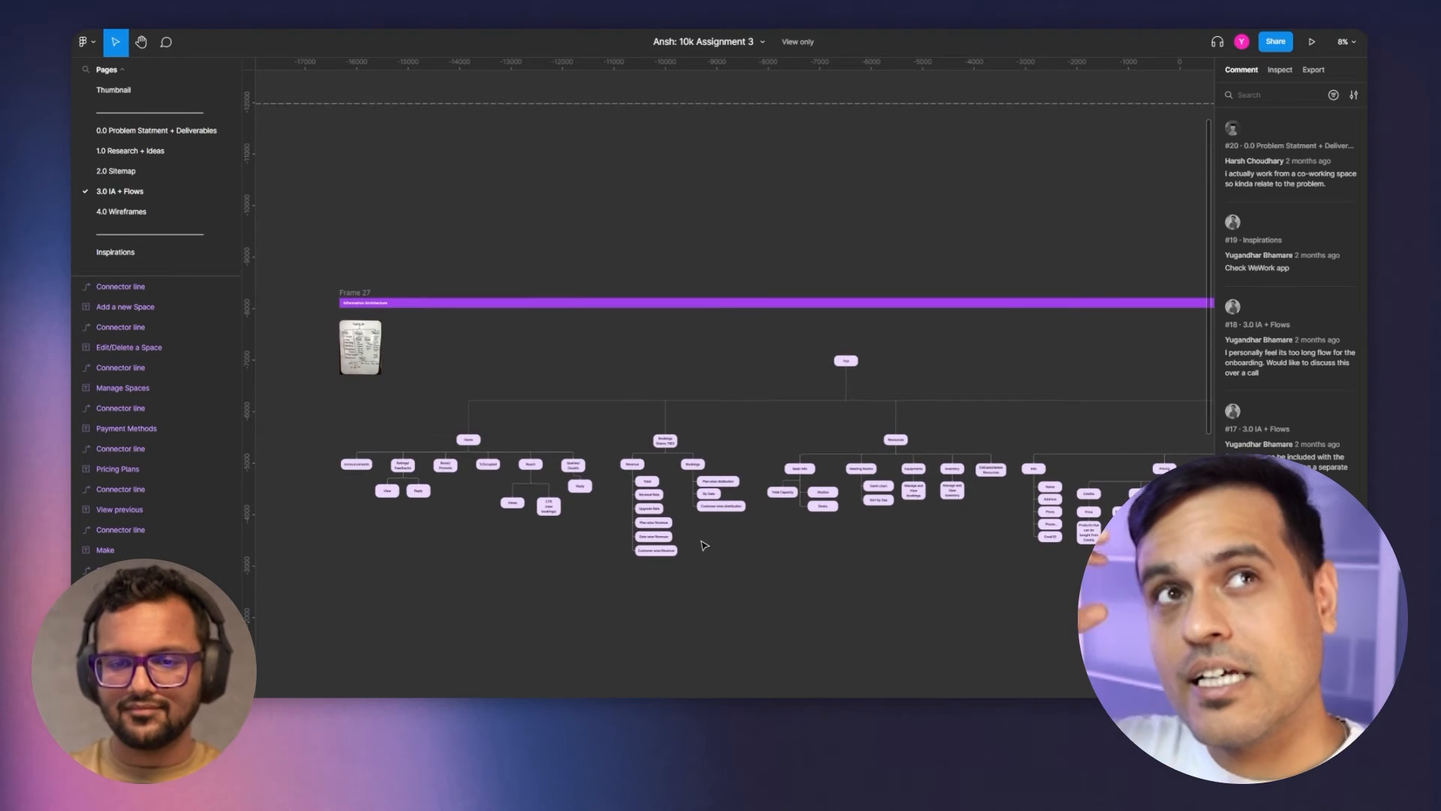
pyautogui.scroll(-3)
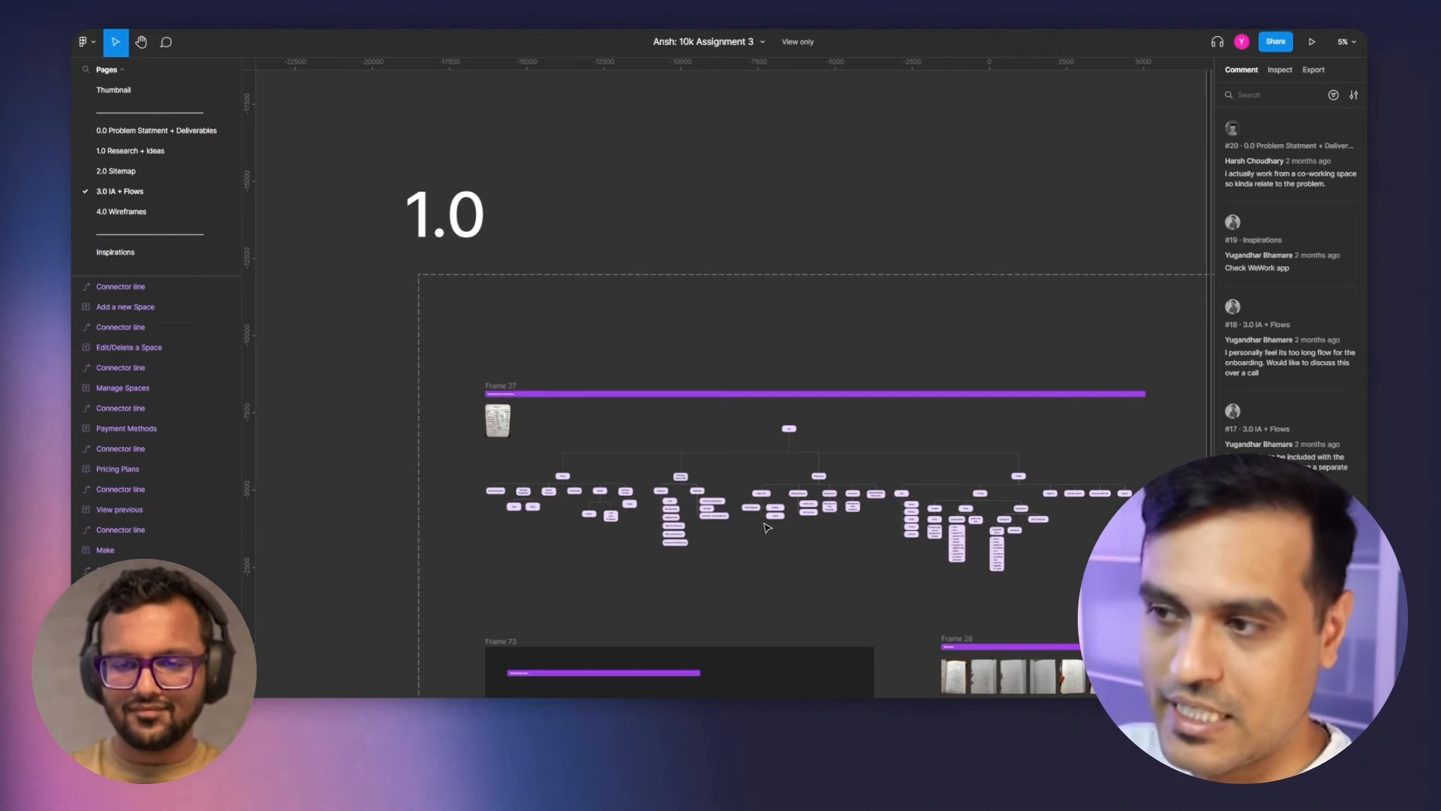
pyautogui.scroll(-3)
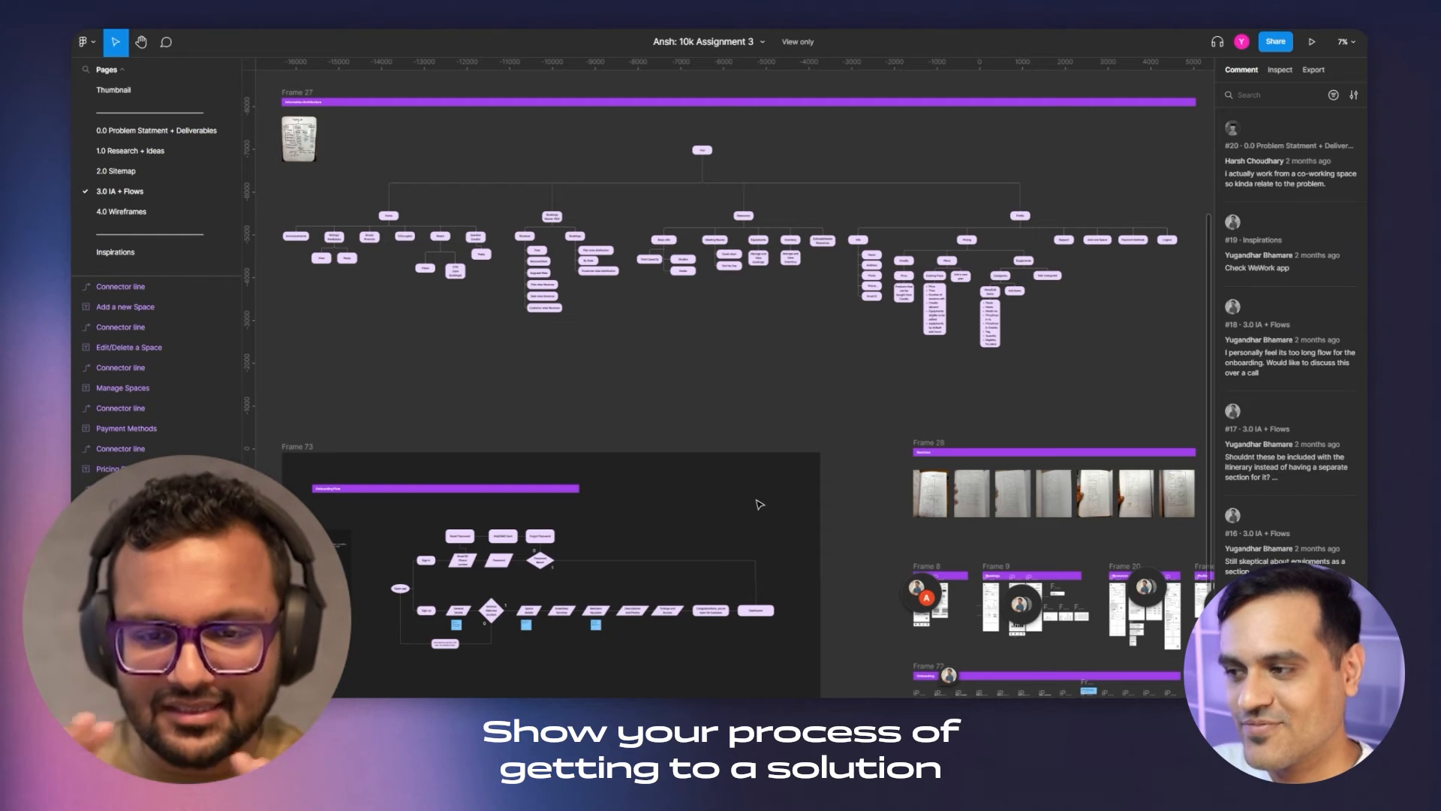
# Scroll down past the sign-in, sign-up and space setup flowchart to the Sketches frame
pyautogui.scroll(-3)
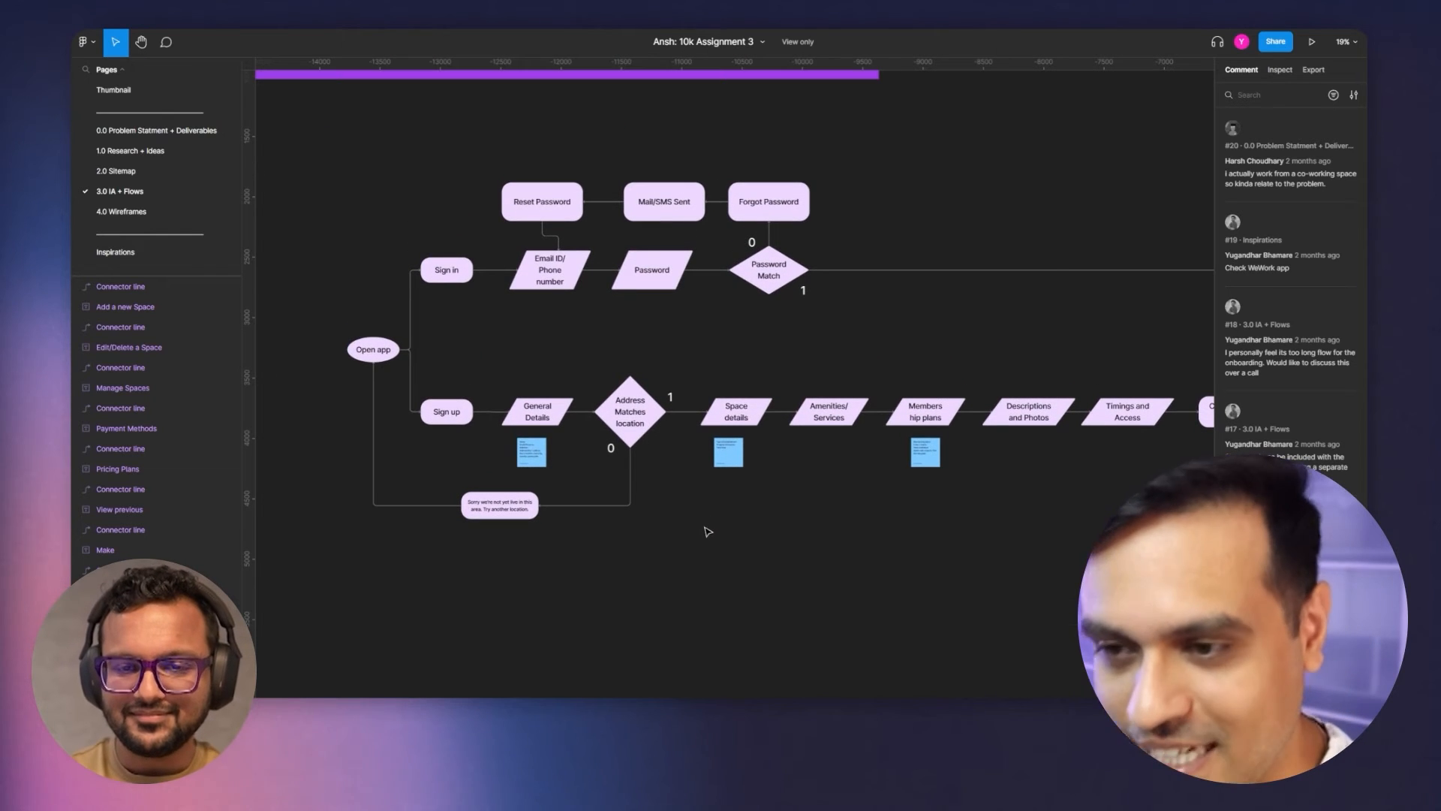
pyautogui.scroll(-3)
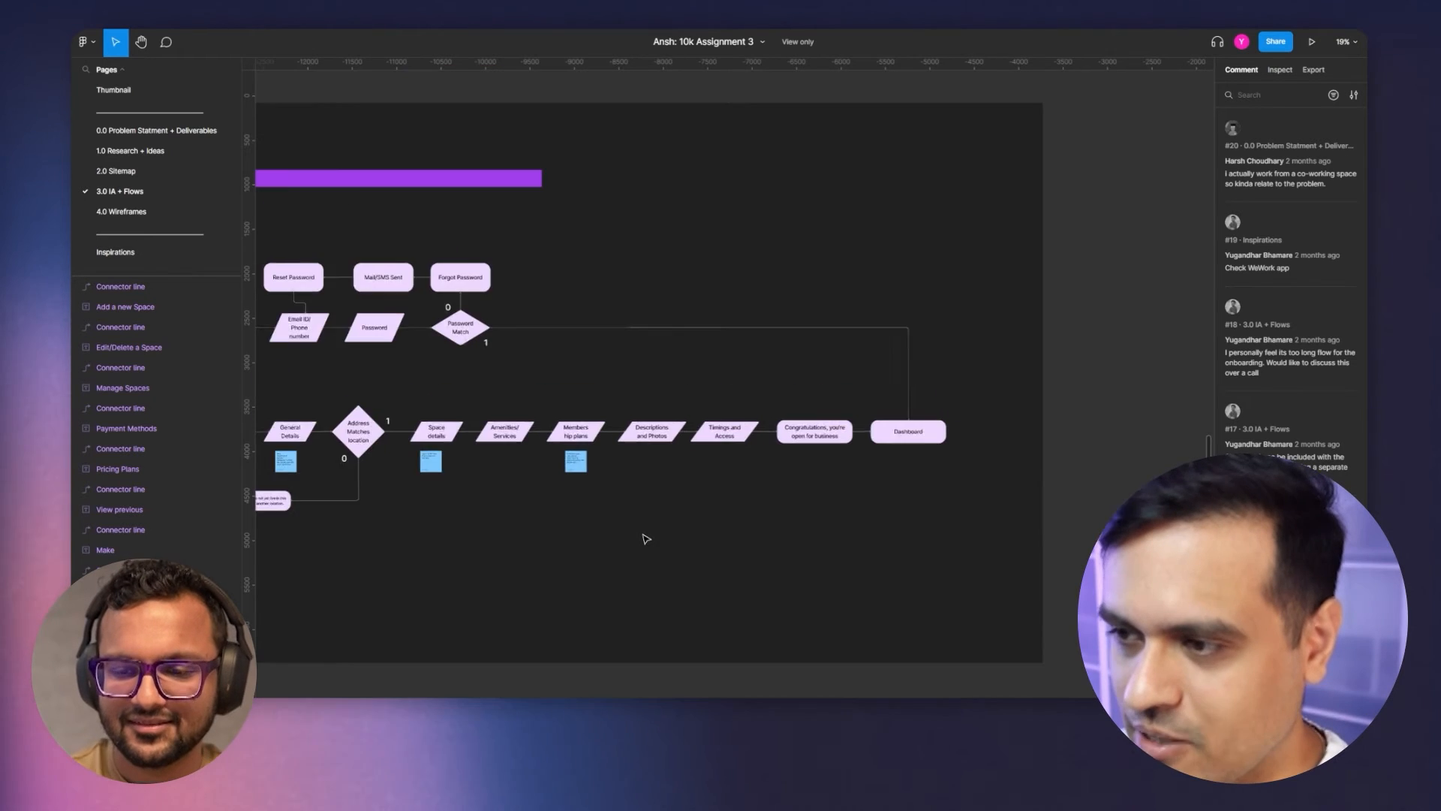
pyautogui.scroll(-3)
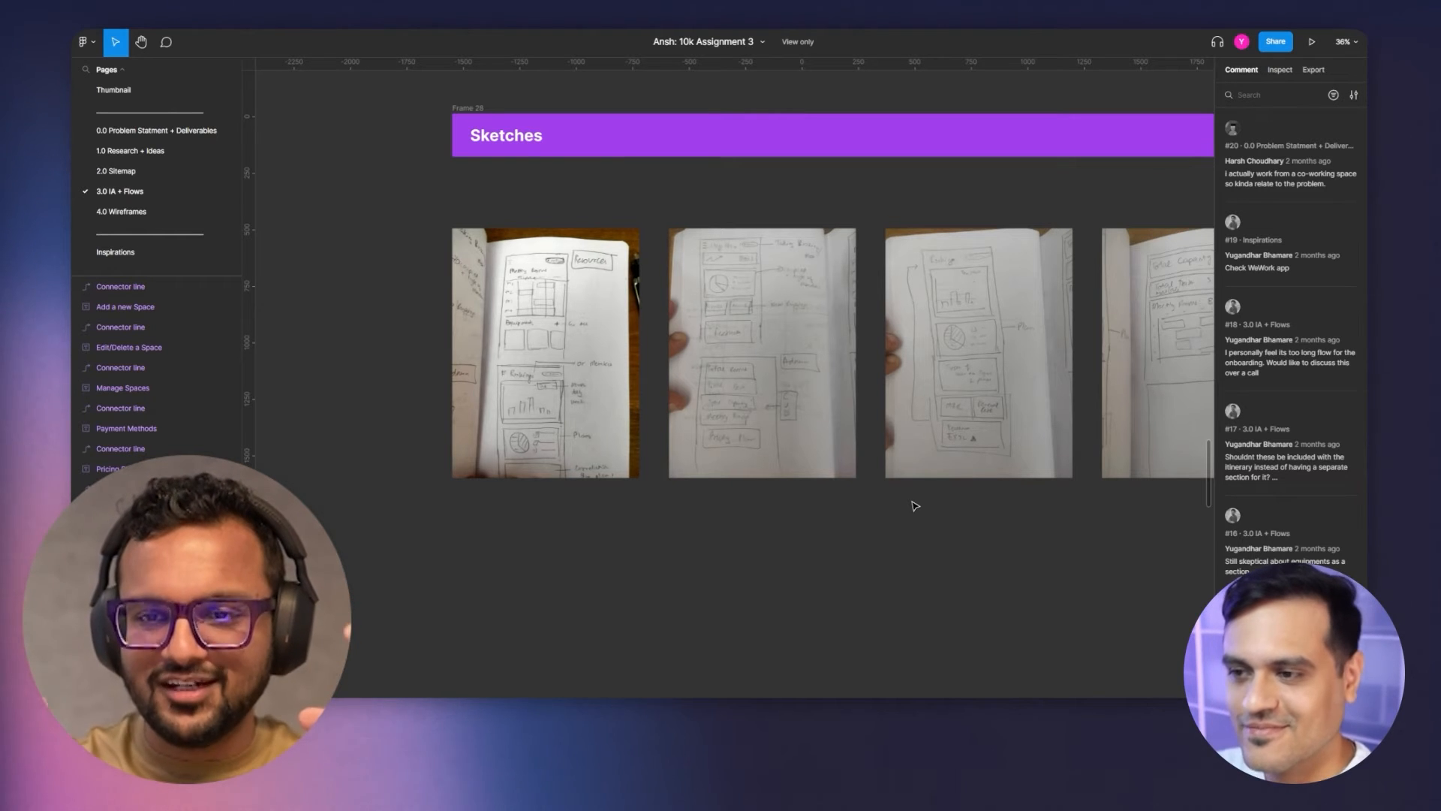
# Scroll right through the sketch photos, then down to the Bookings revenue and bookings wireframes
pyautogui.hscroll(3)
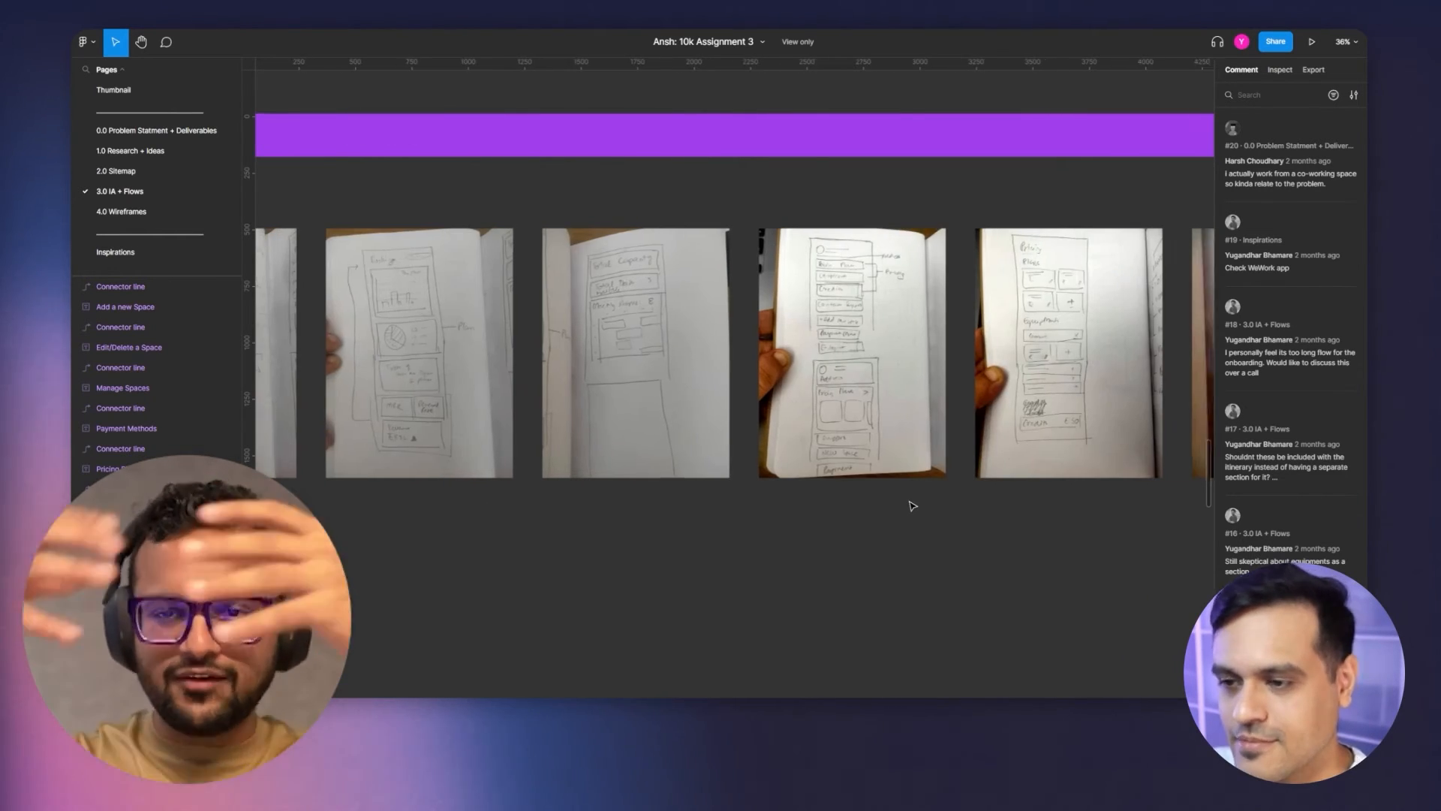
pyautogui.hscroll(3)
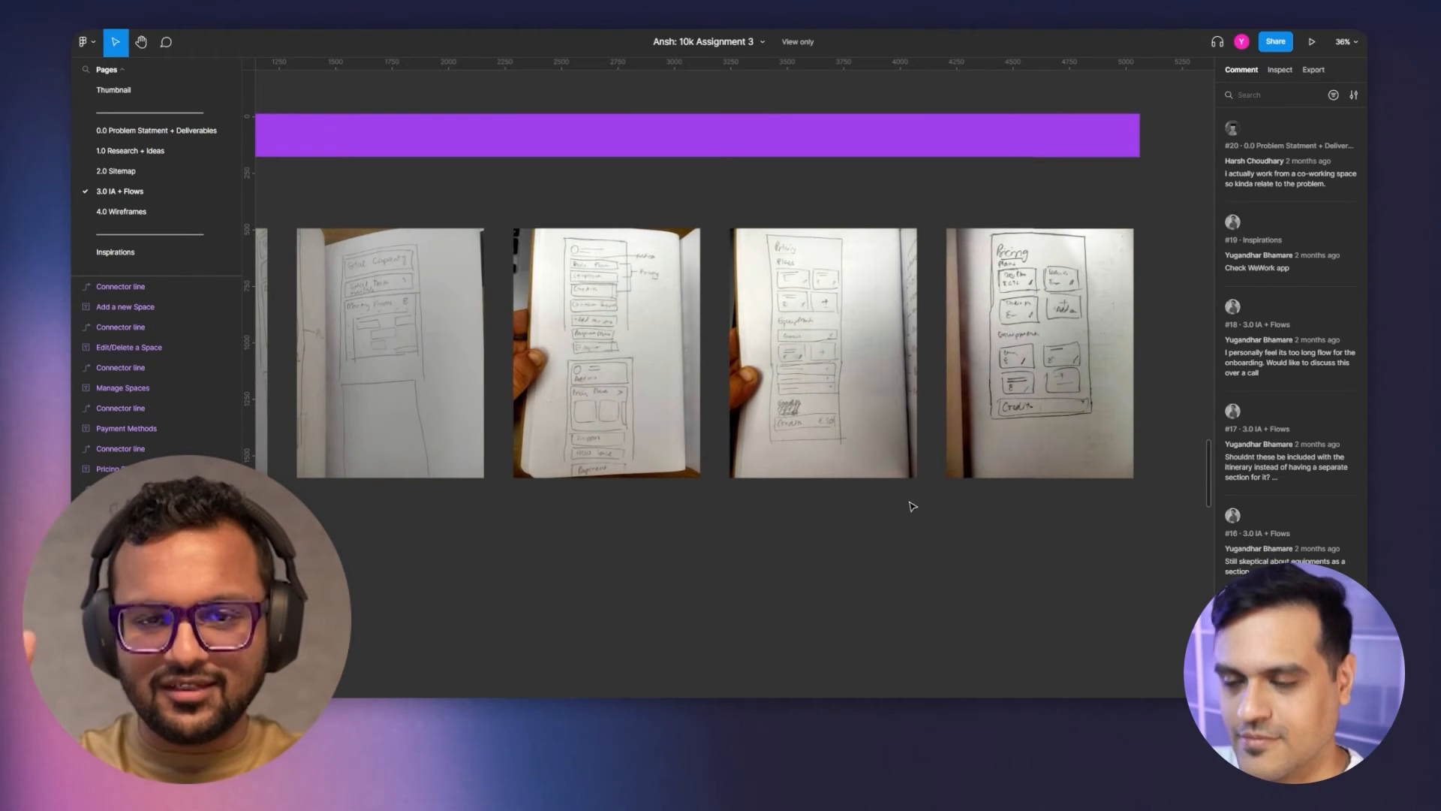
pyautogui.hscroll(3)
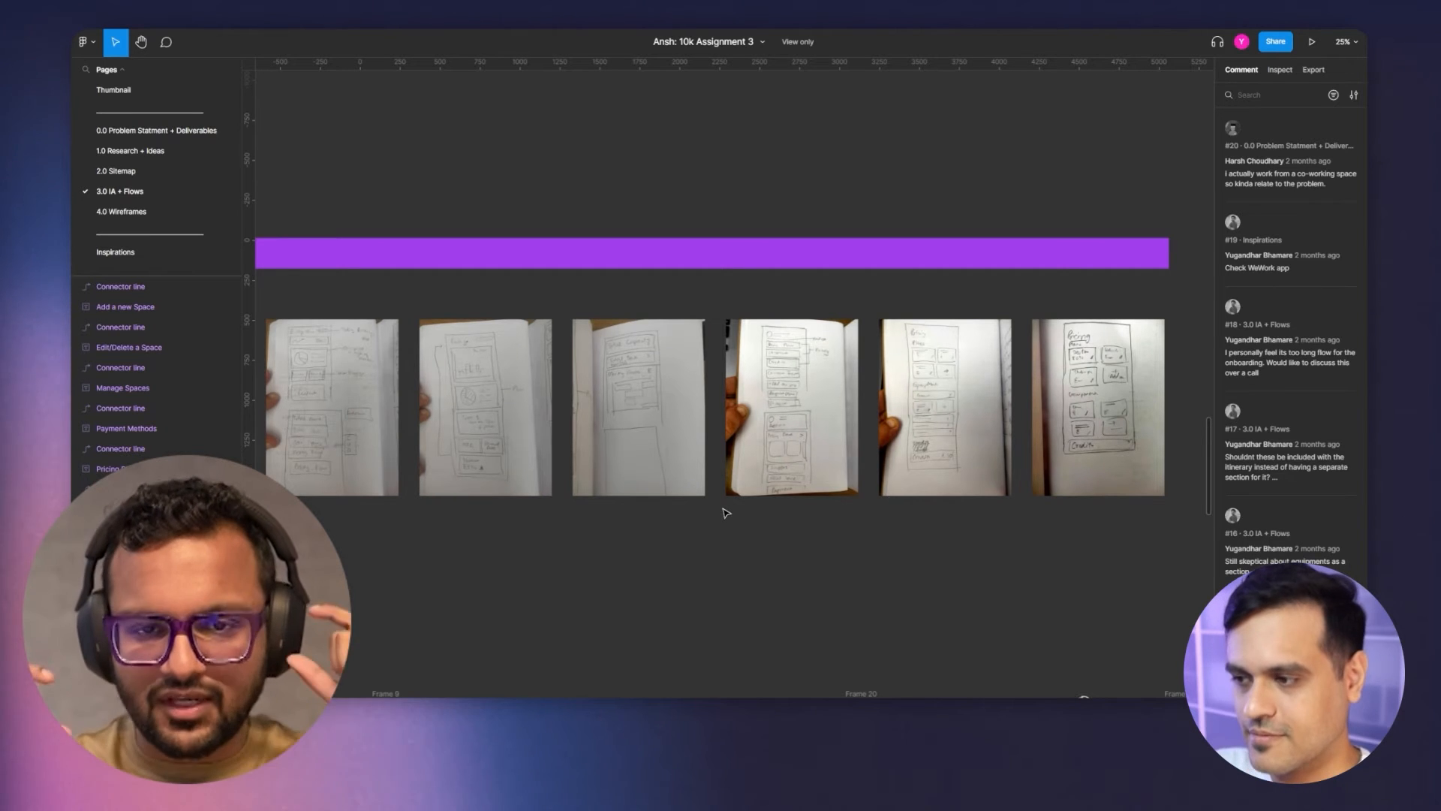
pyautogui.scroll(-3)
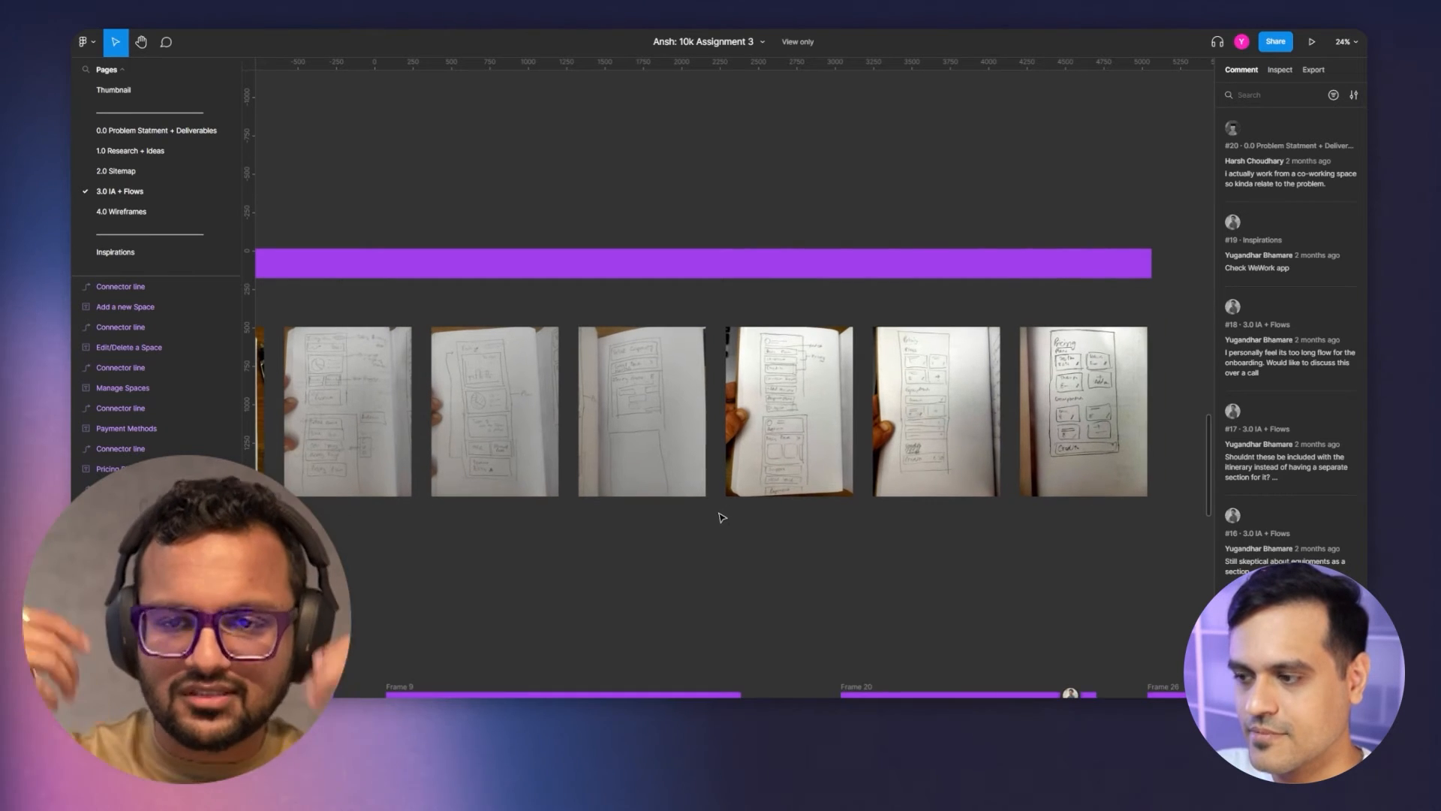
pyautogui.scroll(-3)
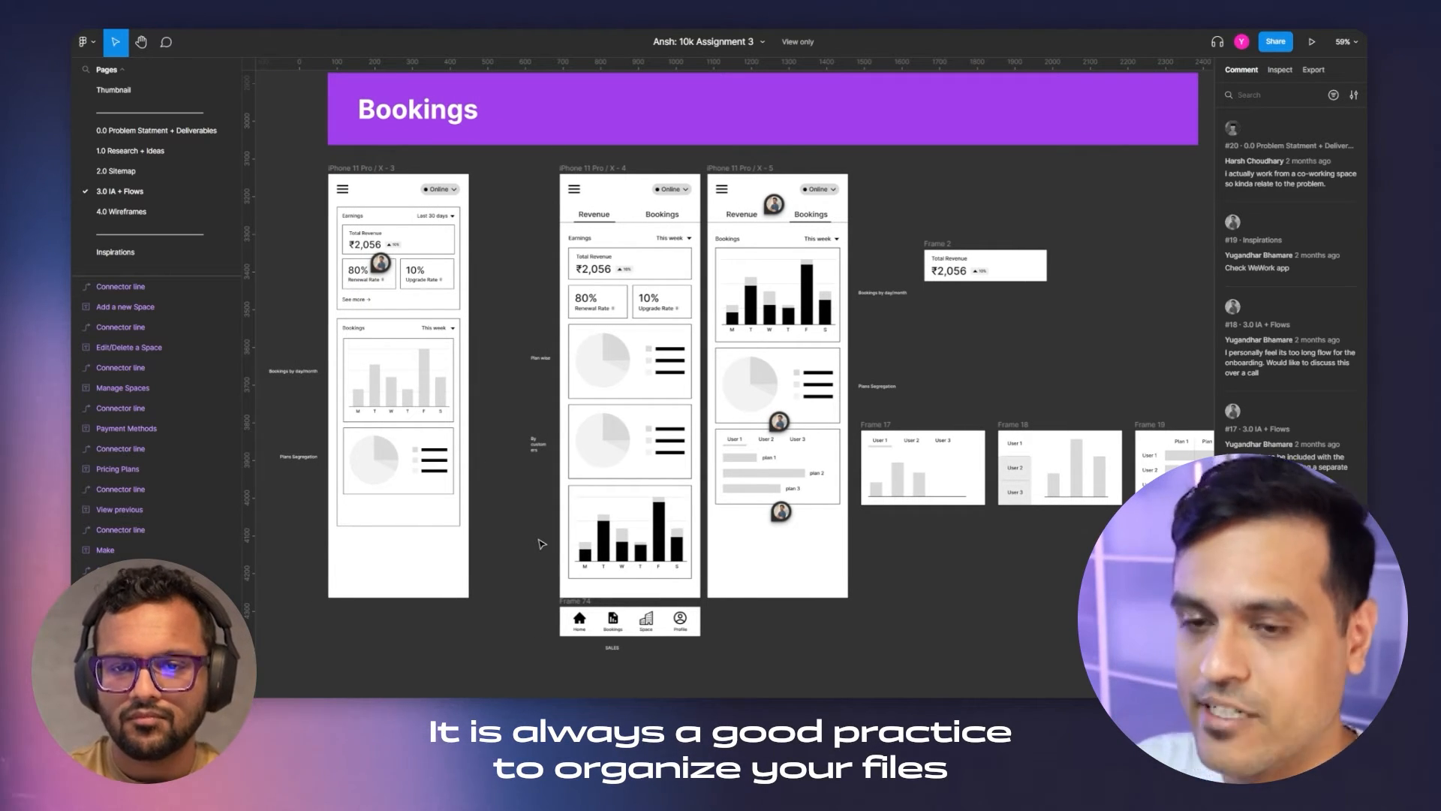
# Scroll past the Bookings and Resources wireframes and bring up the polished home dashboard designs
pyautogui.scroll(-3)
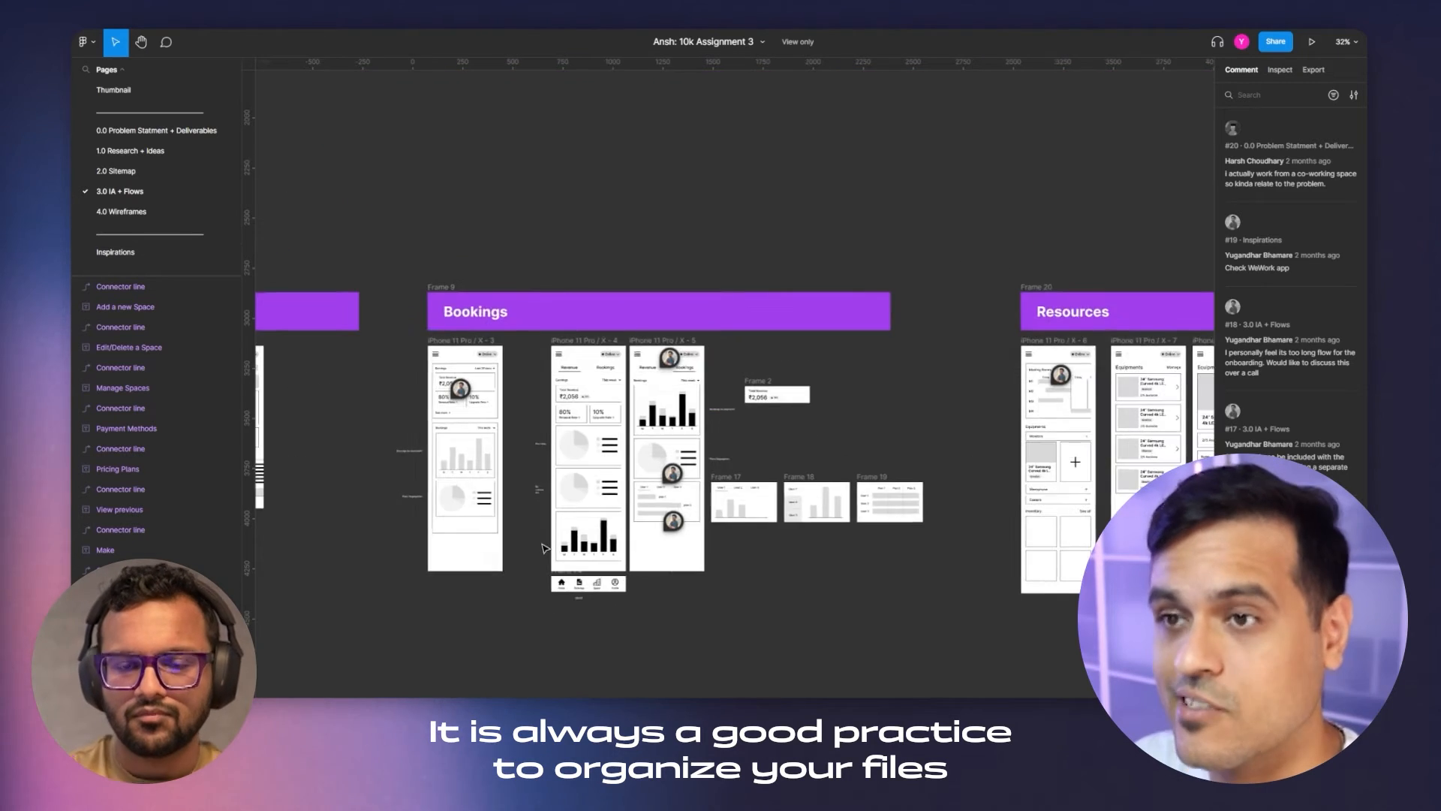
pyautogui.scroll(-3)
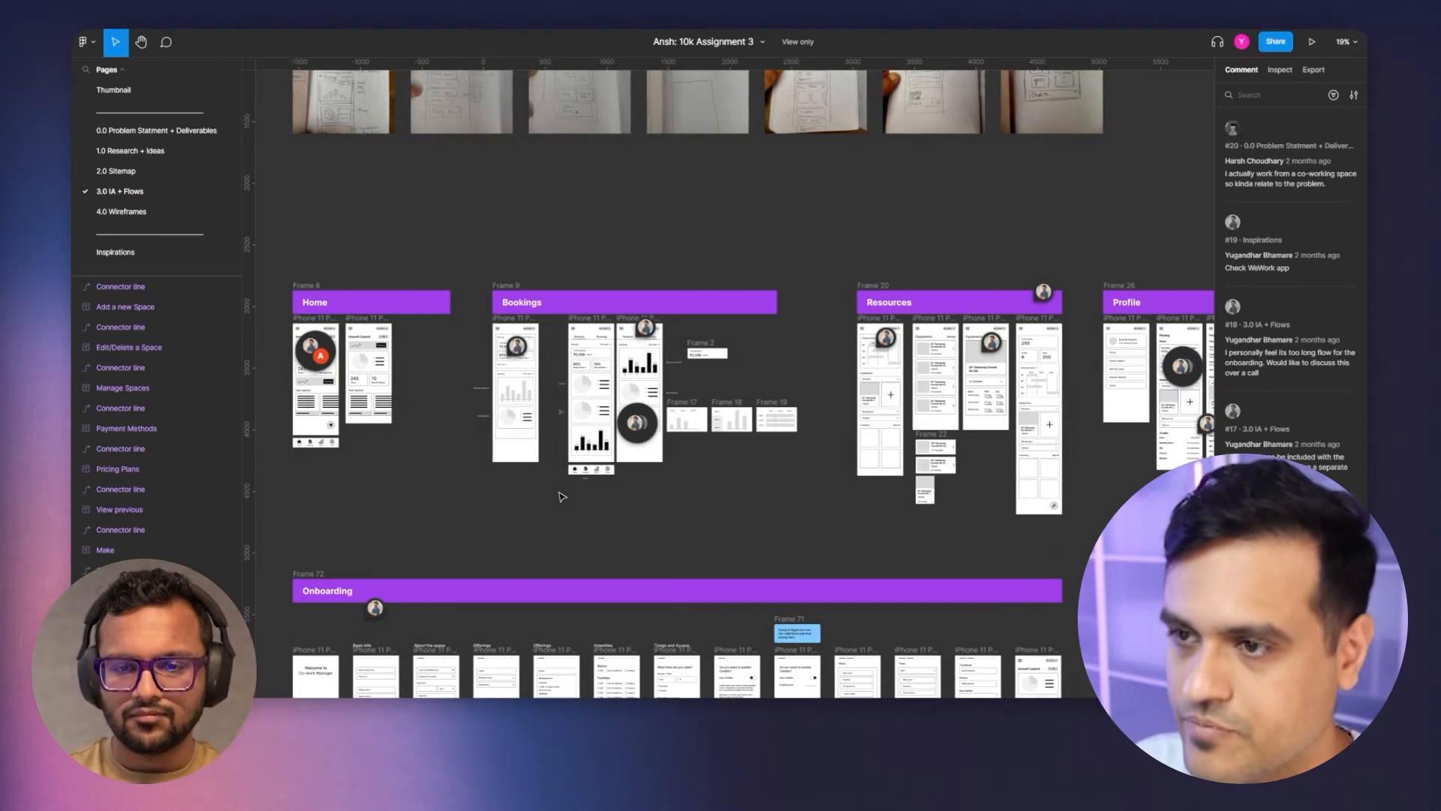
pyautogui.hscroll(3)
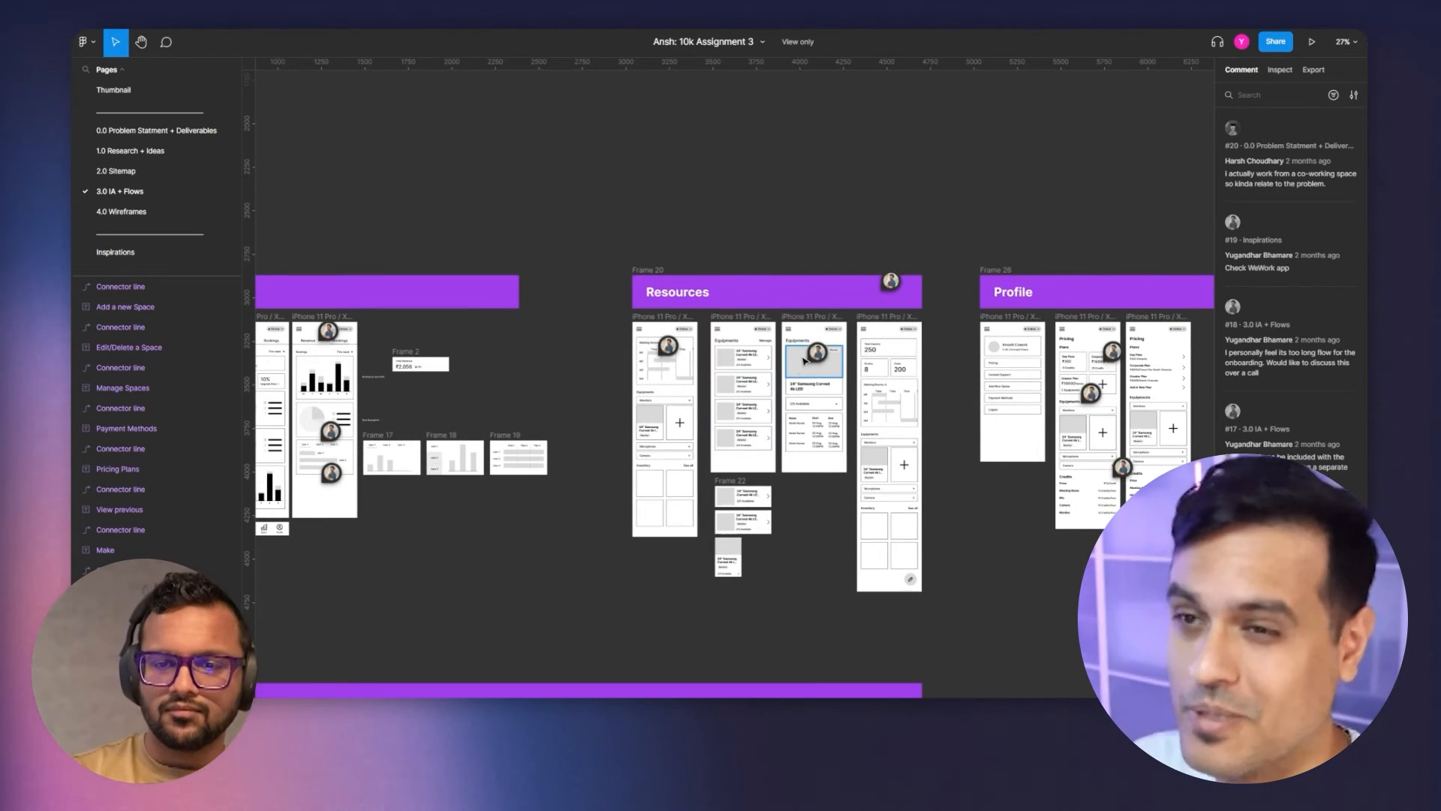
pyautogui.moveTo(812, 356)
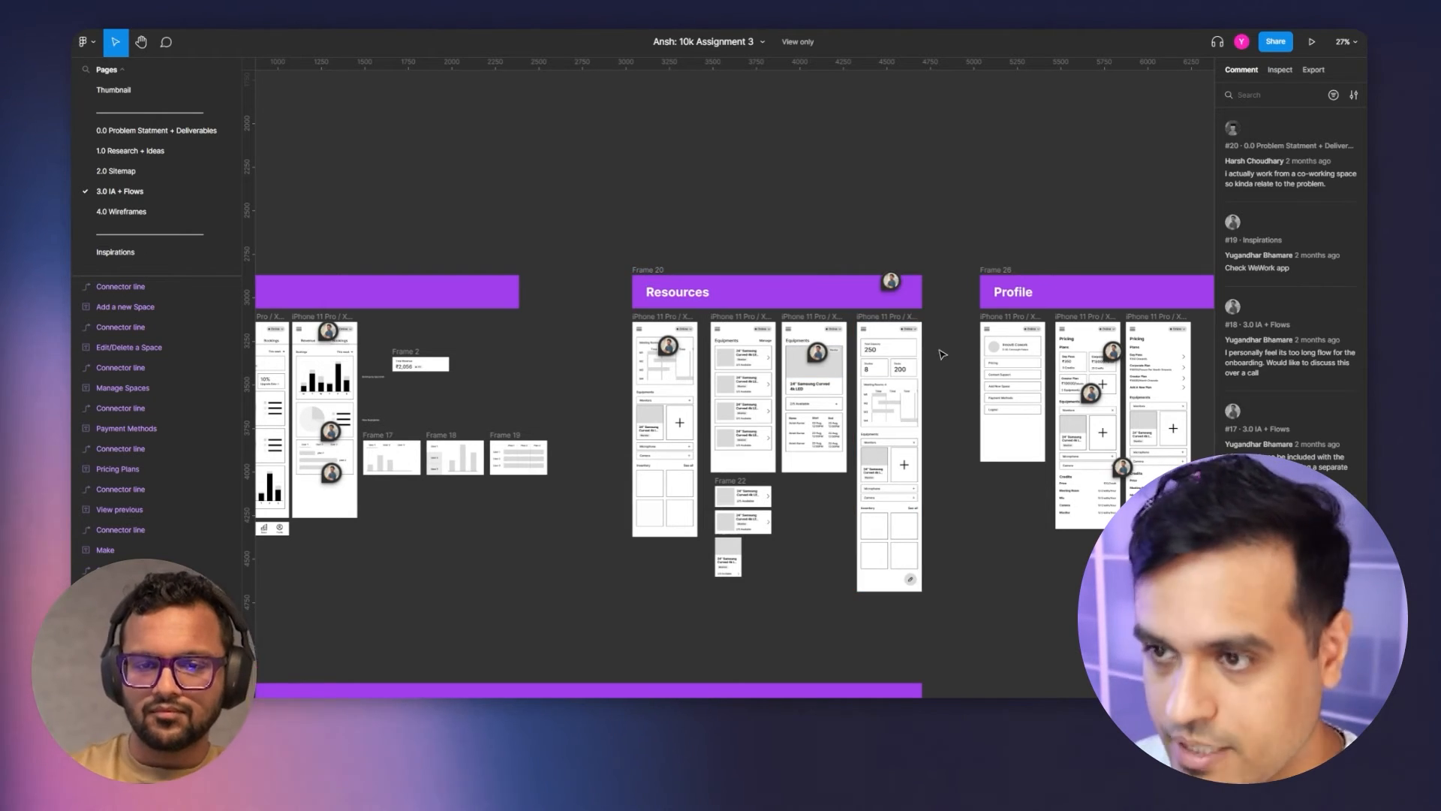
pyautogui.scroll(-3)
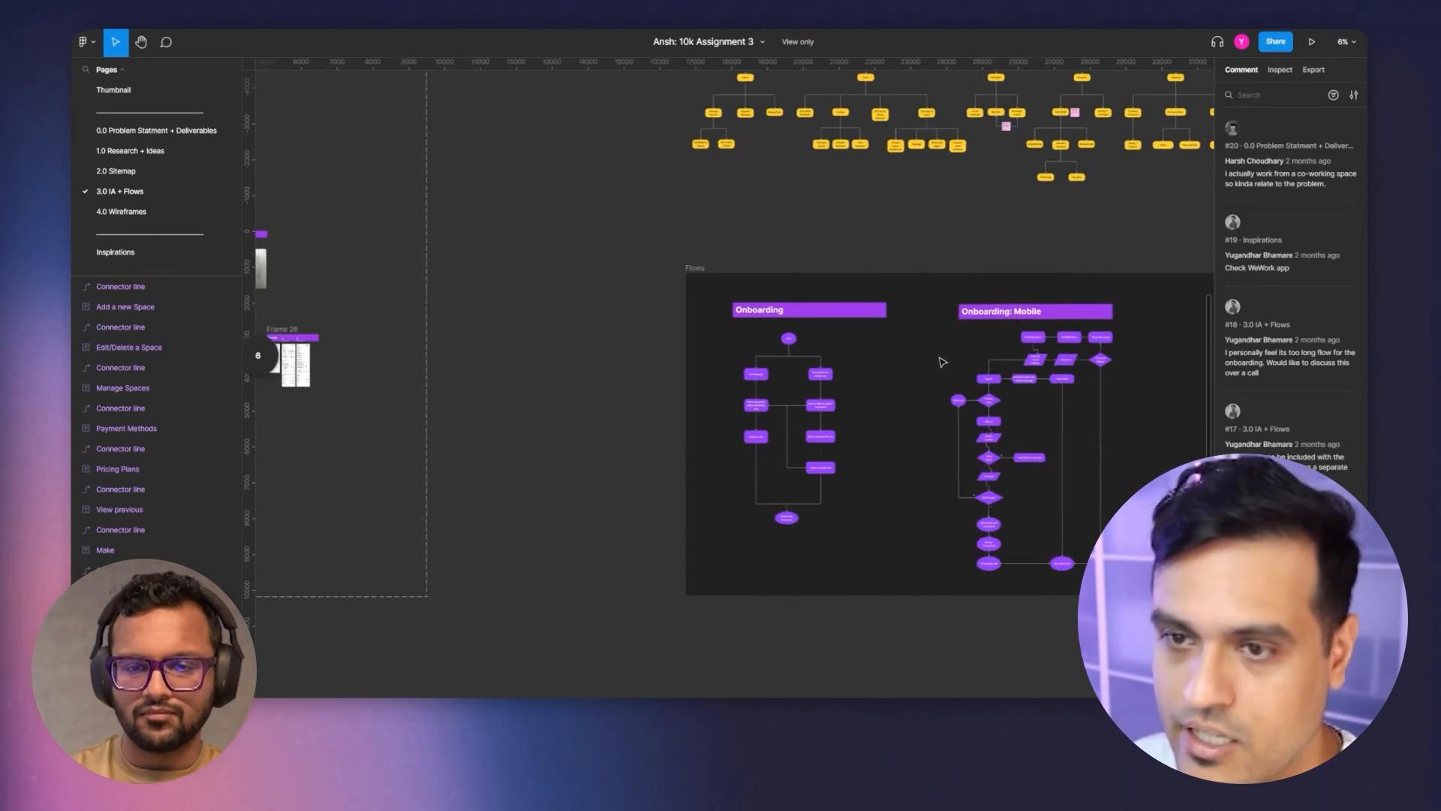
pyautogui.scroll(-3)
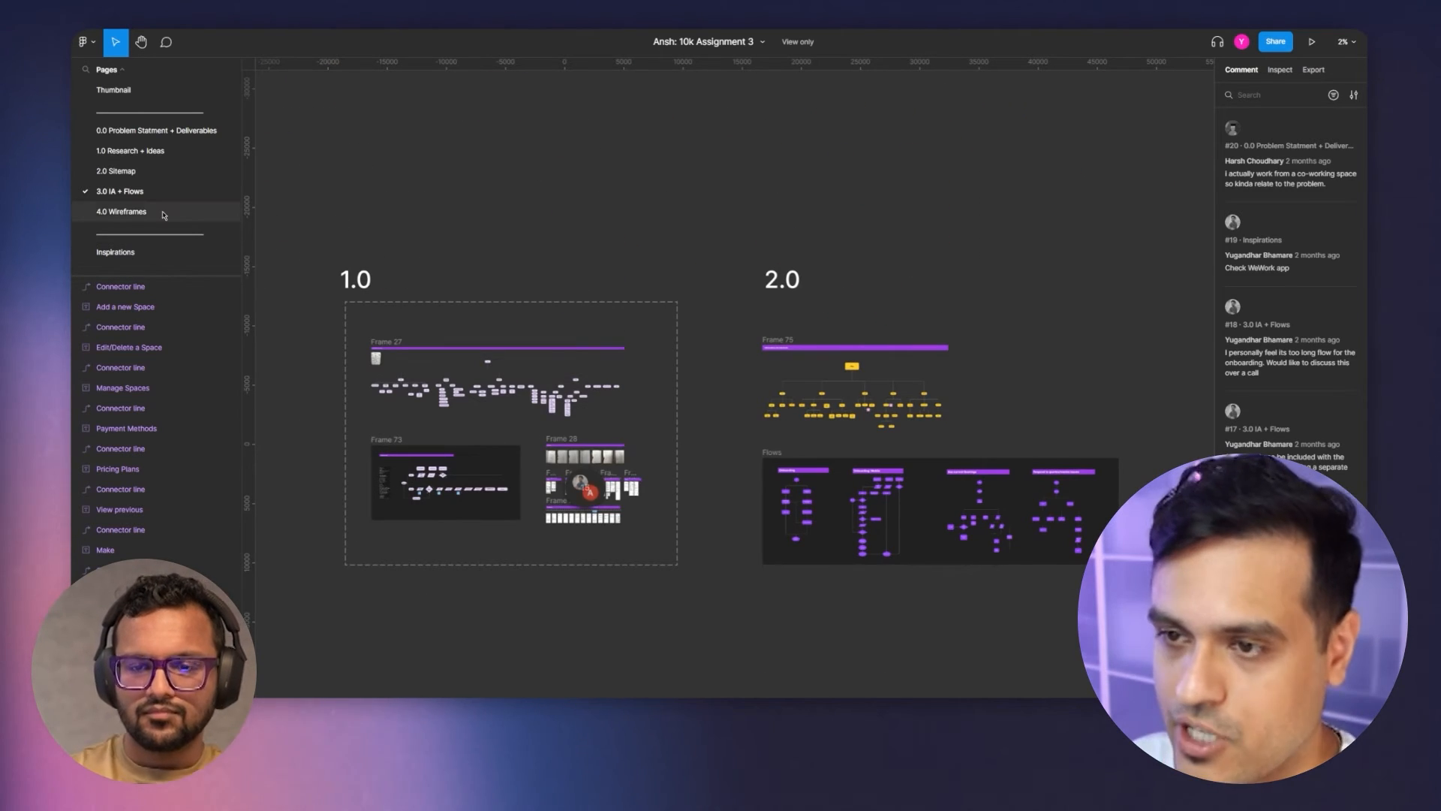
pyautogui.click(121, 210)
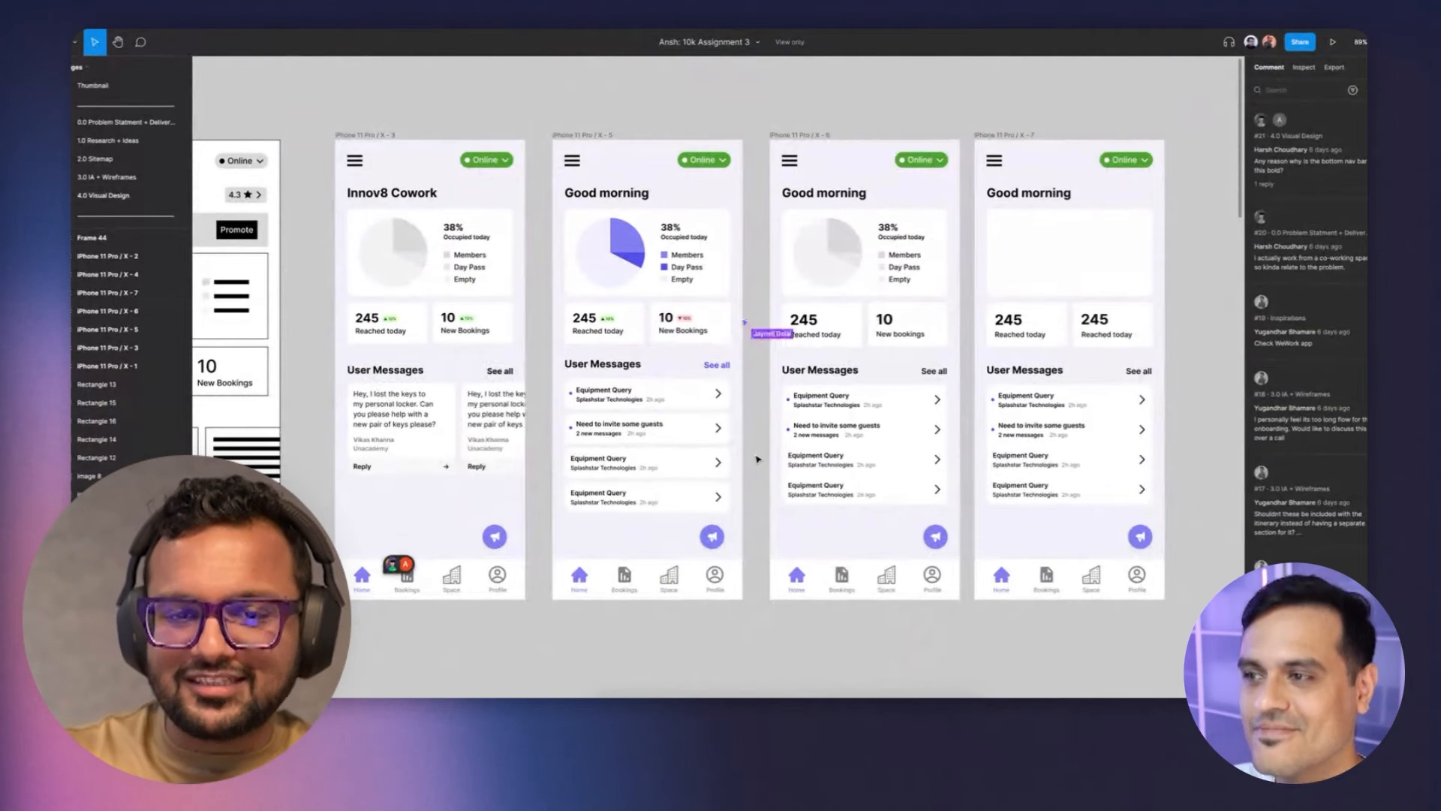
pyautogui.moveTo(666, 337)
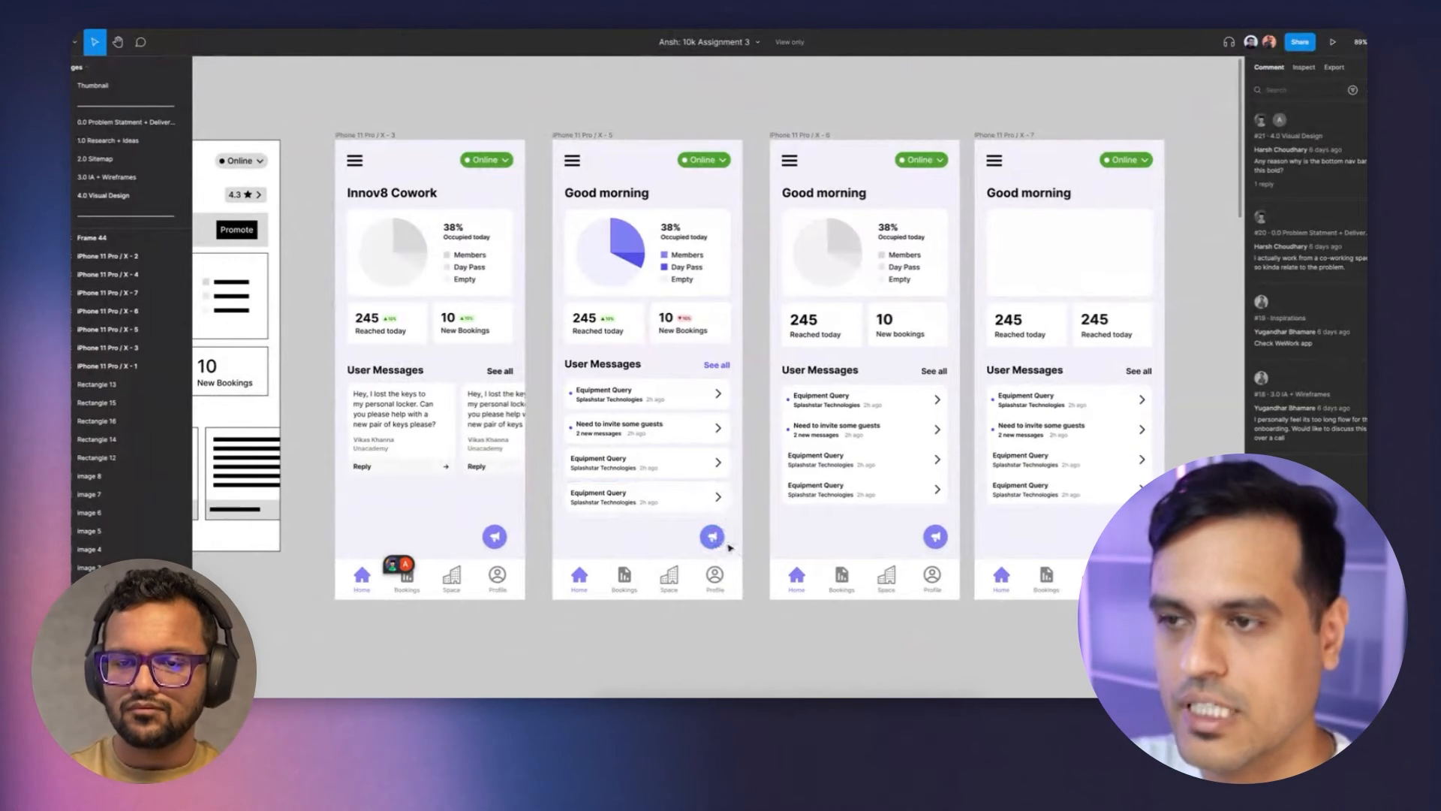
pyautogui.moveTo(754, 556)
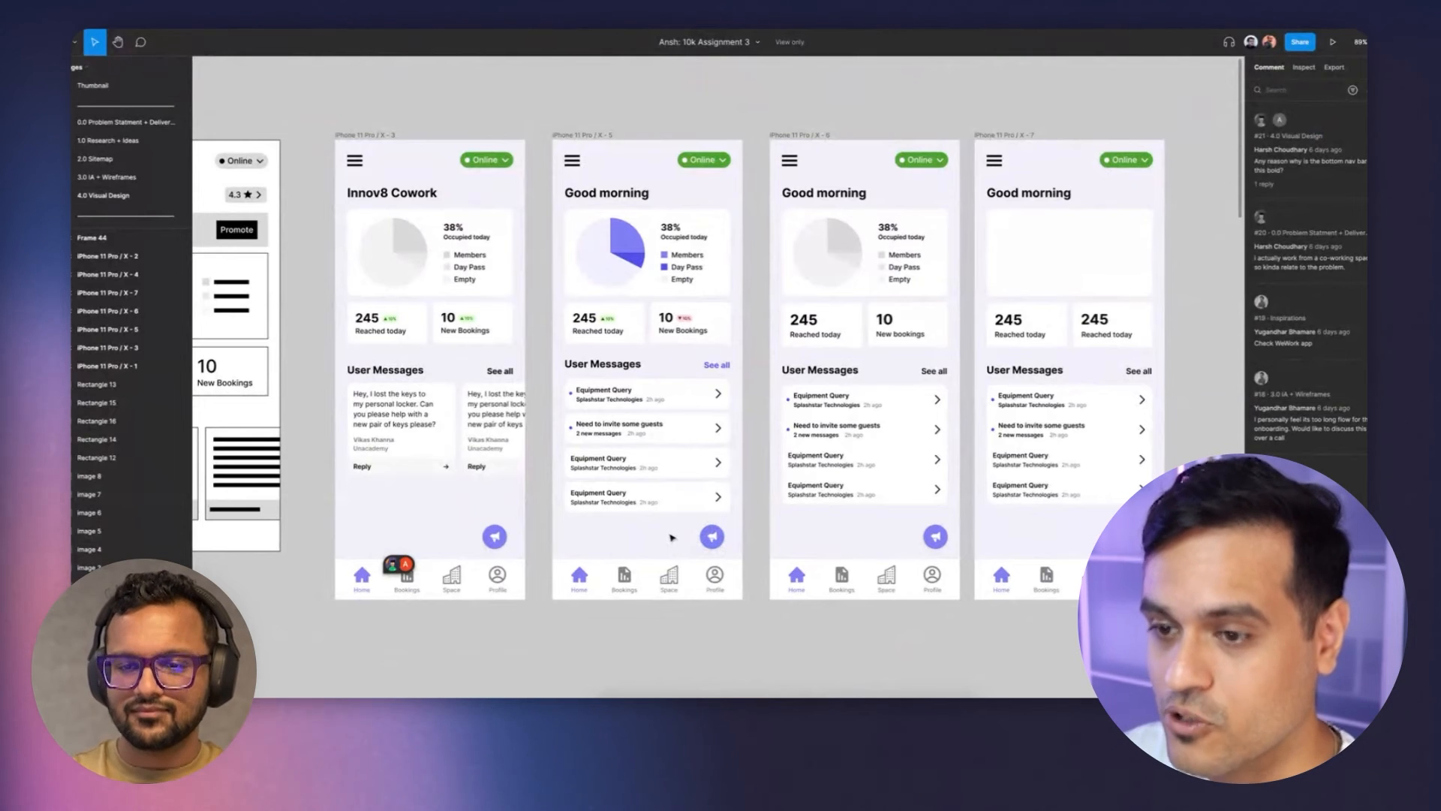
pyautogui.click(602, 323)
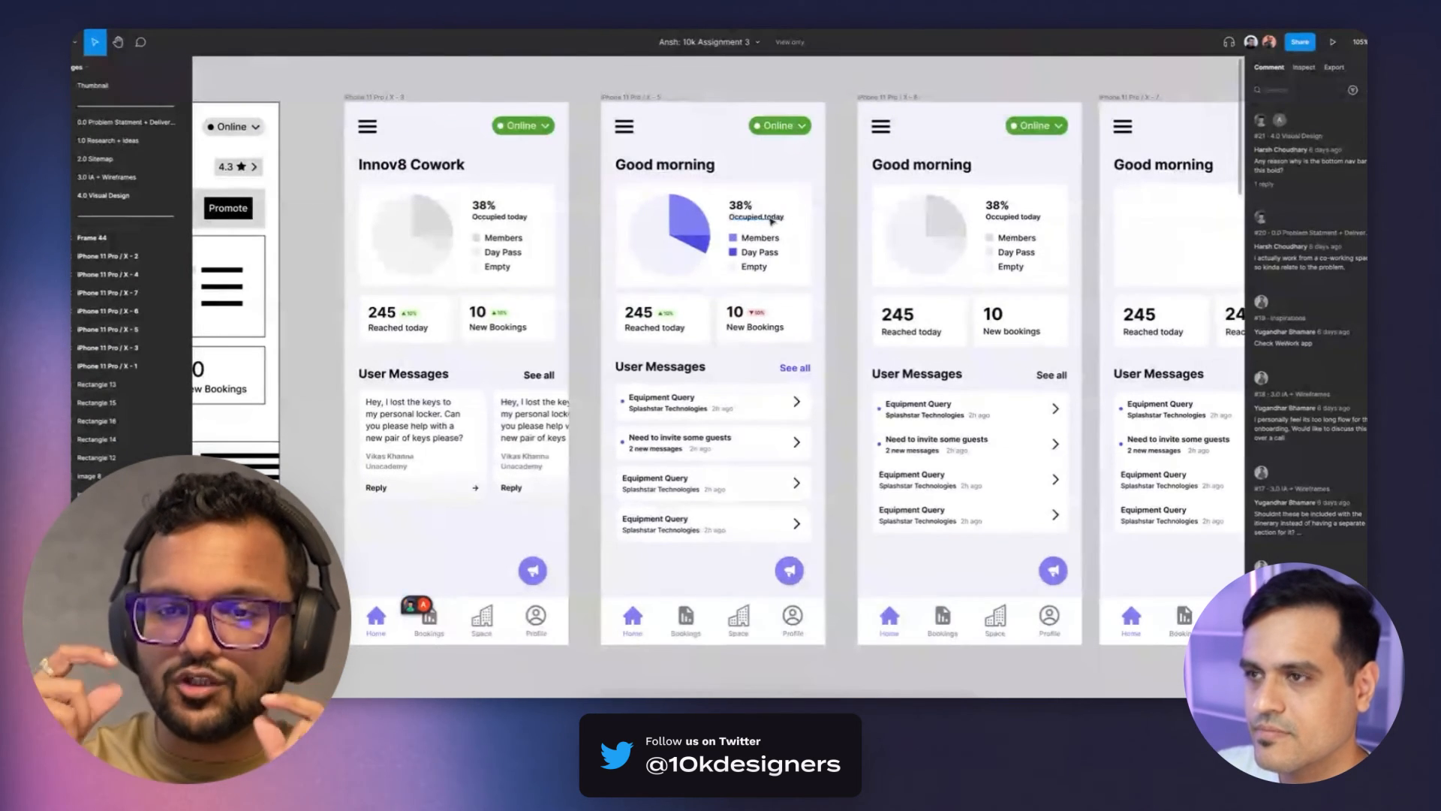
# Inspect typography of the Occupied today and Reached today labels and the Good morning heading
pyautogui.click(756, 216)
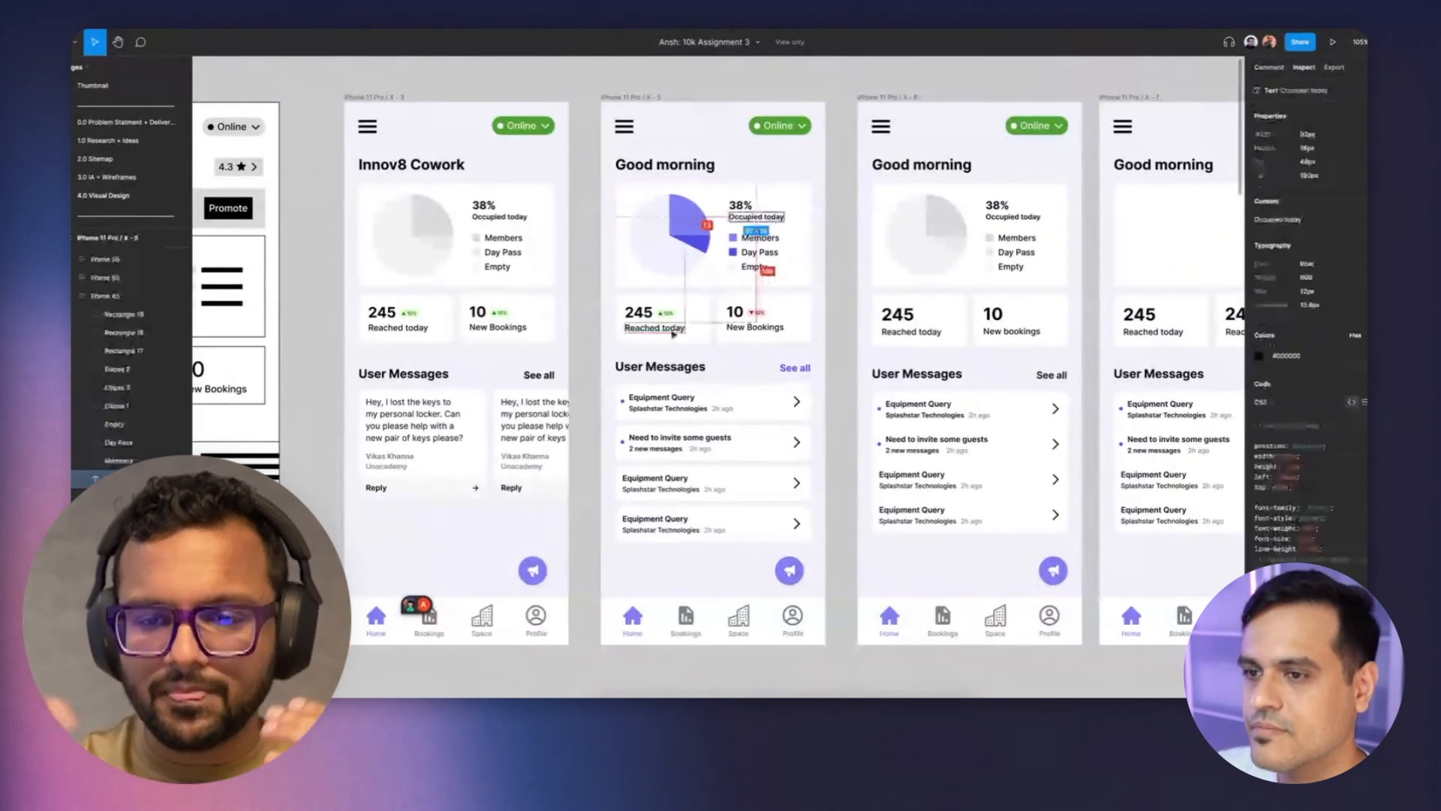
pyautogui.click(654, 328)
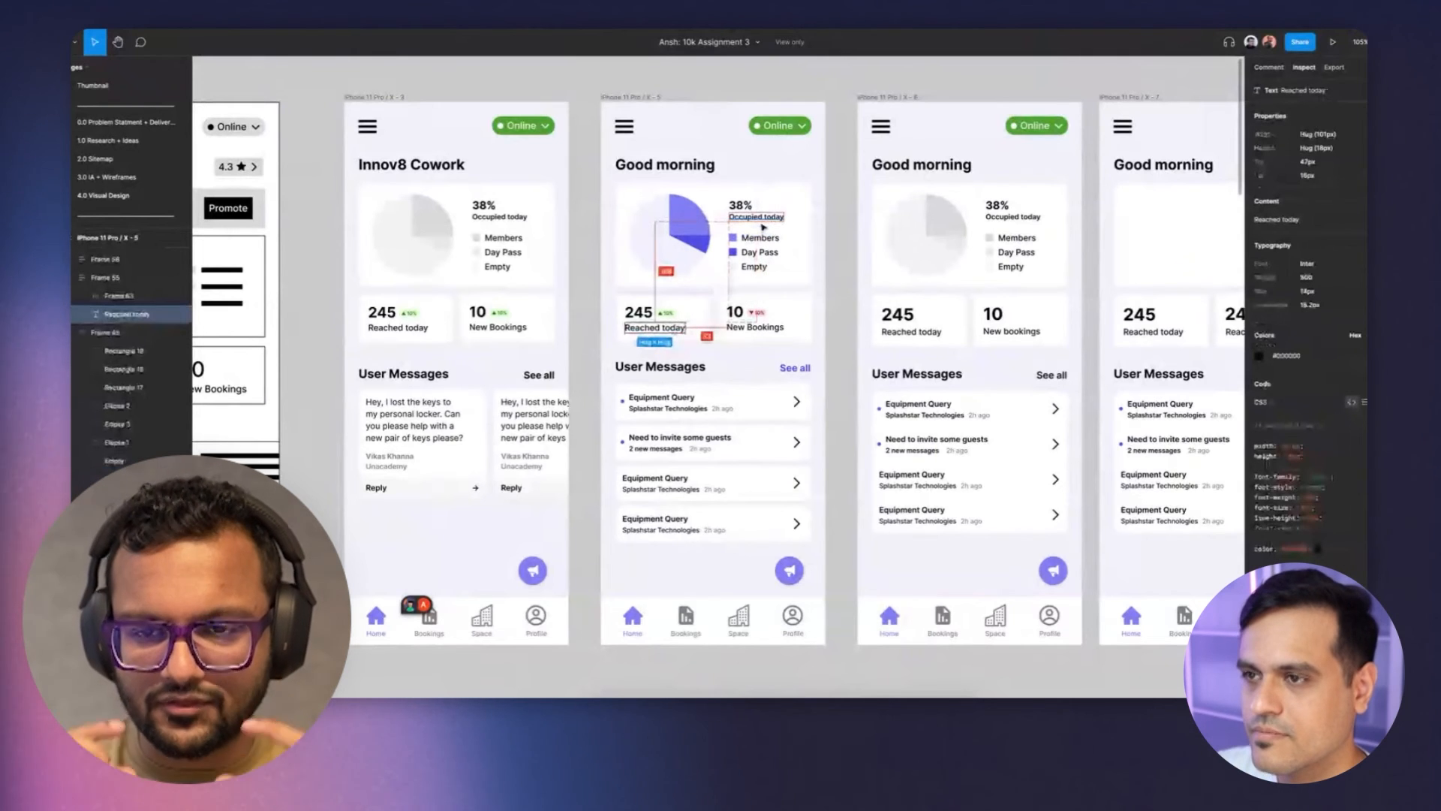
pyautogui.click(663, 163)
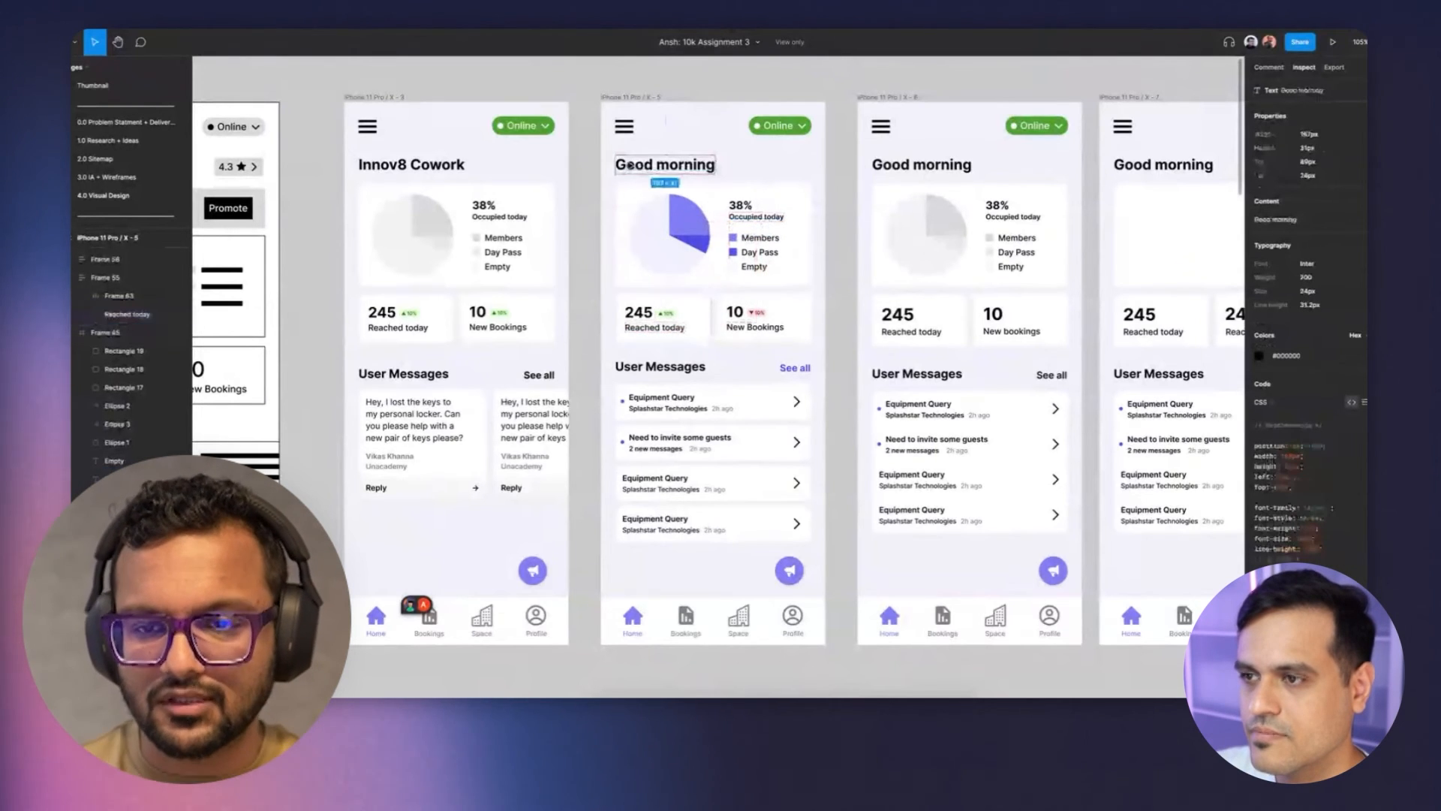
pyautogui.click(663, 164)
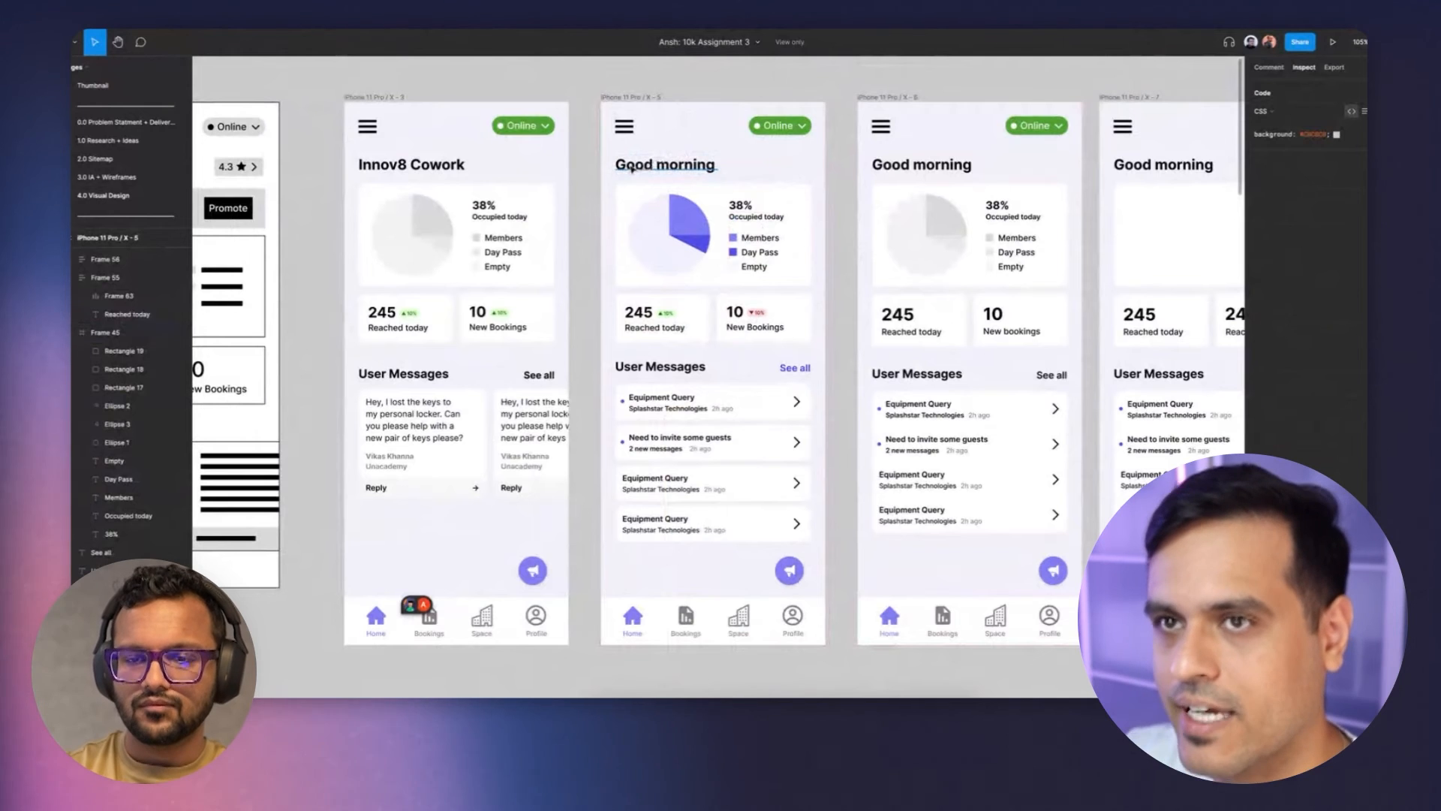
pyautogui.click(666, 164)
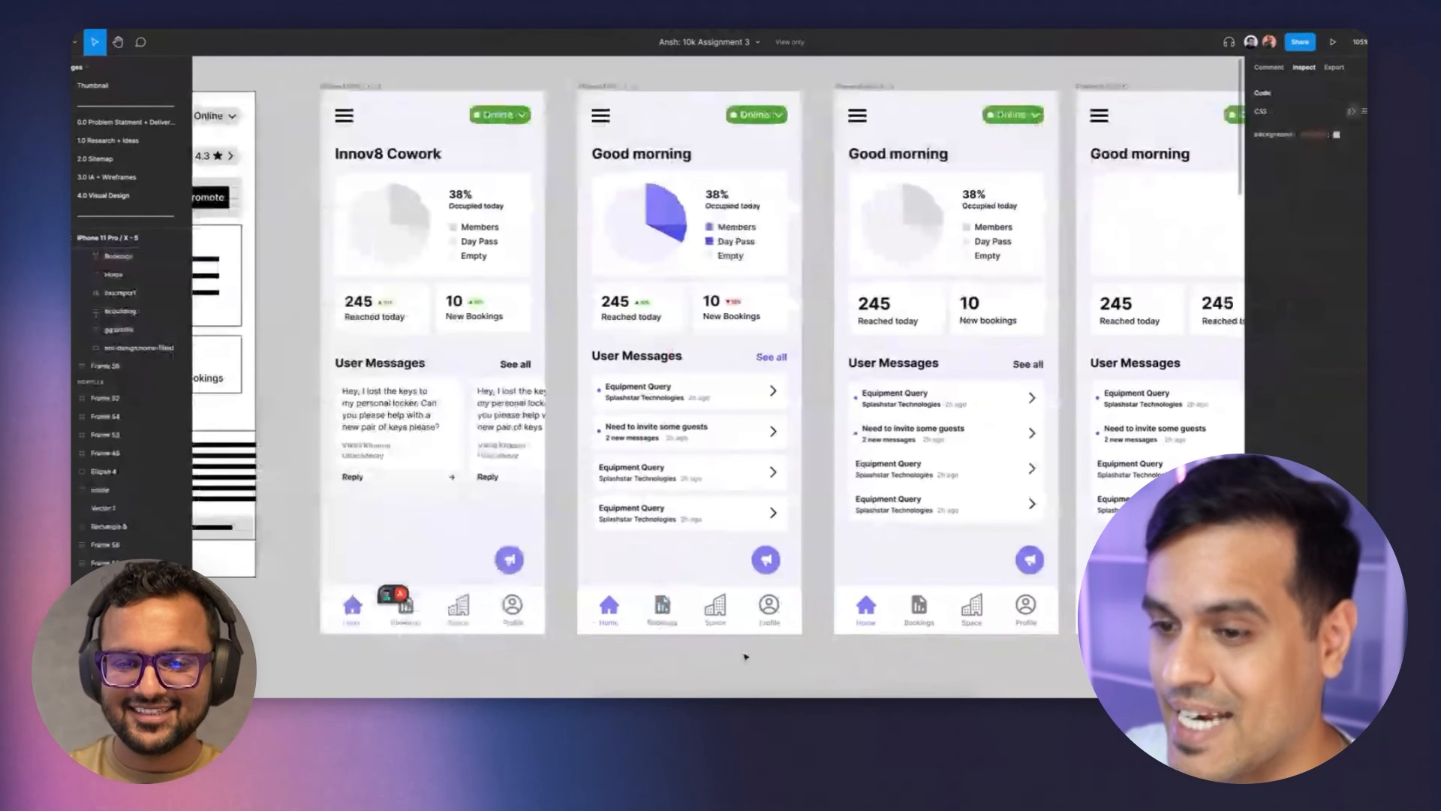
# Zoom out from the visual design screens and switch back to the 3.0 IA + Flows page
pyautogui.scroll(-3)
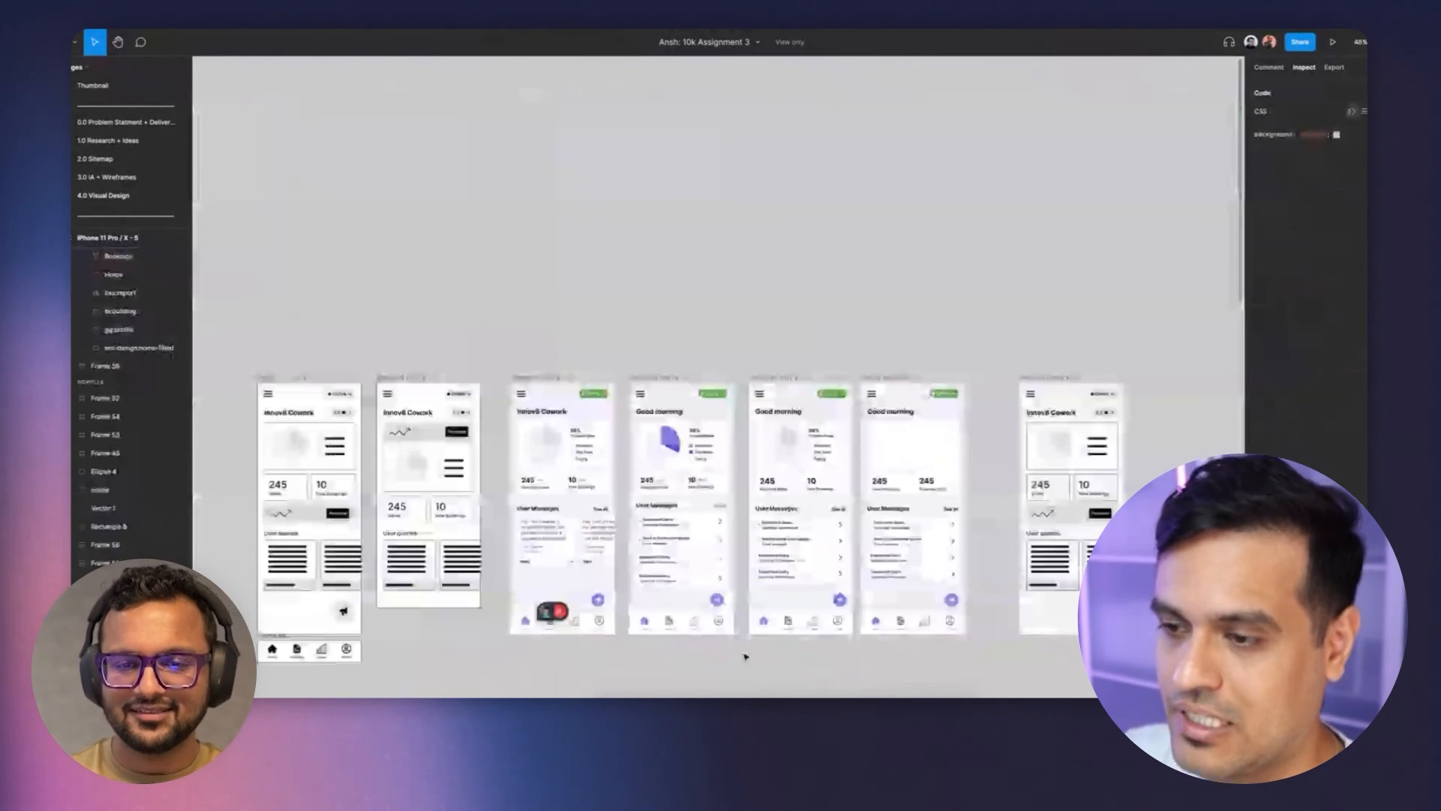
pyautogui.click(120, 191)
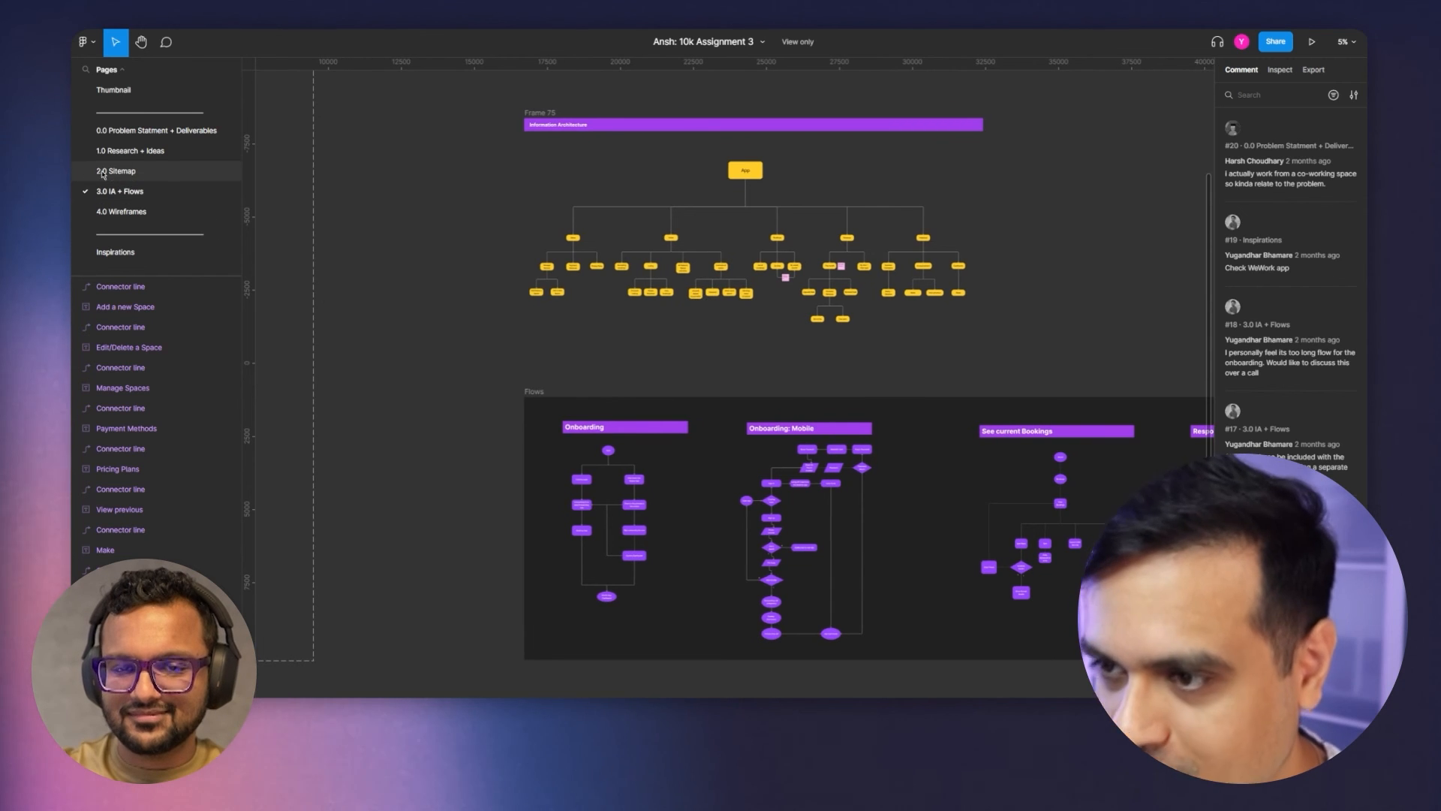
# Pass through the 2.0 Sitemap page to the 4.0 Wireframes page with Home, Bookings, Resources, Profile, Onboarding
pyautogui.click(116, 171)
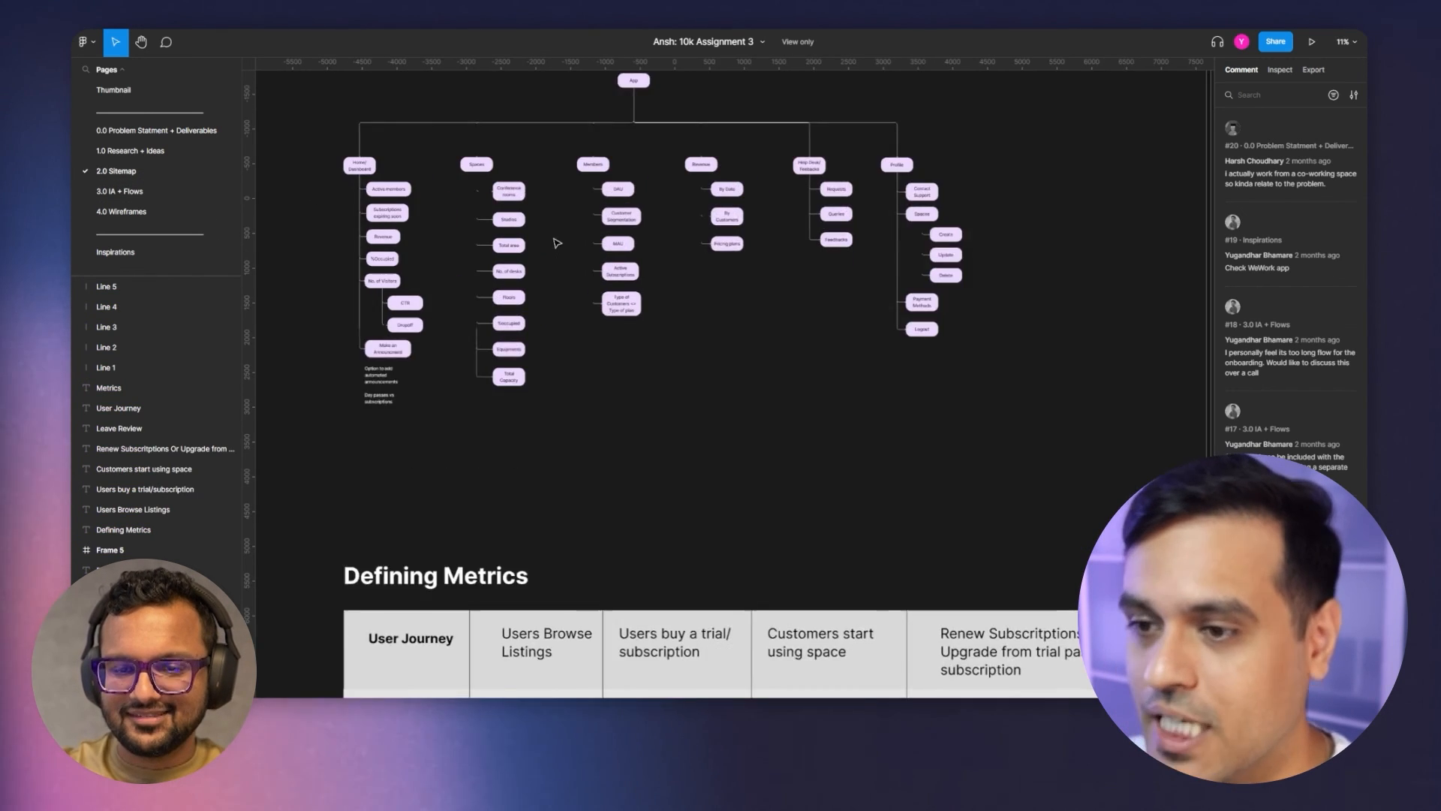
pyautogui.scroll(-3)
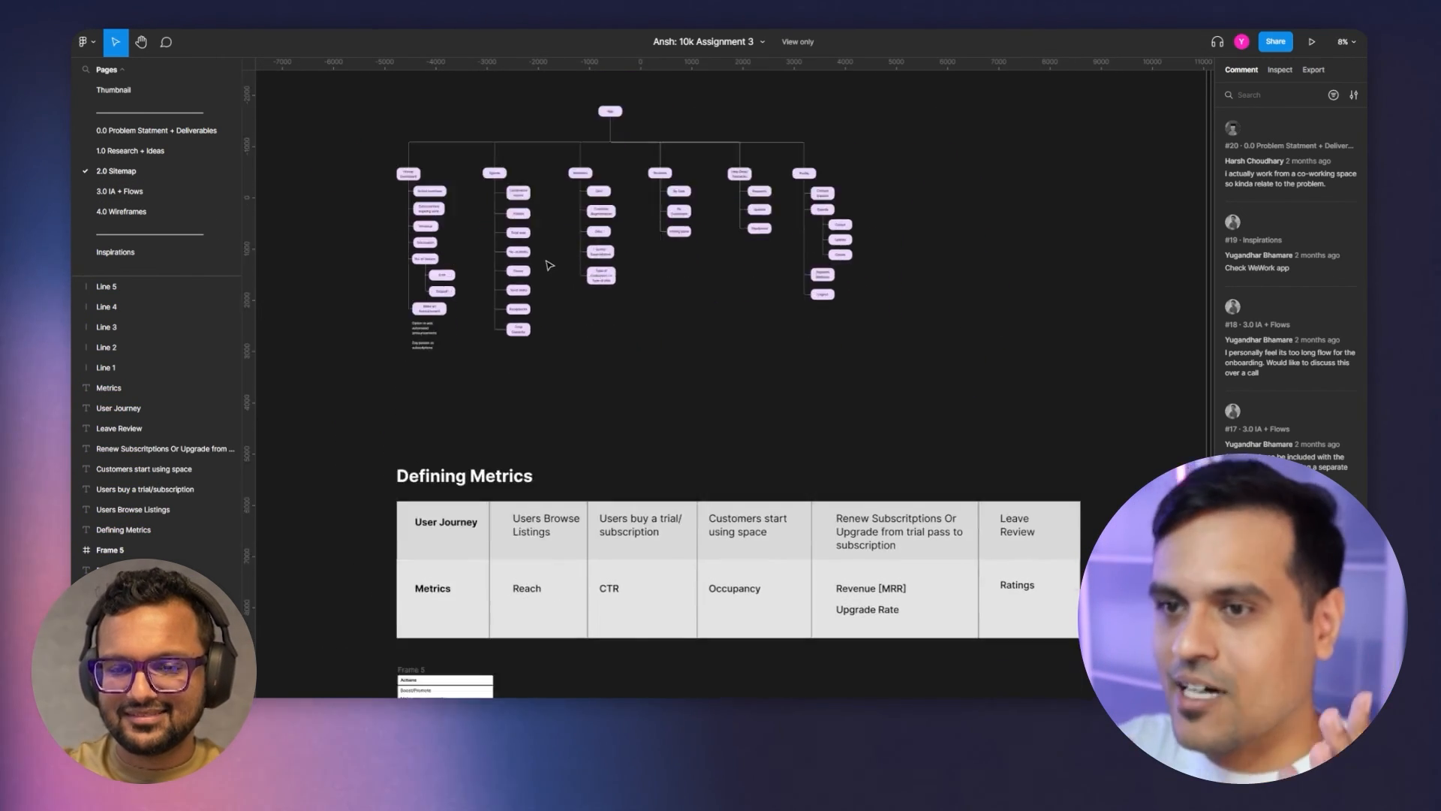
pyautogui.click(122, 211)
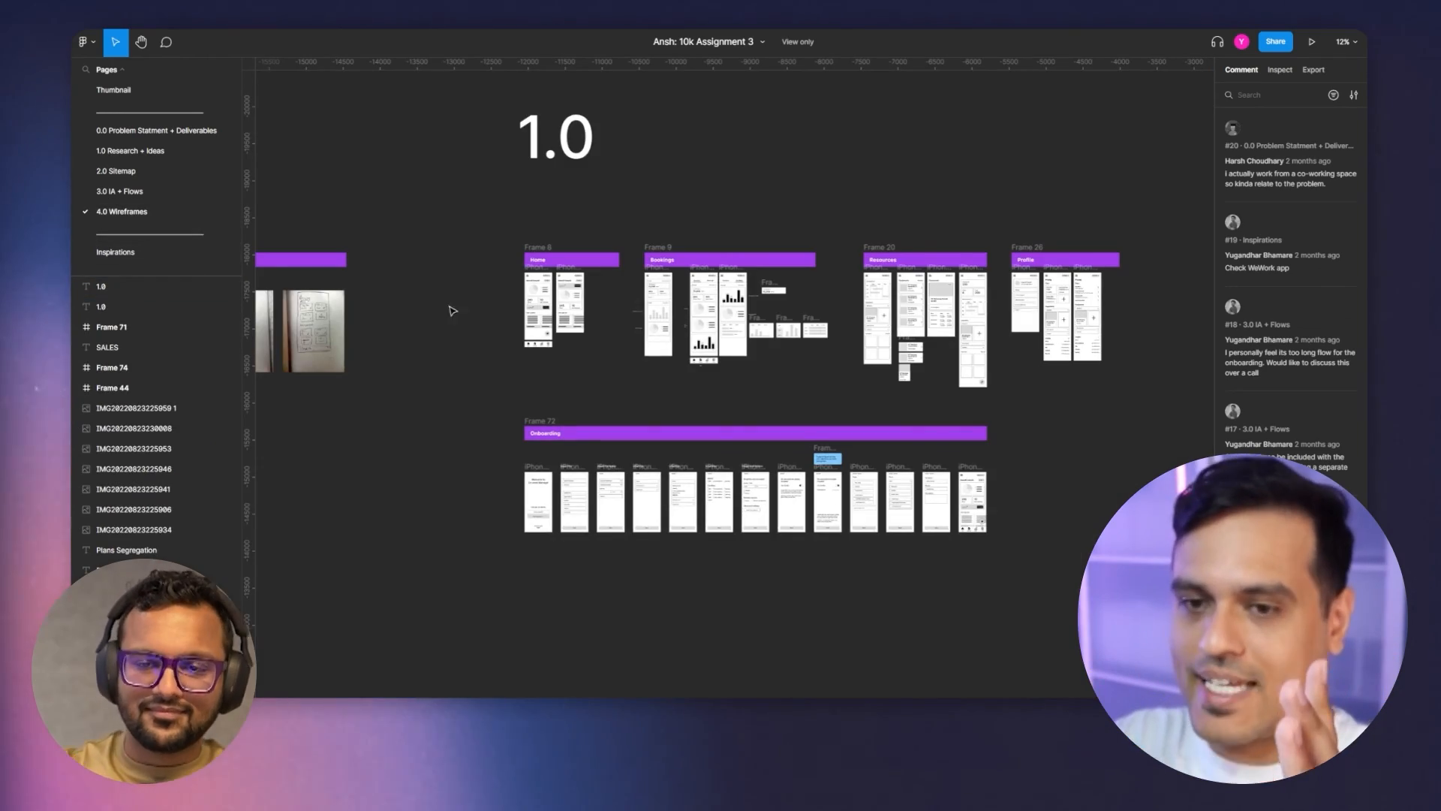